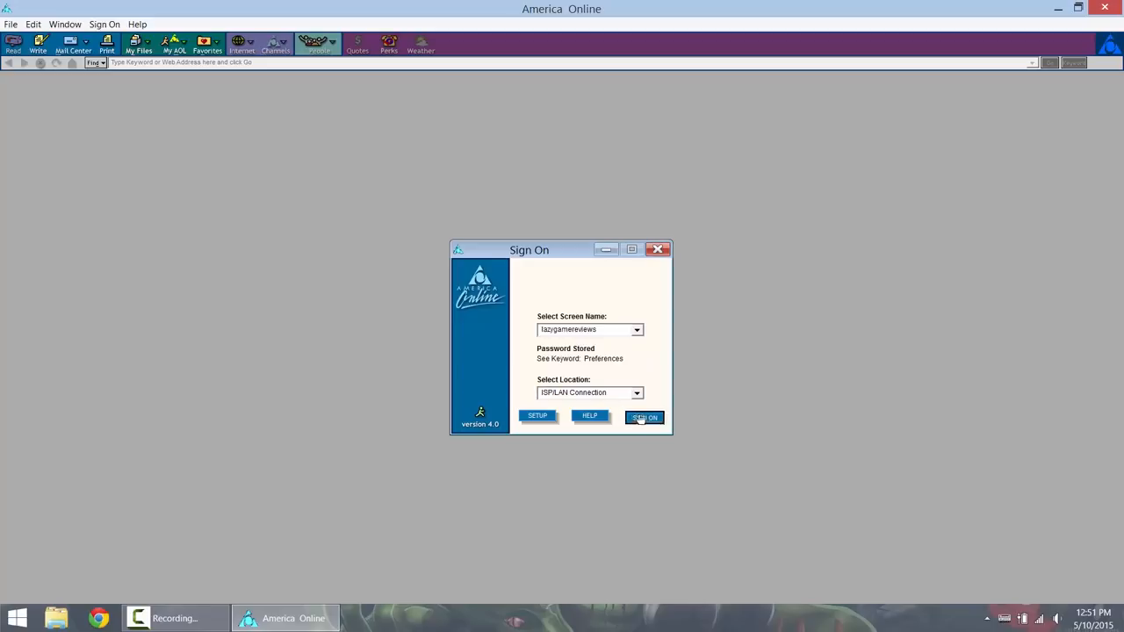
# Step: Sign on to AOL and let the Welcome, Channels and Buddy List windows load
pyautogui.click(644, 416)
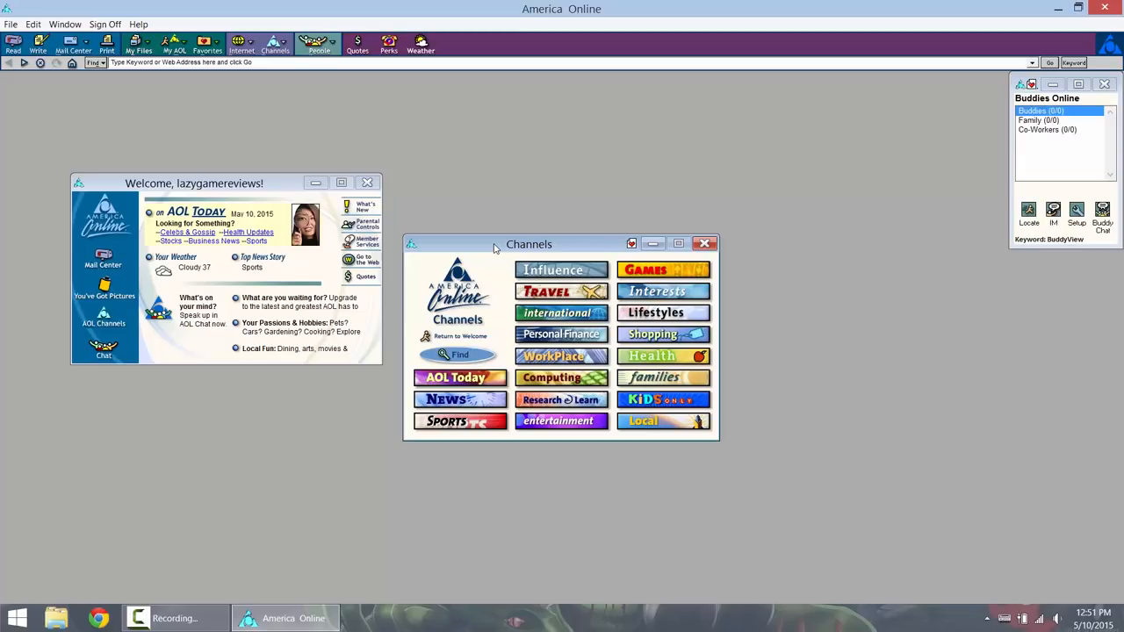
pyautogui.moveTo(477, 248)
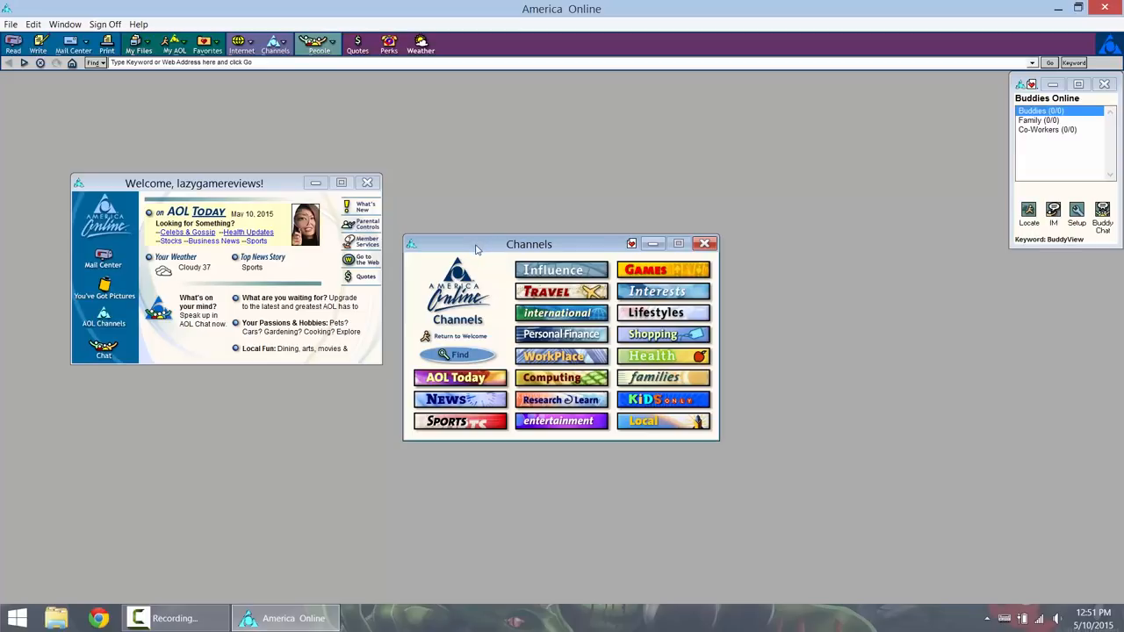
pyautogui.moveTo(474, 252)
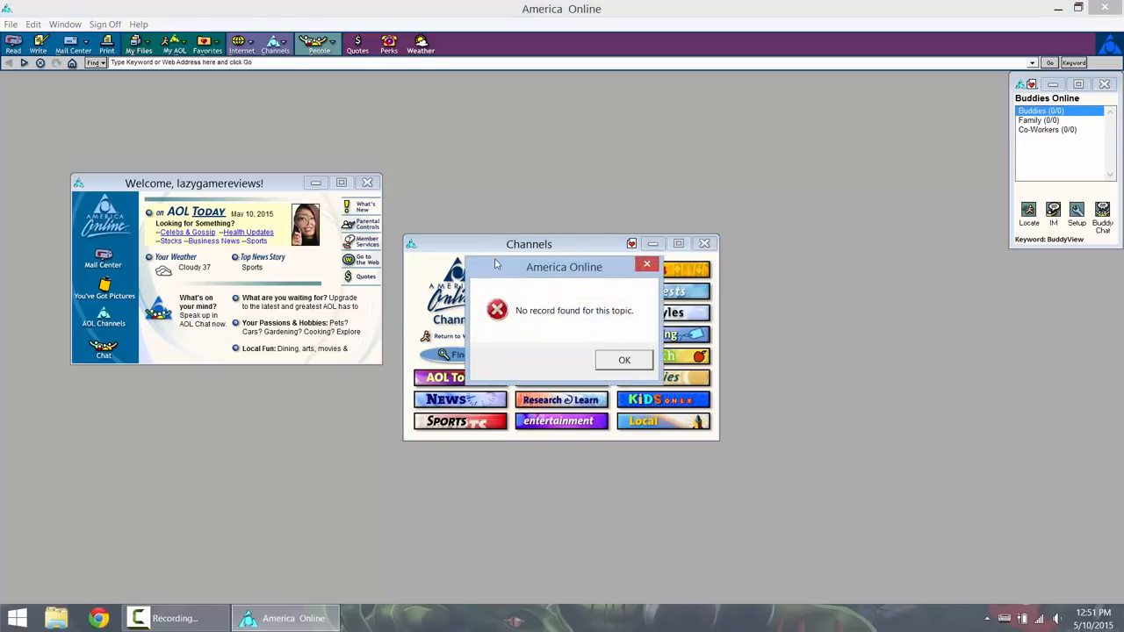
# Step: Dismiss the 'No record found' error and move the Welcome window up and left
pyautogui.click(624, 360)
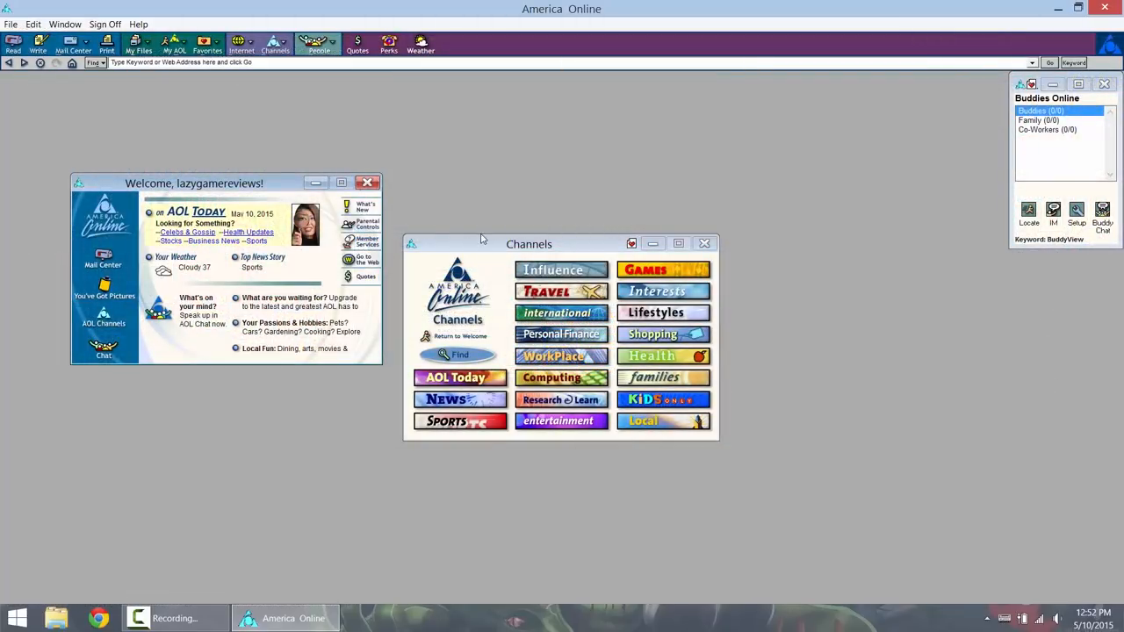
pyautogui.moveTo(194, 183); pyautogui.dragTo(218, 159)
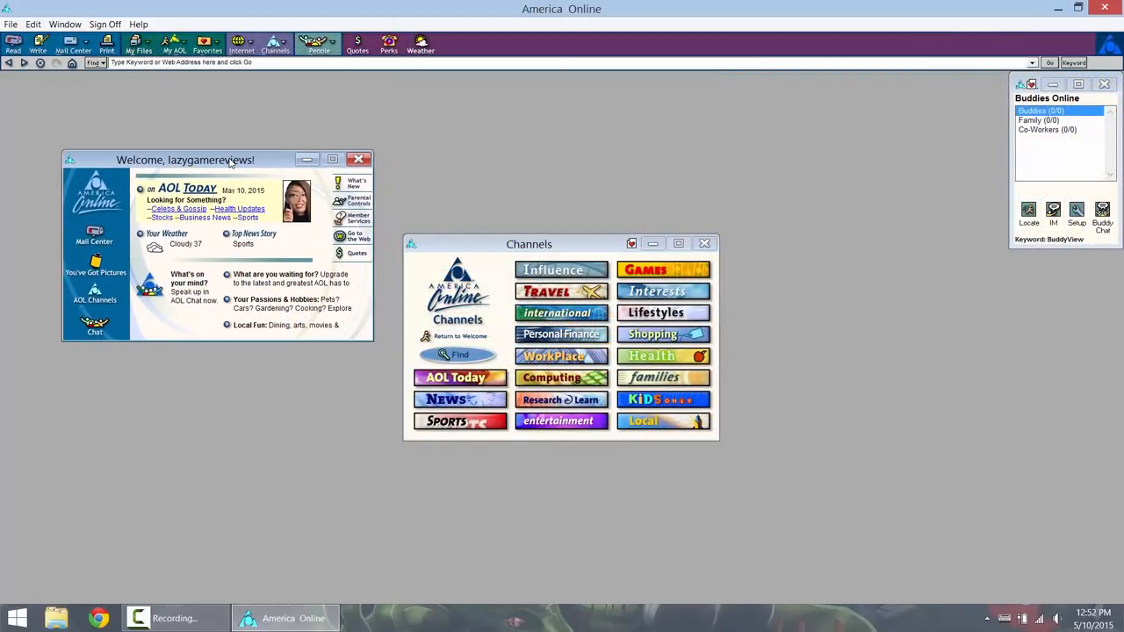
pyautogui.moveTo(274, 165)
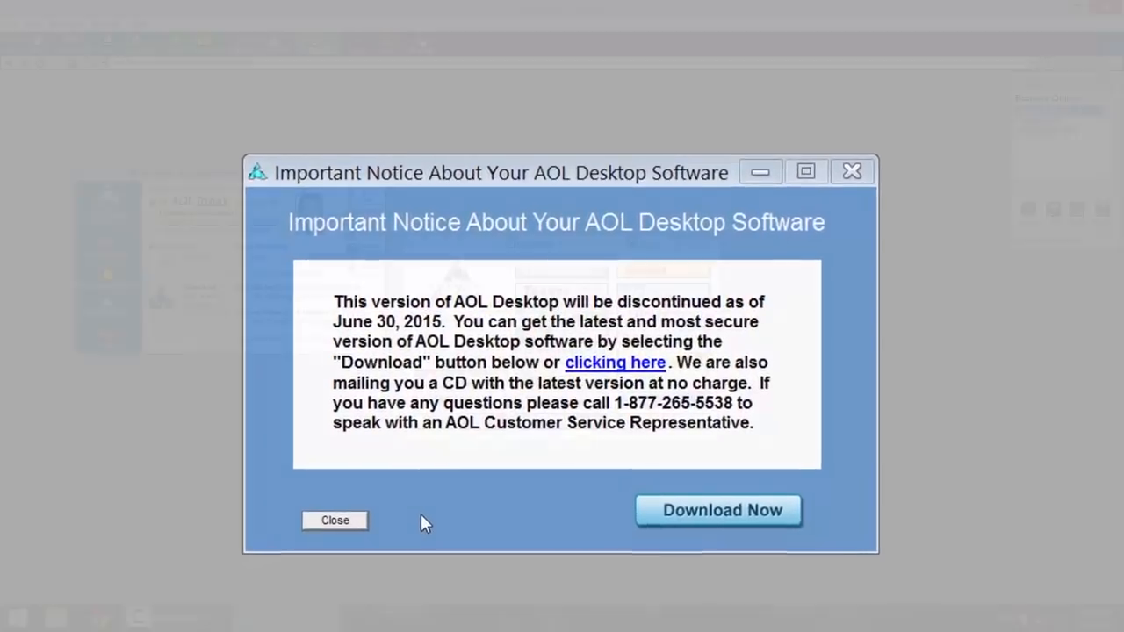
# Step: Close the discontinuation notice, read the upgrade text, and open the Sports and Influence channels
pyautogui.click(335, 520)
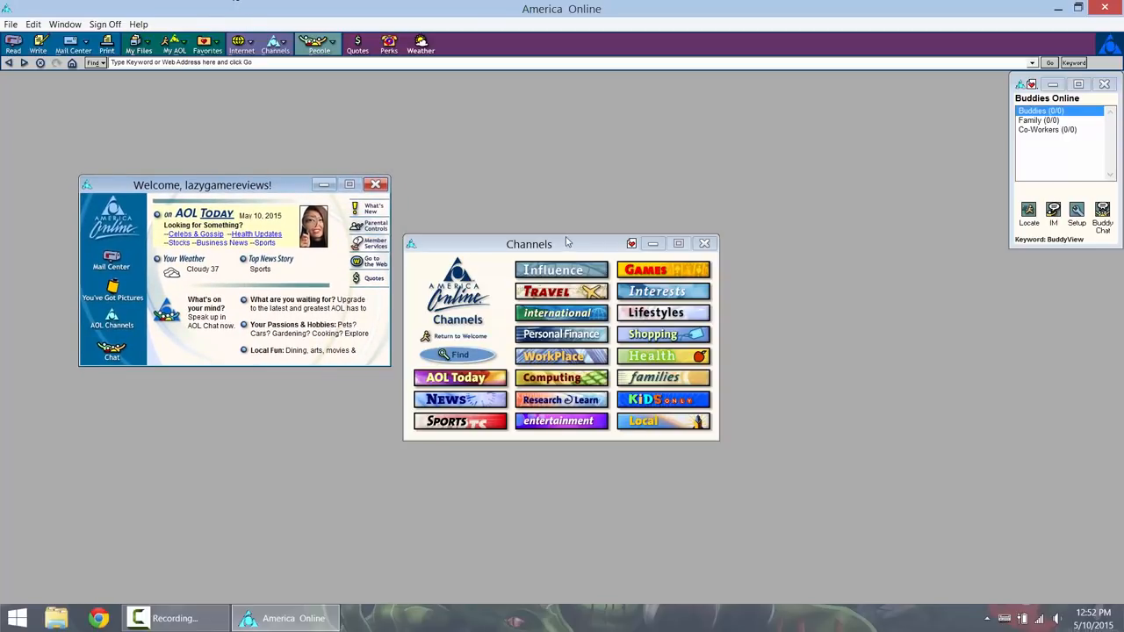
pyautogui.moveTo(574, 245)
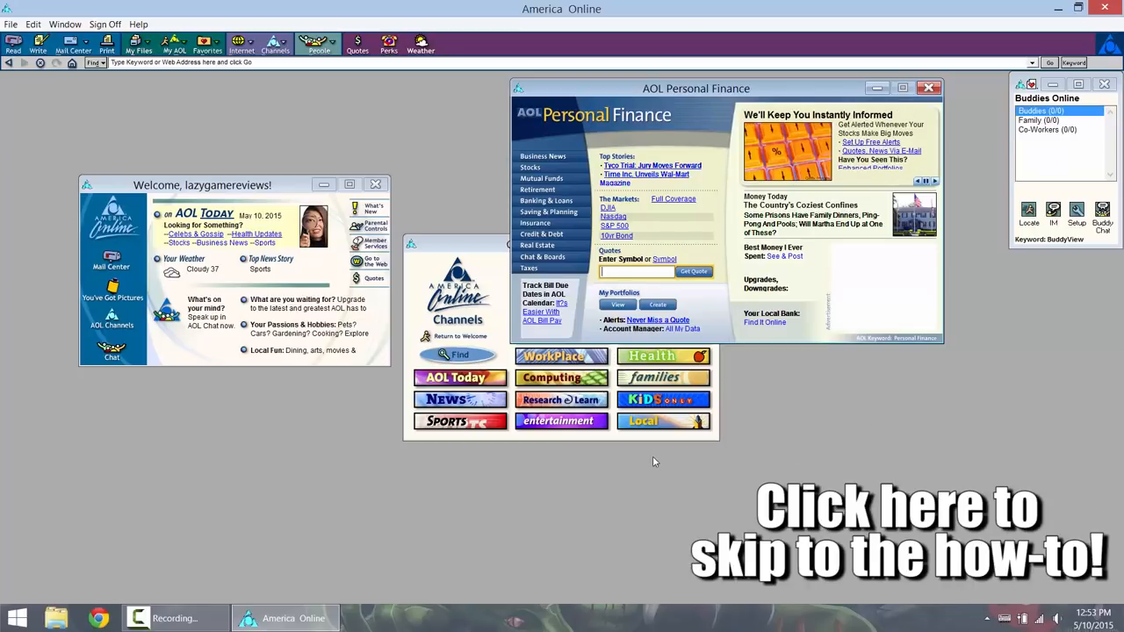
pyautogui.moveTo(679, 231)
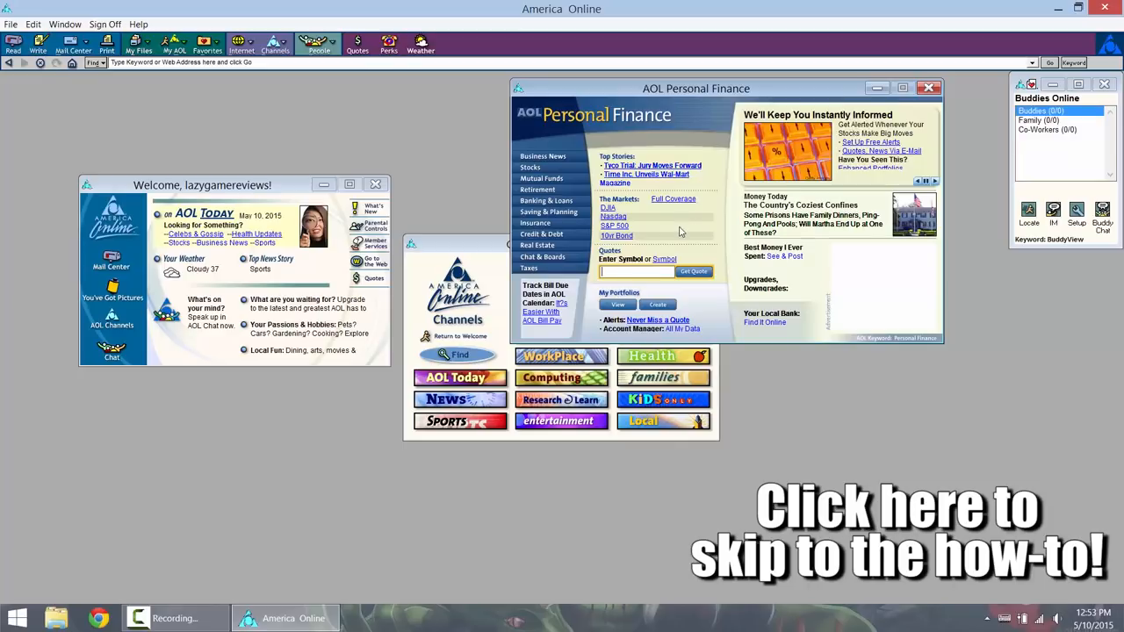
pyautogui.moveTo(685, 226)
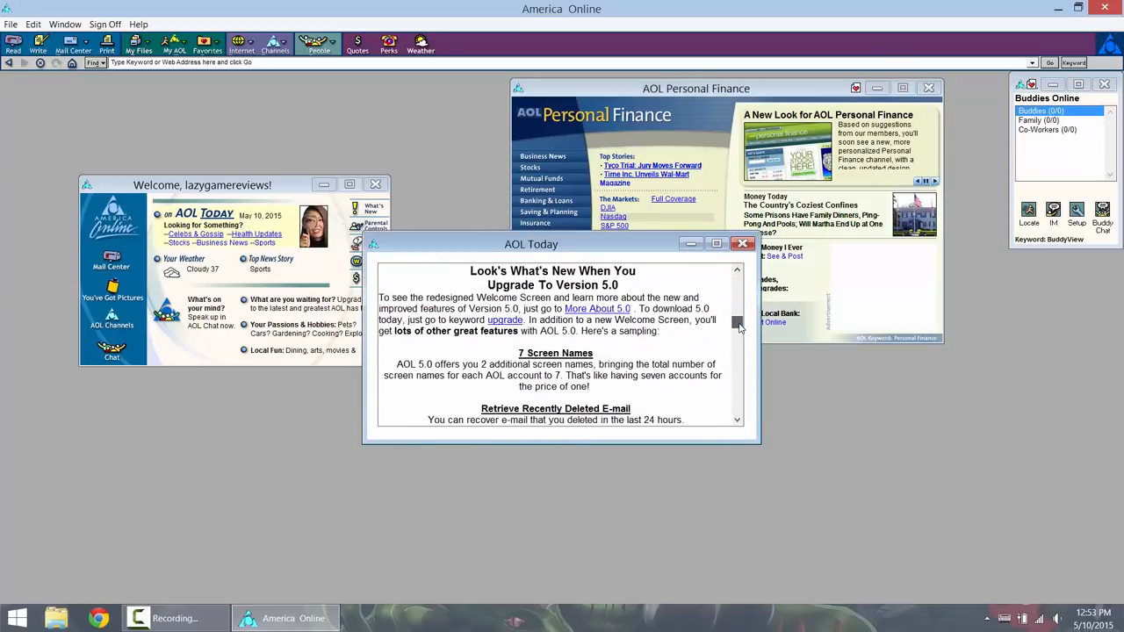
pyautogui.scroll(-3)
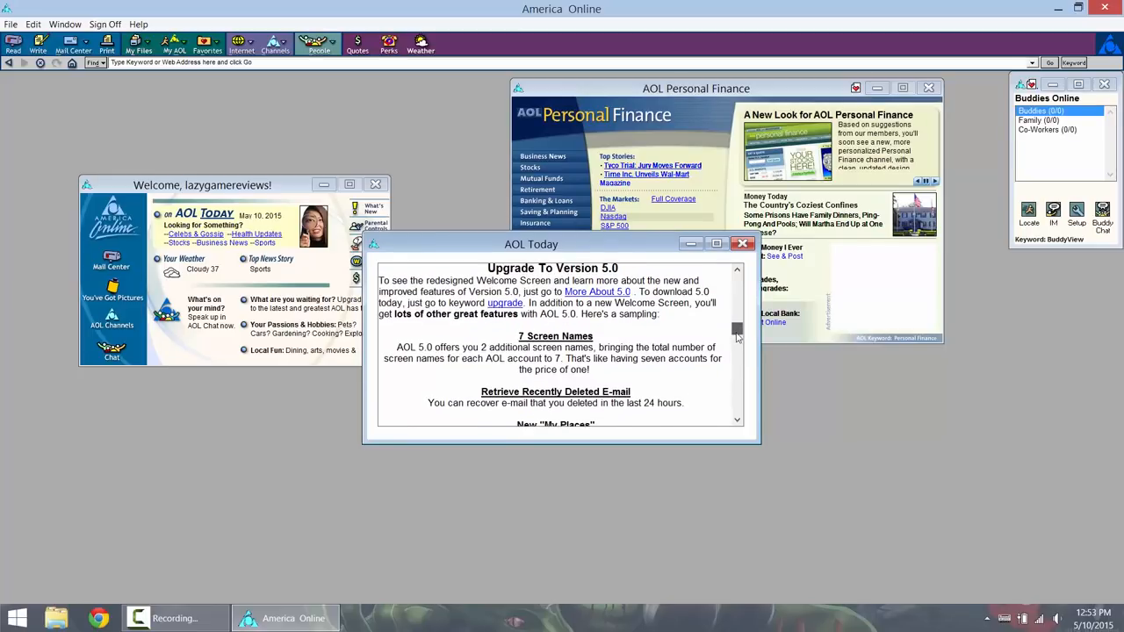
pyautogui.scroll(-3)
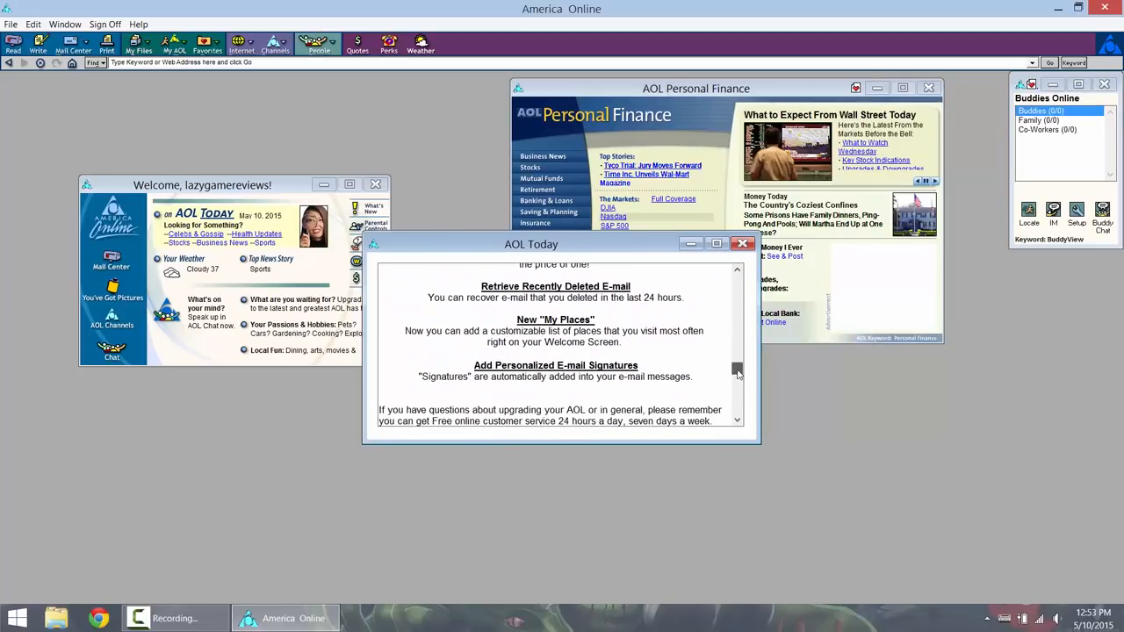
pyautogui.scroll(-3)
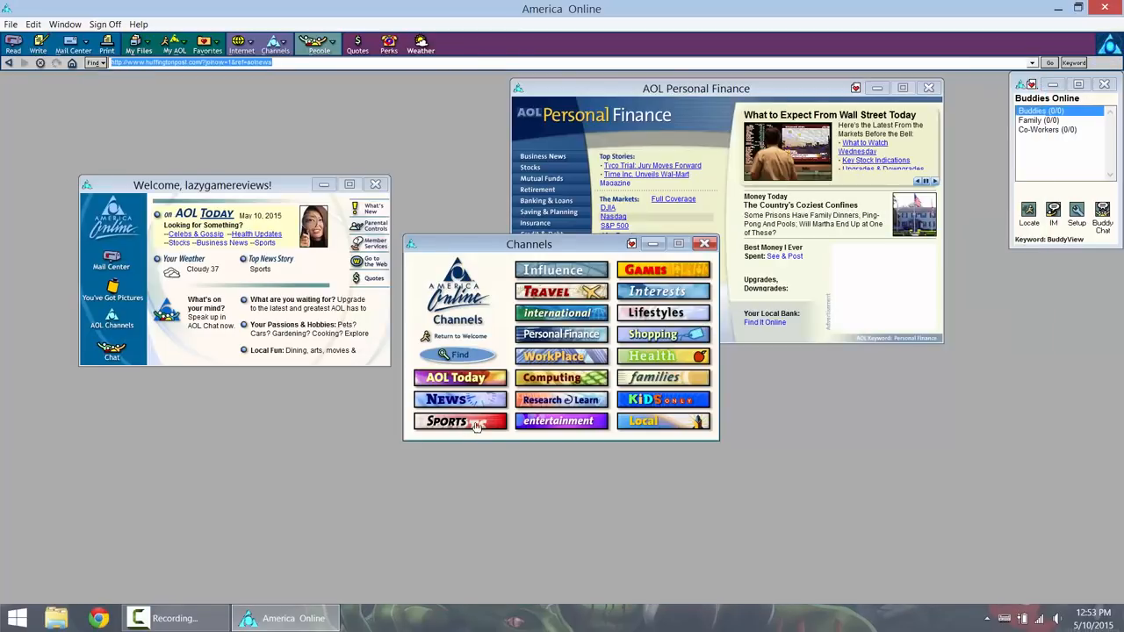
pyautogui.click(460, 422)
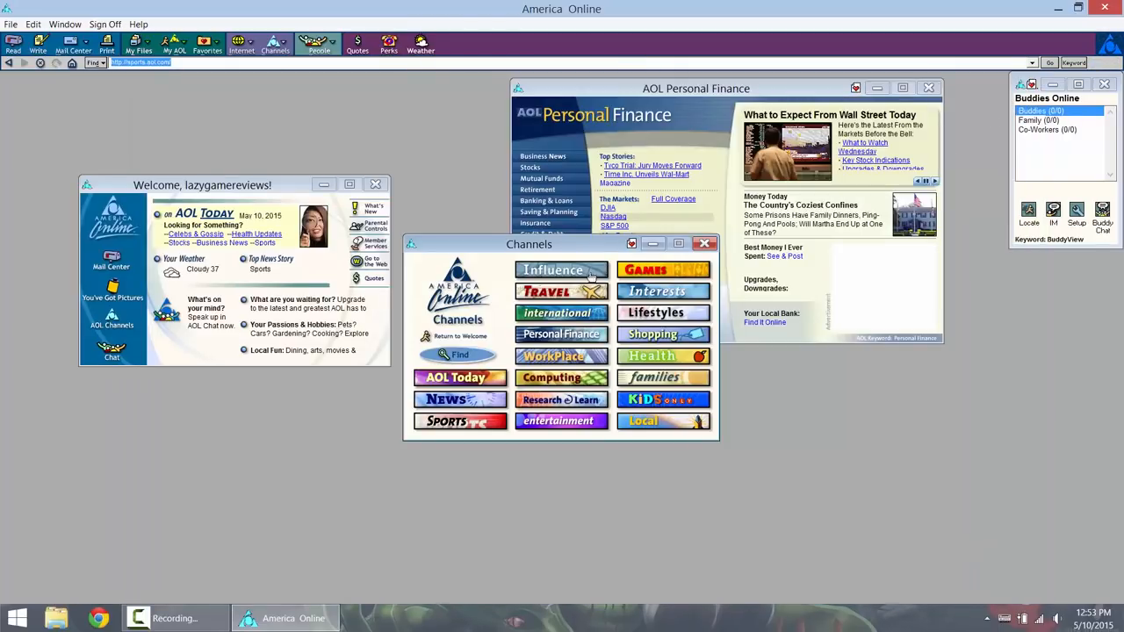
pyautogui.click(561, 269)
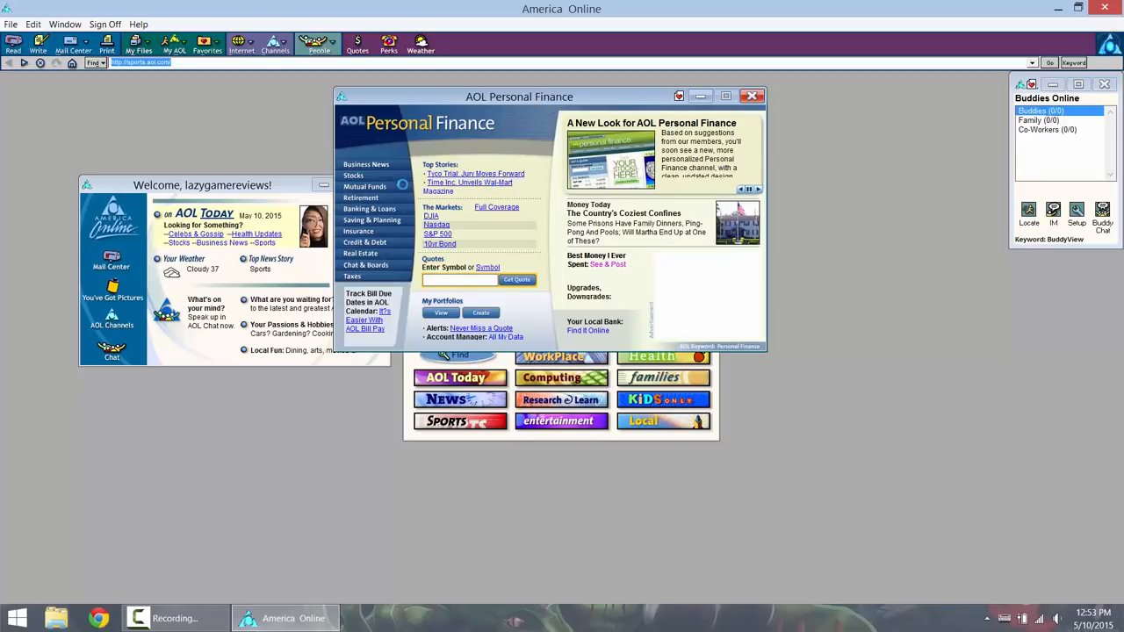
# Step: Close Personal Finance, open Kids Only, and vote Language Arts in its poll
pyautogui.click(751, 96)
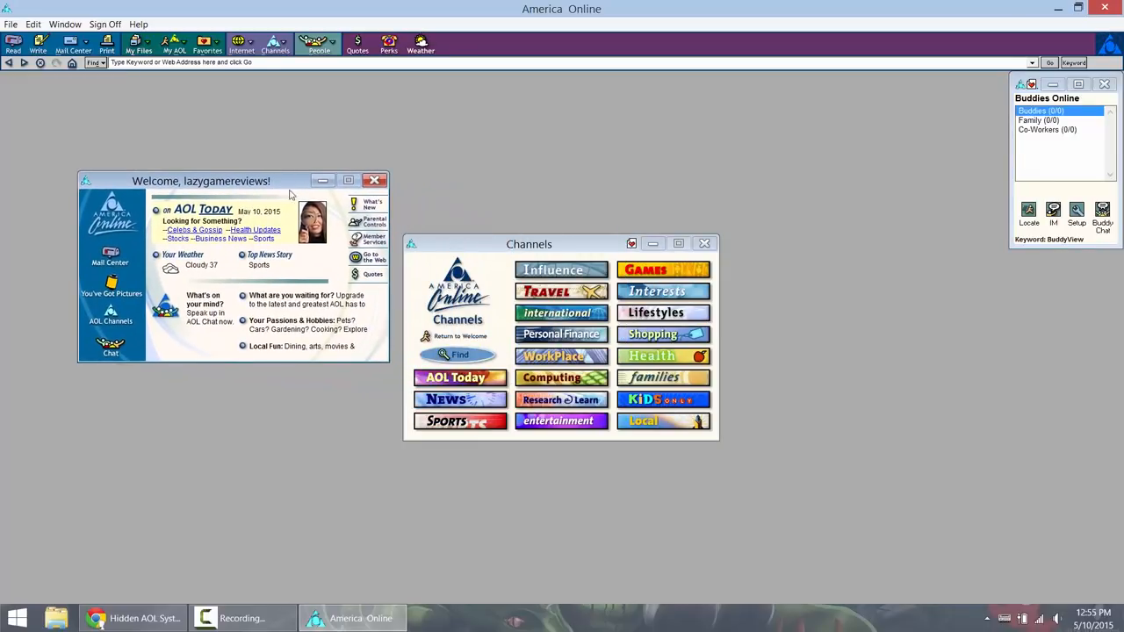
pyautogui.moveTo(587, 256)
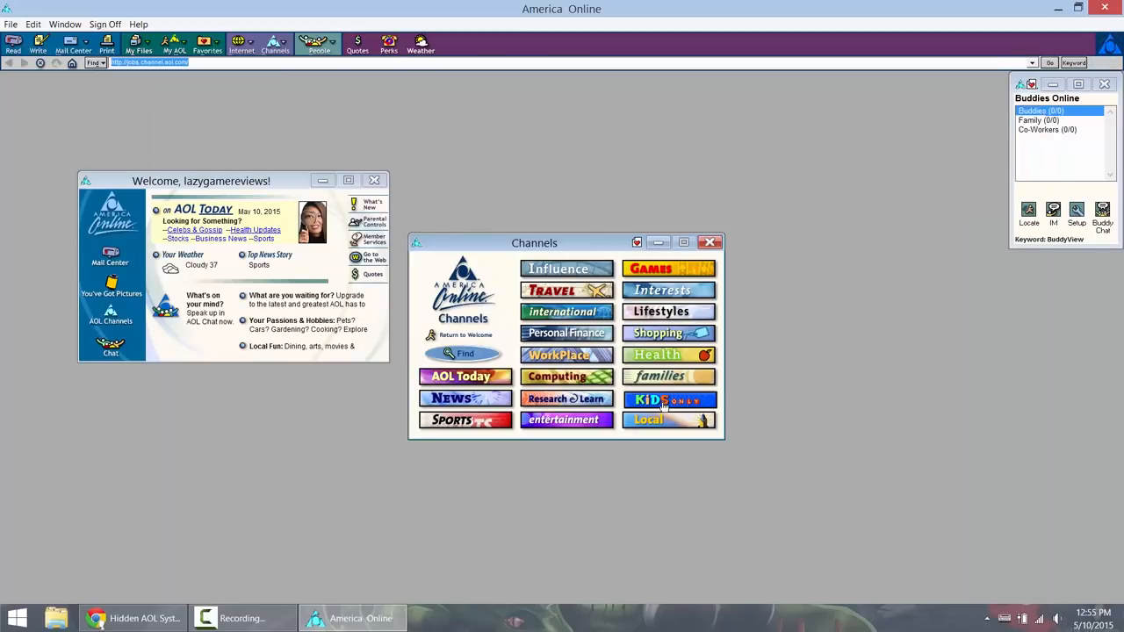
pyautogui.click(669, 399)
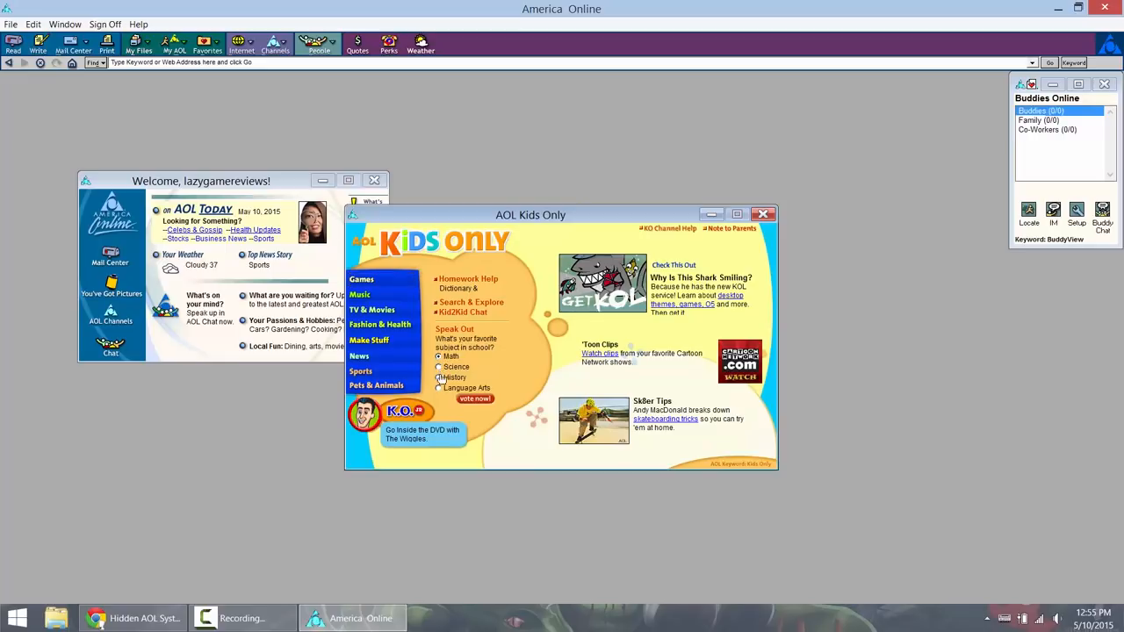
pyautogui.click(438, 388)
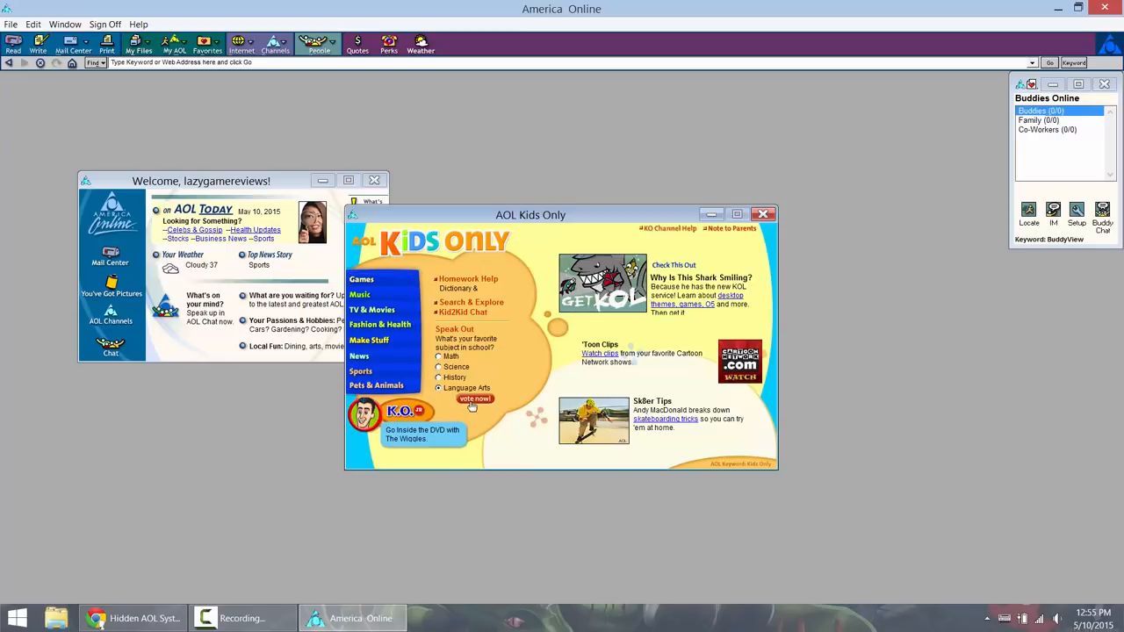
pyautogui.click(474, 399)
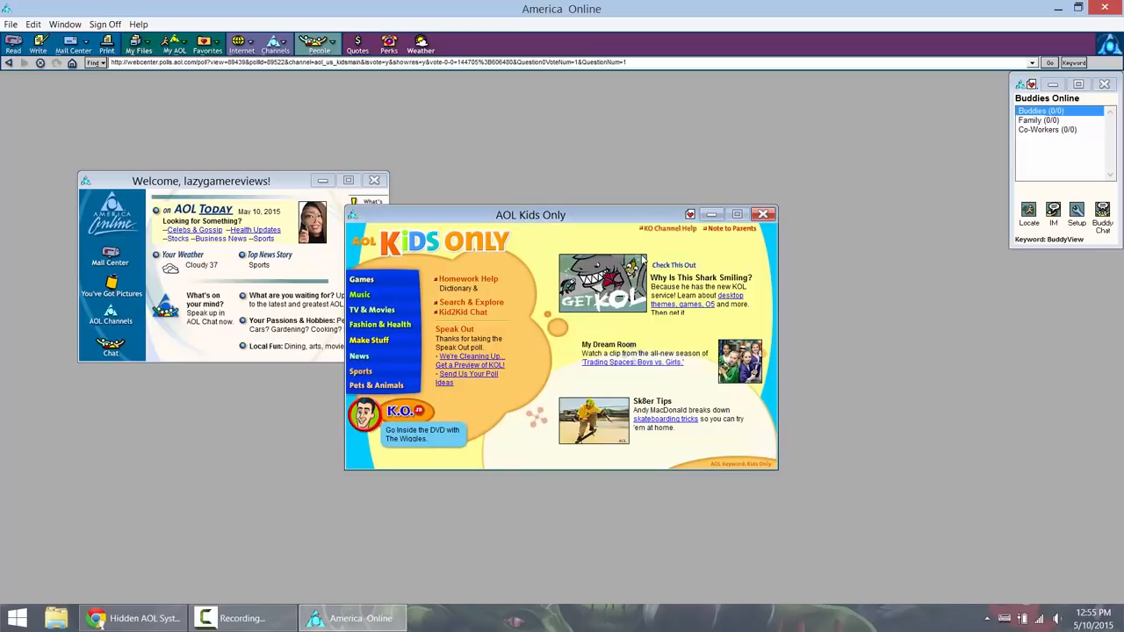
pyautogui.moveTo(680, 443)
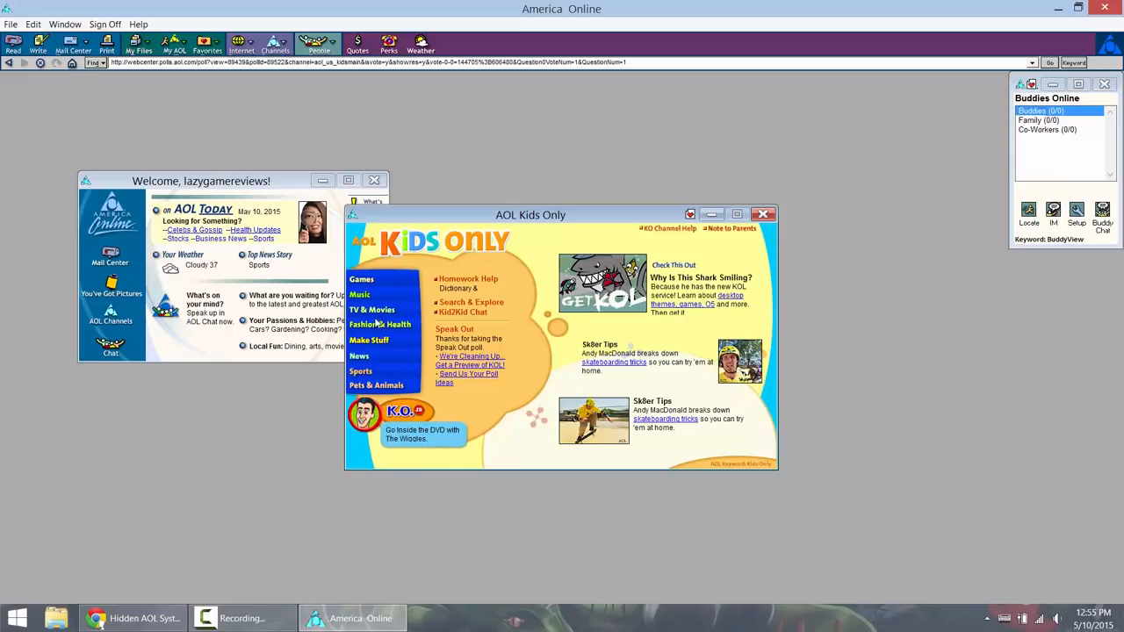
# Step: Browse Kids Only TV & Movies to the more-movies list and open a Star Wars title
pyautogui.click(372, 309)
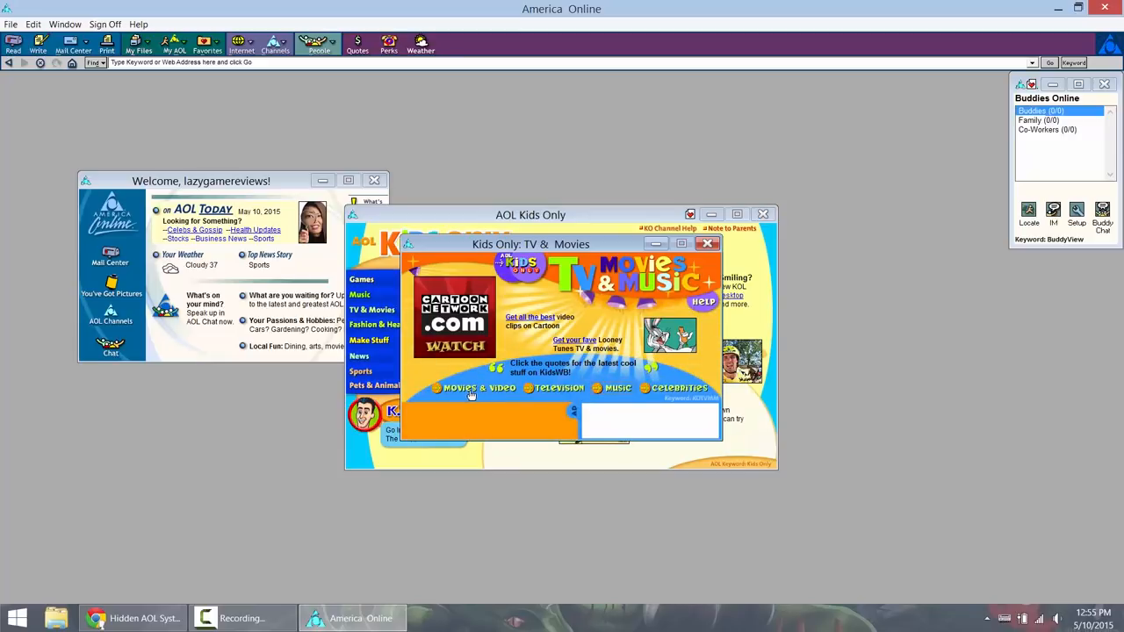
pyautogui.click(480, 387)
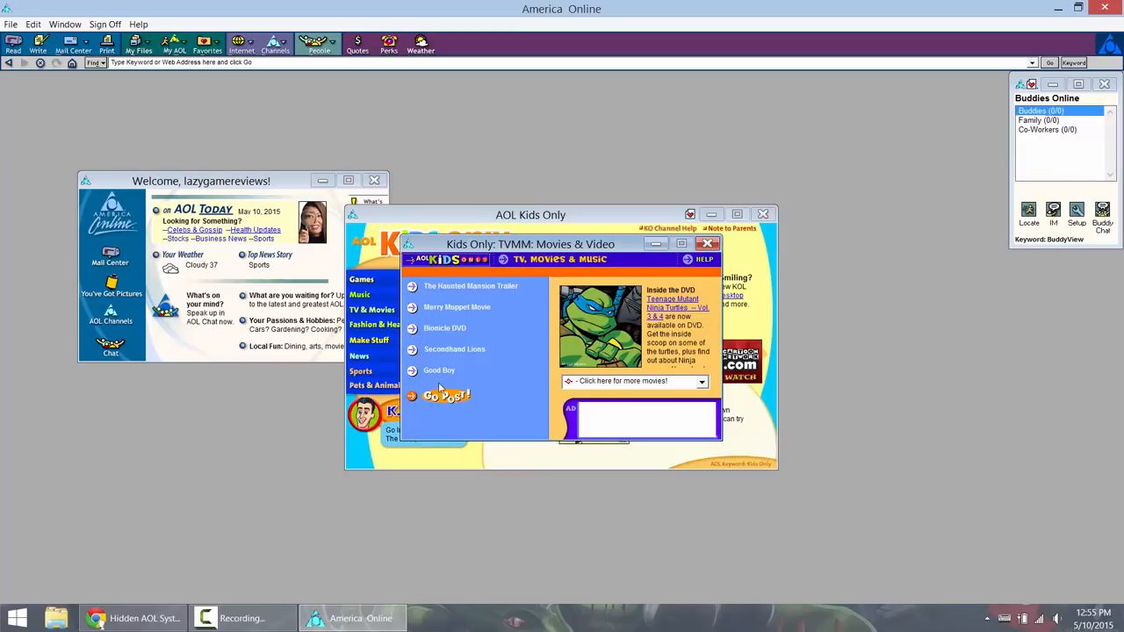
pyautogui.click(700, 381)
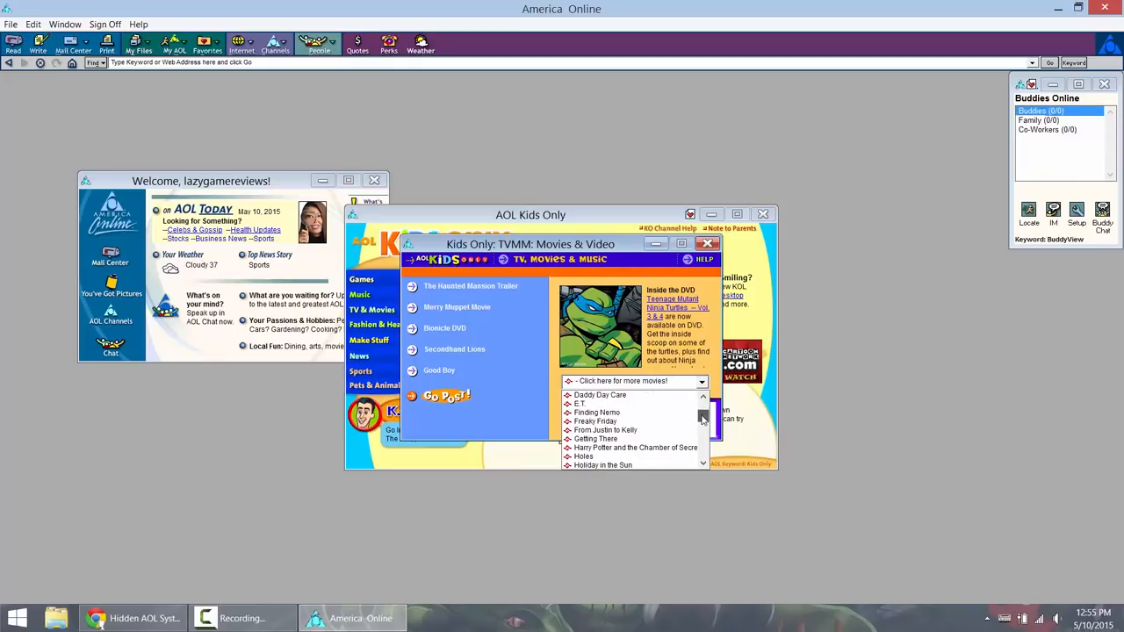
pyautogui.click(702, 420)
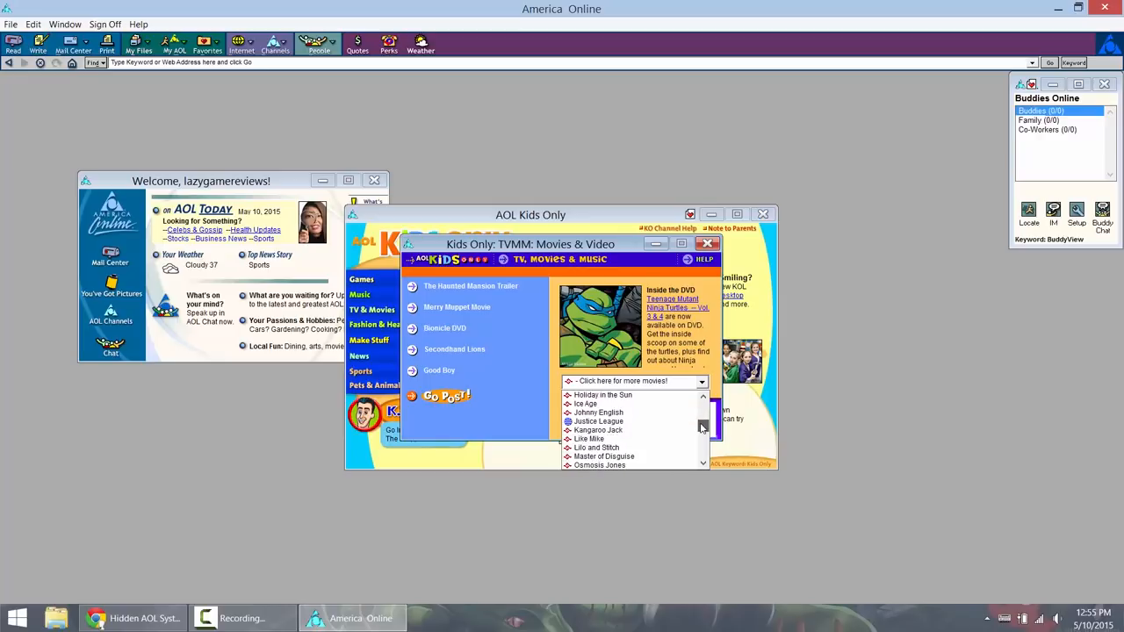
pyautogui.click(702, 439)
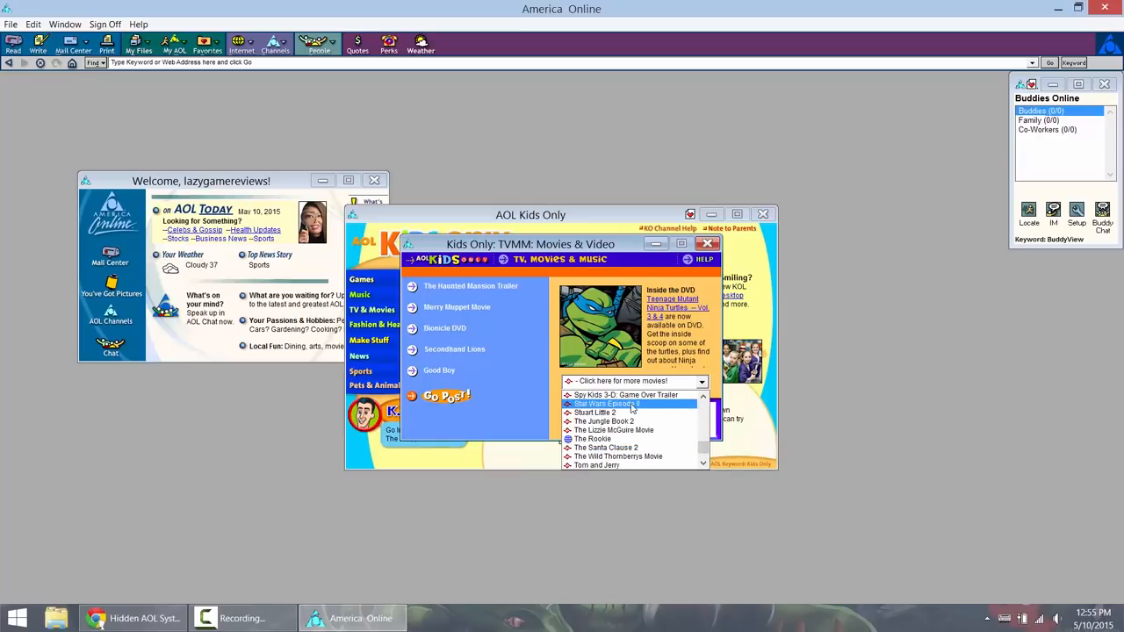
pyautogui.click(606, 403)
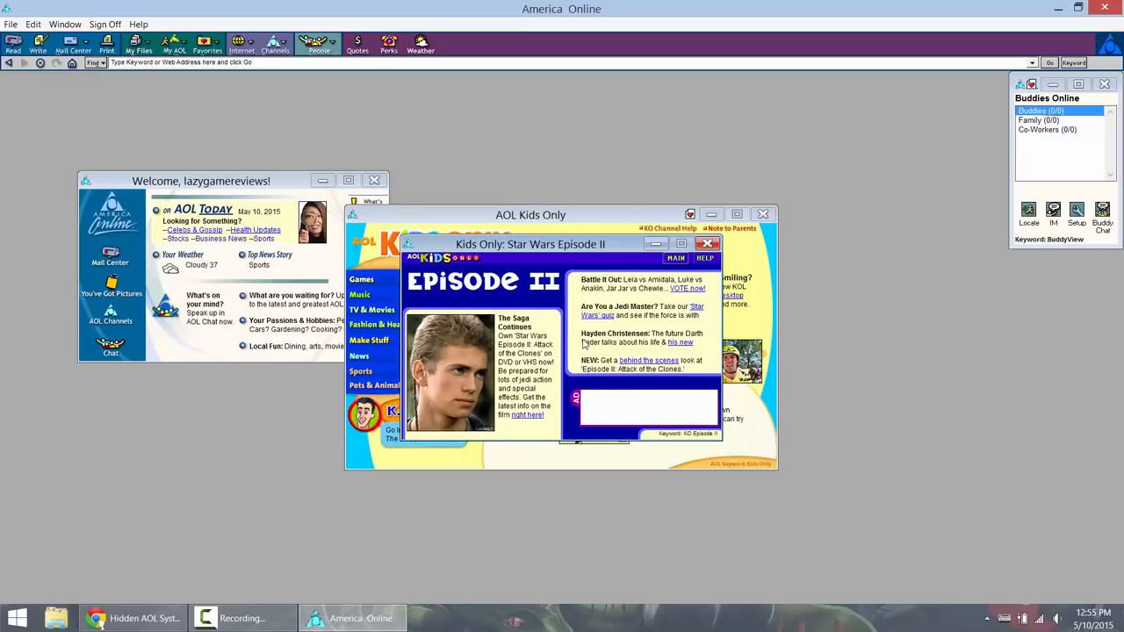
pyautogui.moveTo(690, 254)
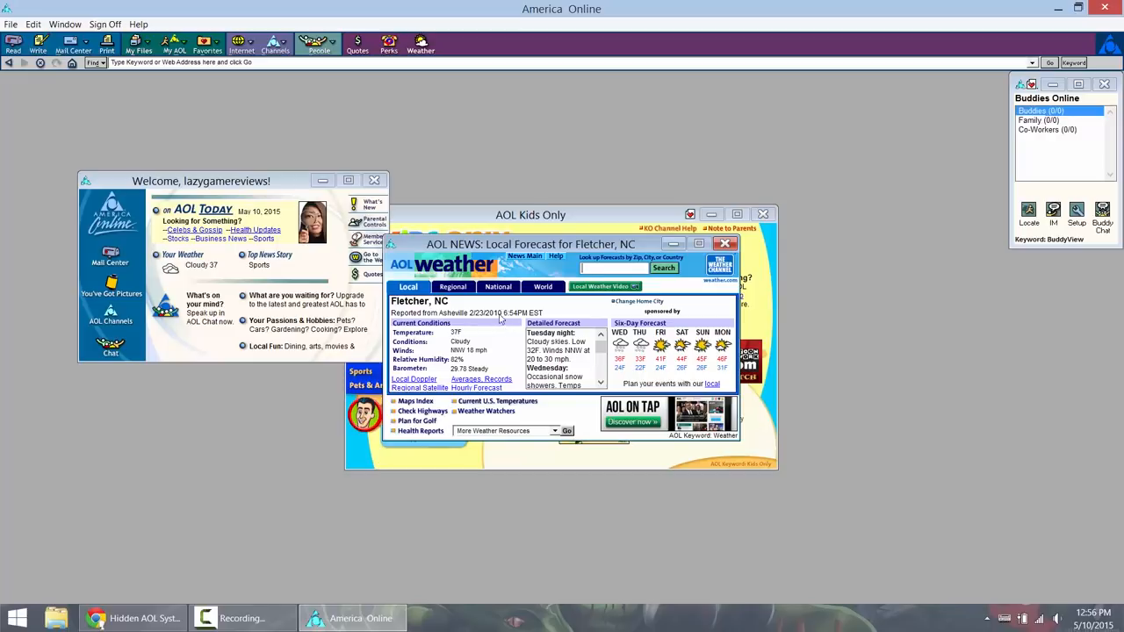
pyautogui.moveTo(484, 323)
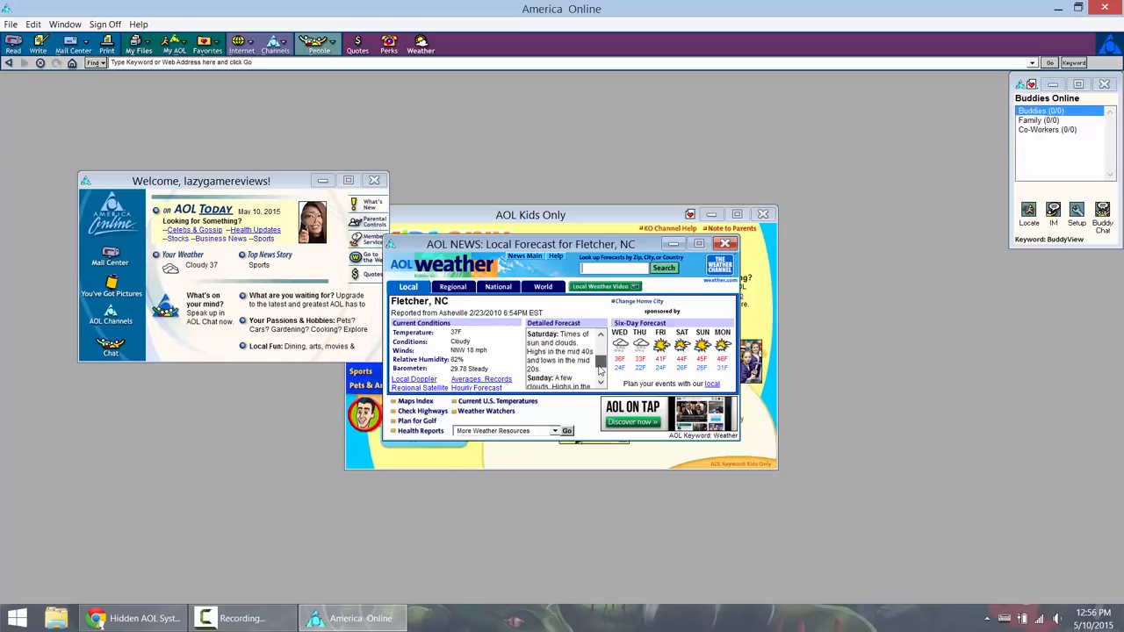
# Step: View the national weather overview, then close the forecast window
pyautogui.click(600, 379)
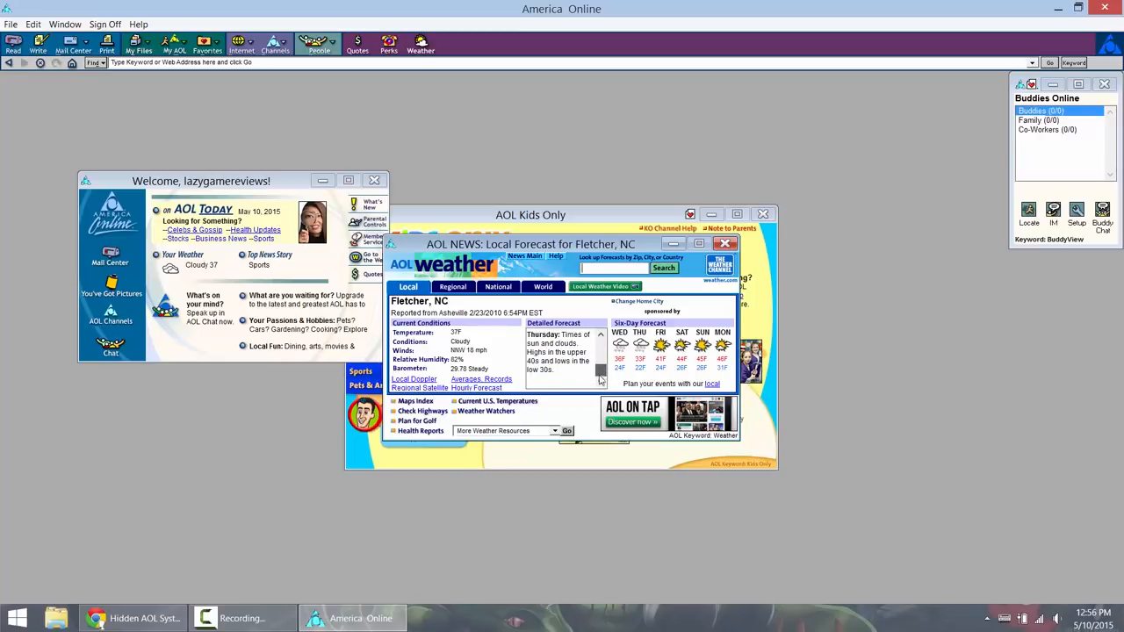
pyautogui.click(453, 286)
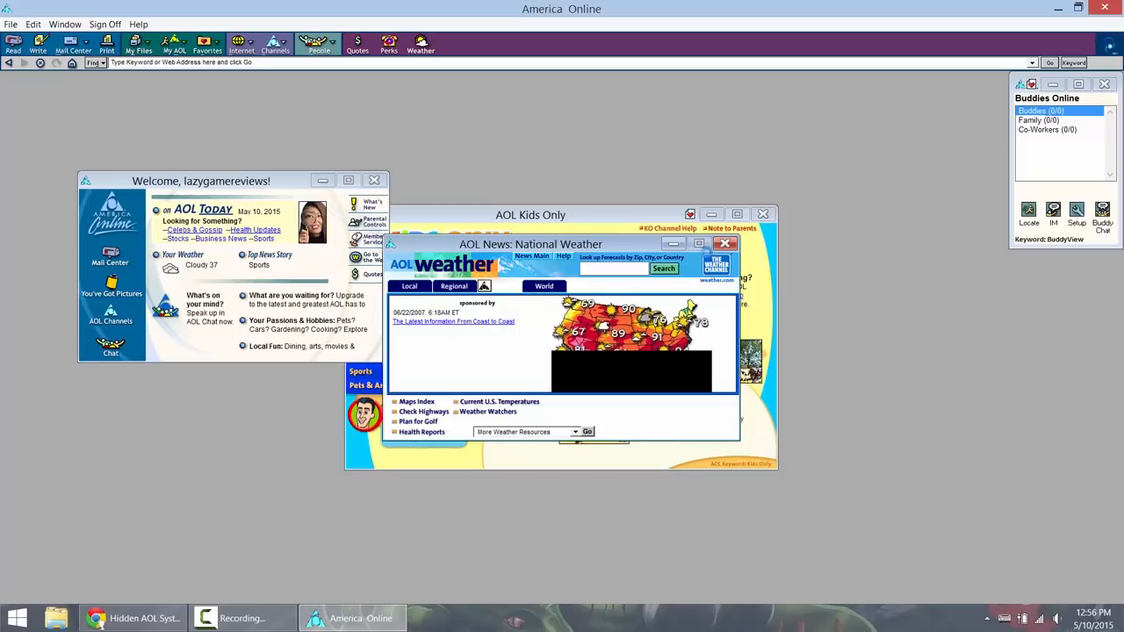
pyautogui.click(499, 286)
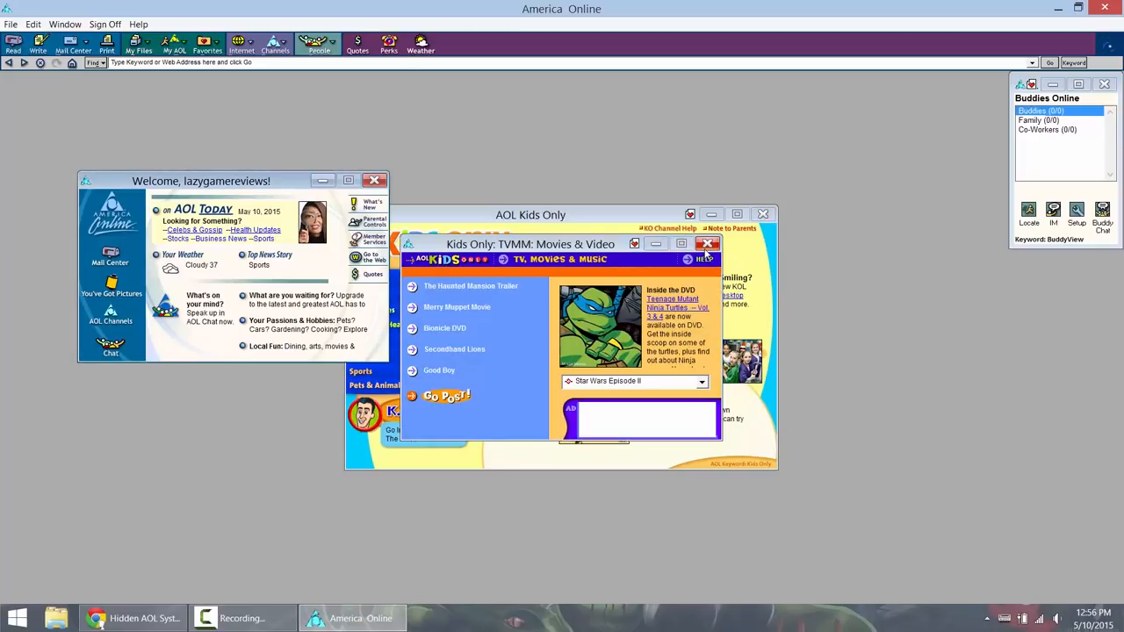
# Step: Browse the featured movies list, including the Crocodile Hunter movie page
pyautogui.click(700, 380)
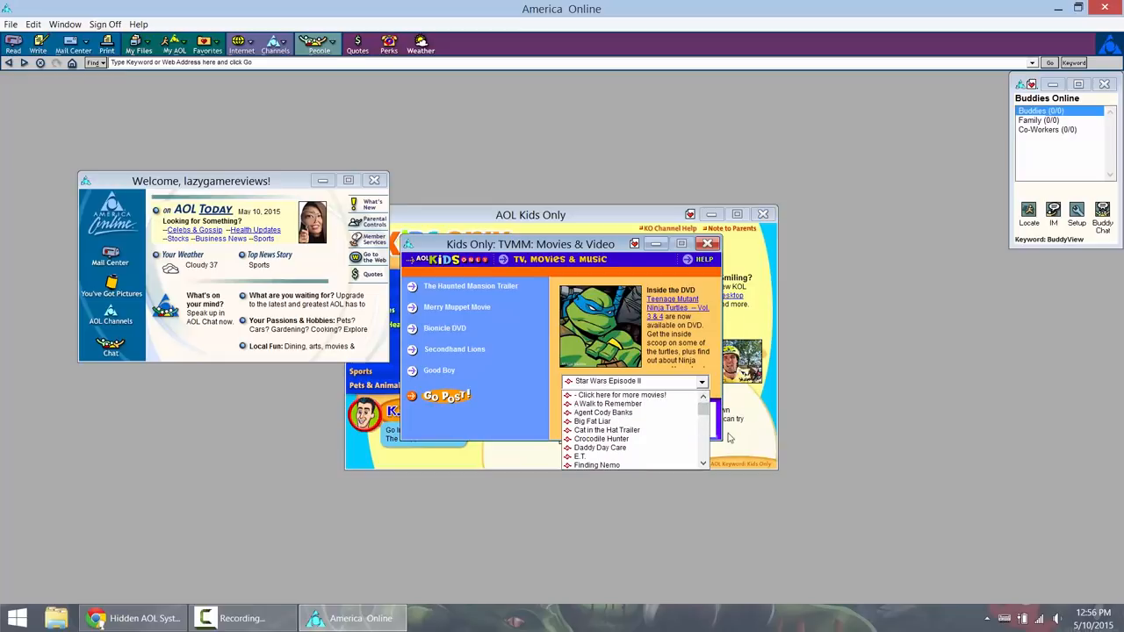
pyautogui.click(601, 438)
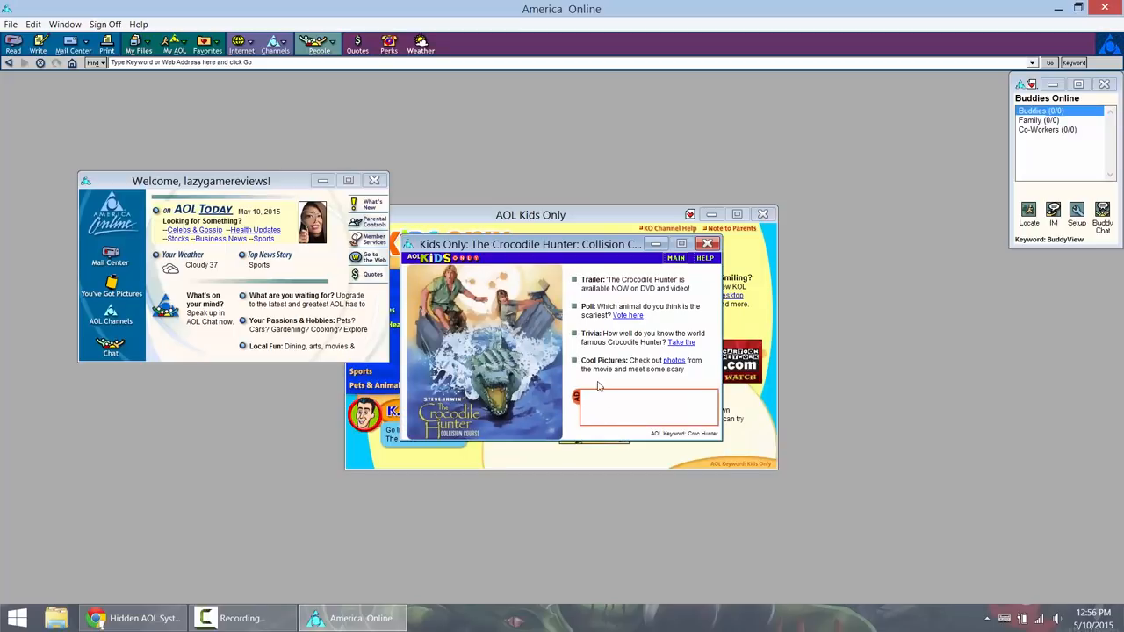
pyautogui.moveTo(614, 378)
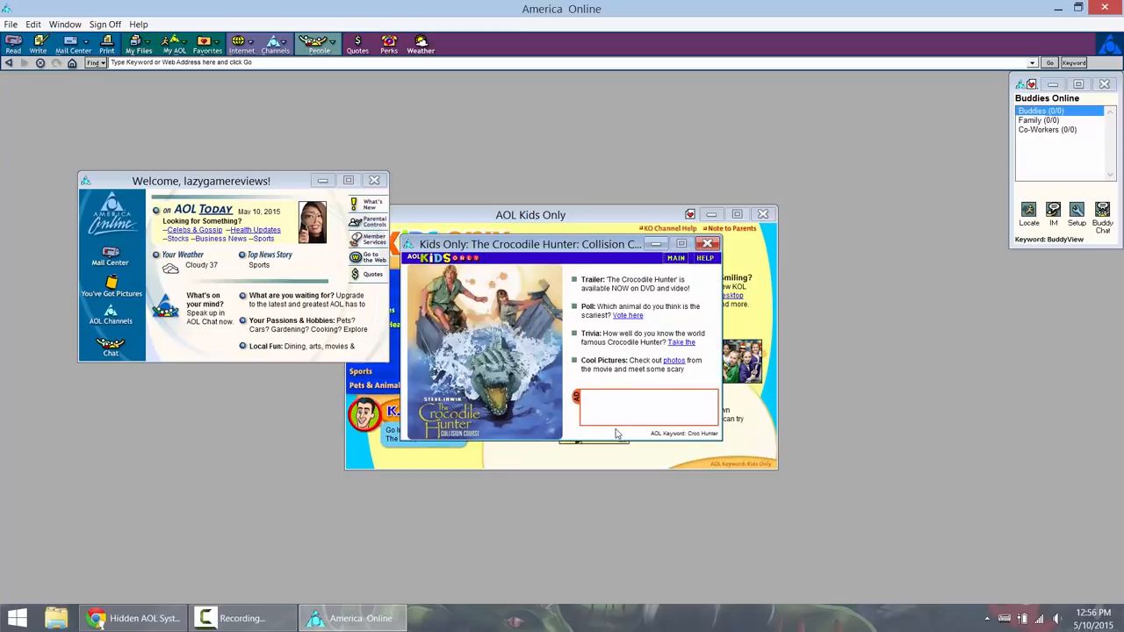
pyautogui.moveTo(726, 251)
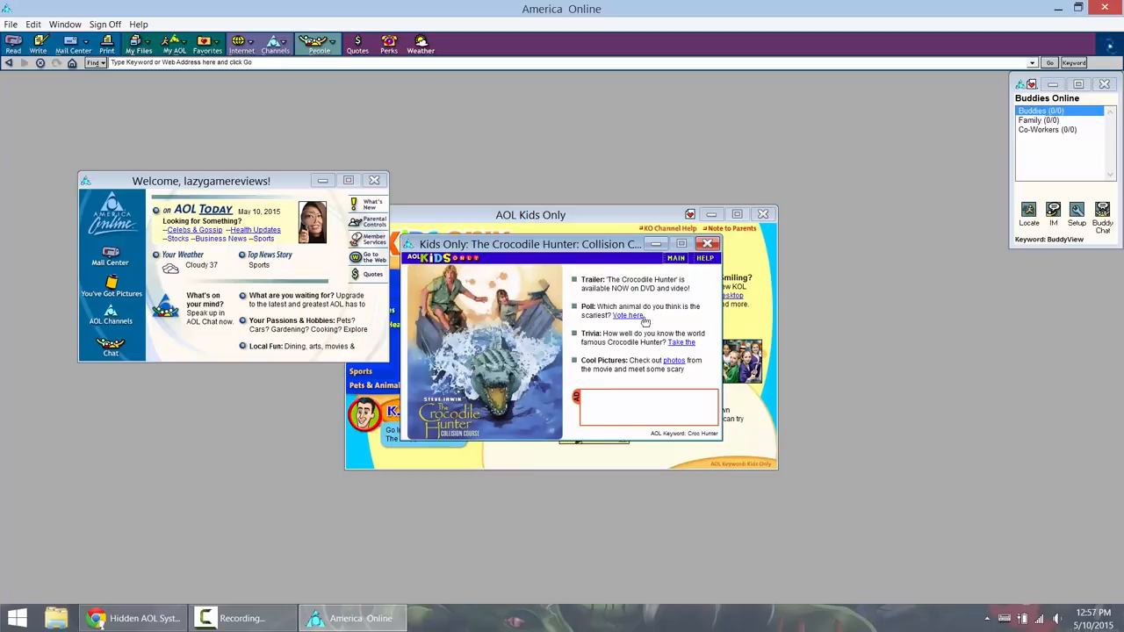
pyautogui.moveTo(613, 353)
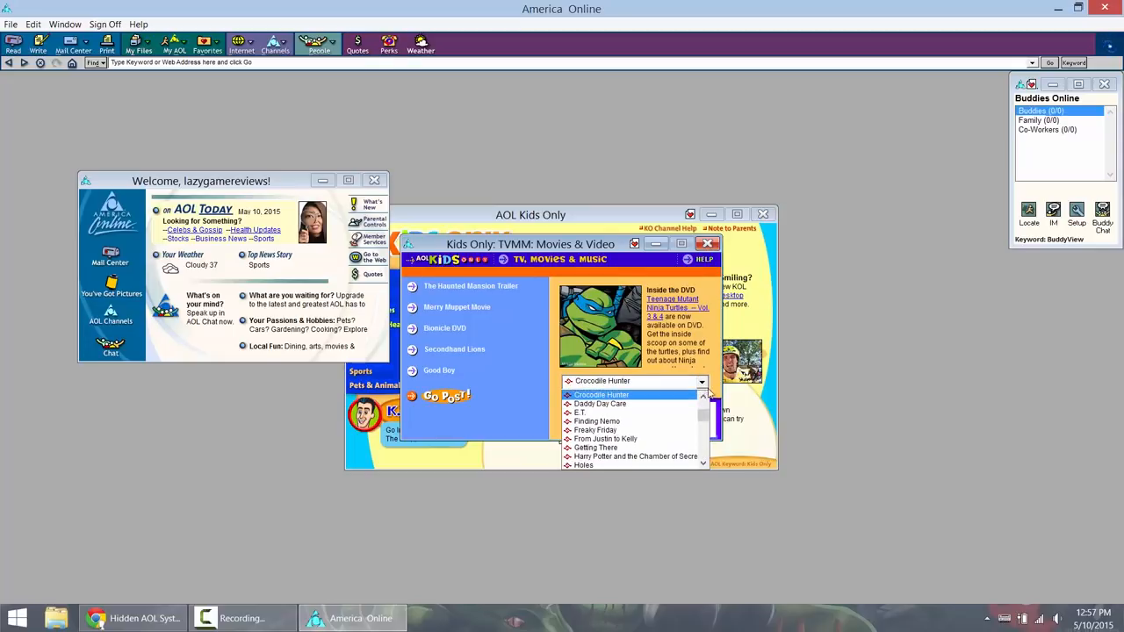
pyautogui.scroll(-3)
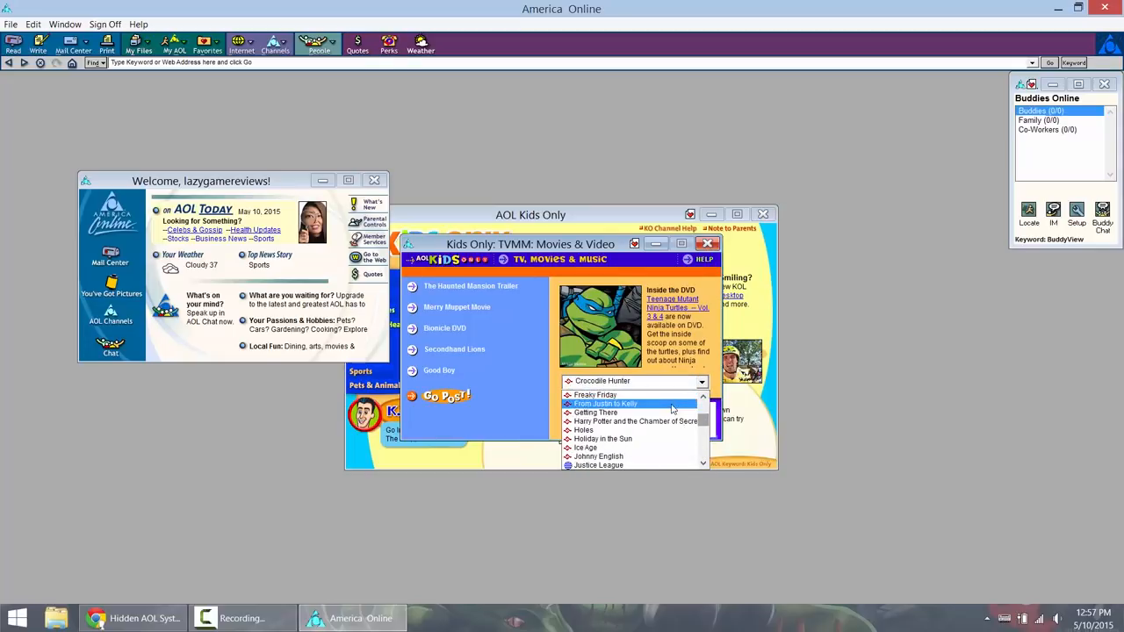
pyautogui.click(606, 403)
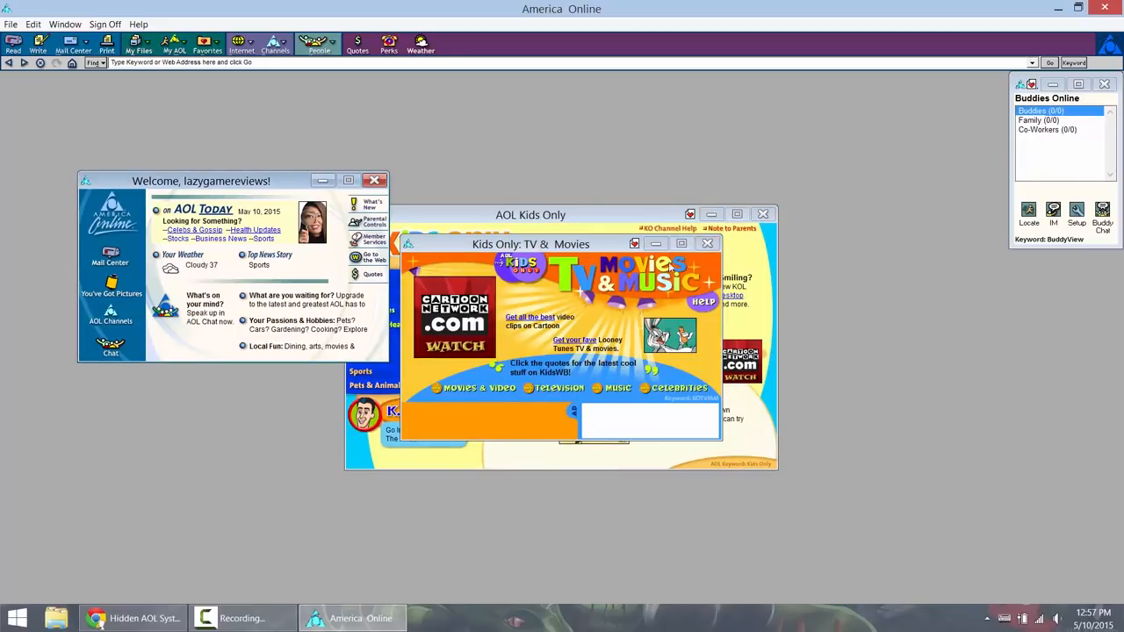
pyautogui.click(708, 244)
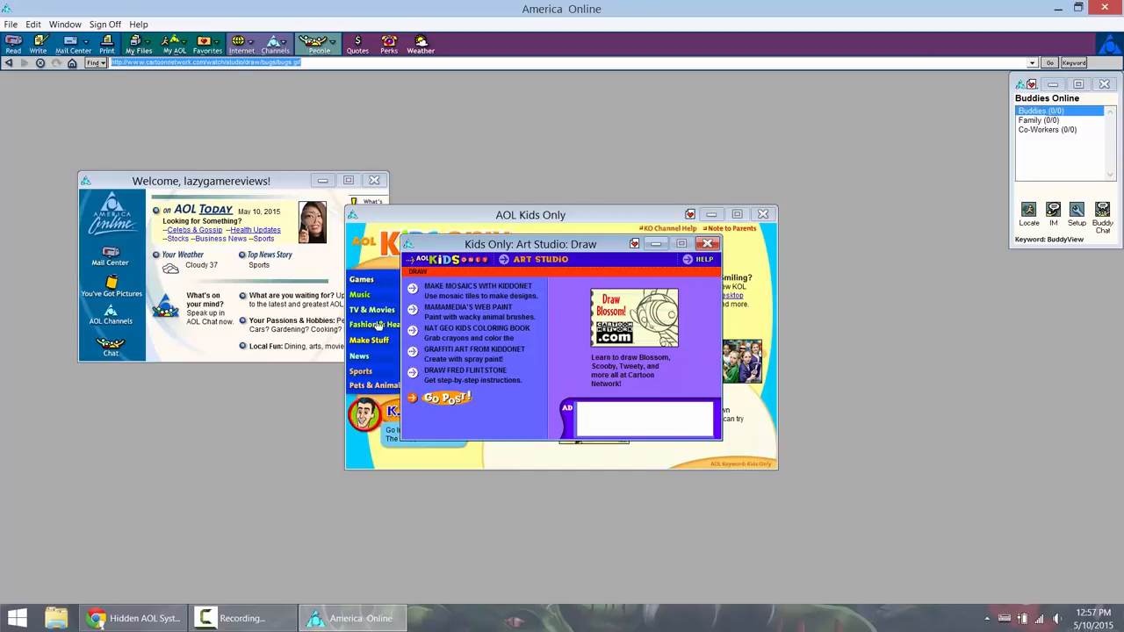
pyautogui.moveTo(445, 377)
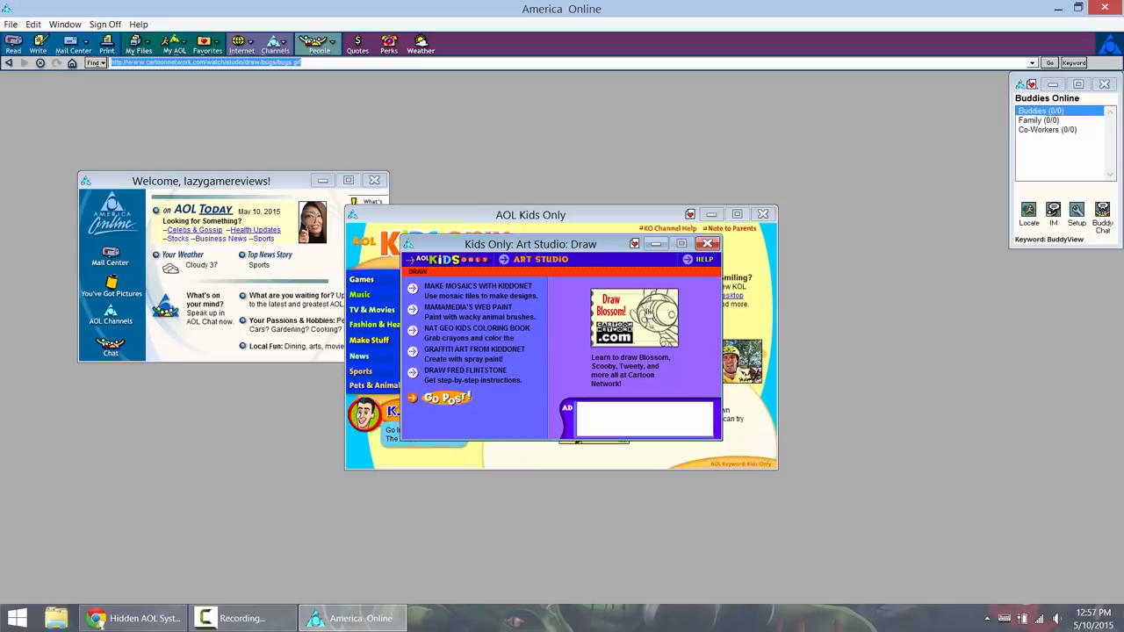
# Step: Close the Art Studio and Make Stuff pages, then dismiss the Games access-denied notice
pyautogui.click(369, 340)
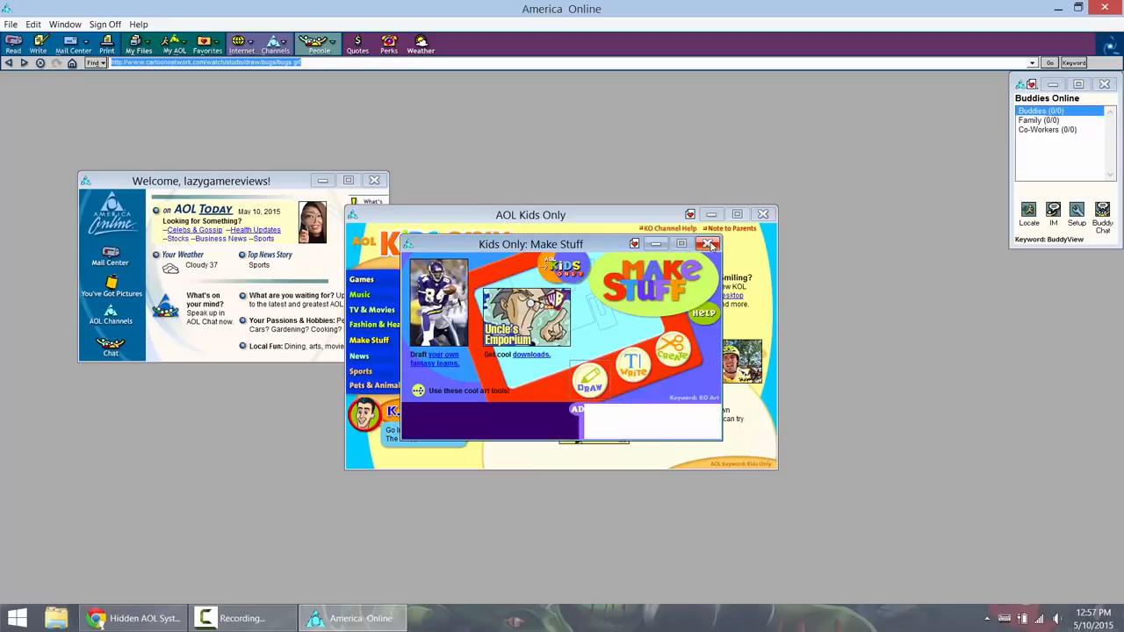
pyautogui.click(709, 244)
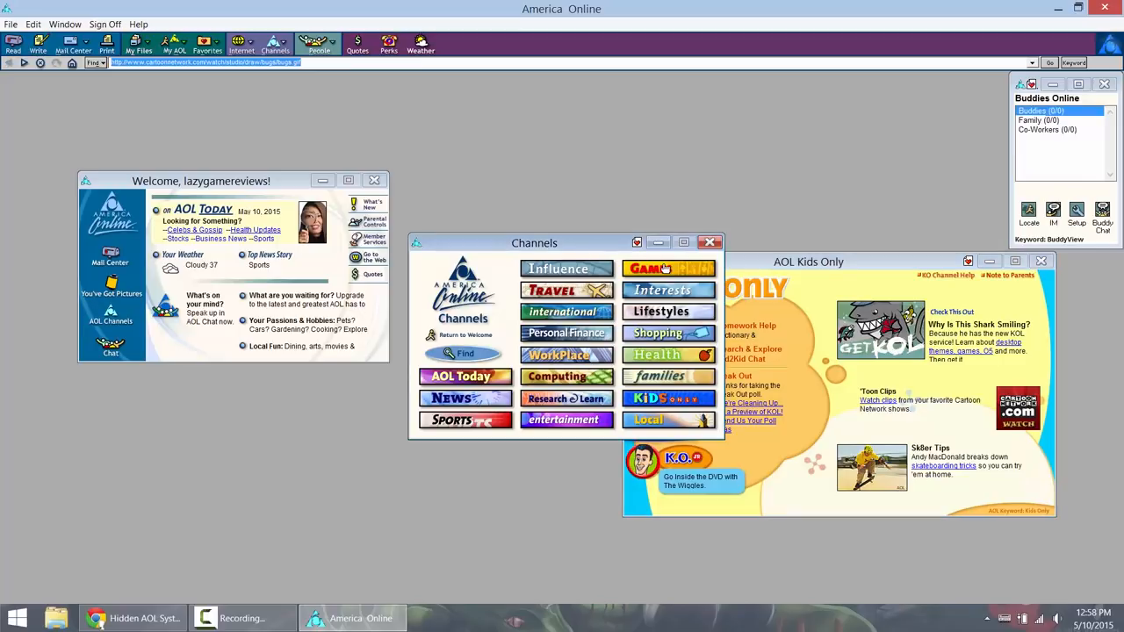
pyautogui.click(669, 269)
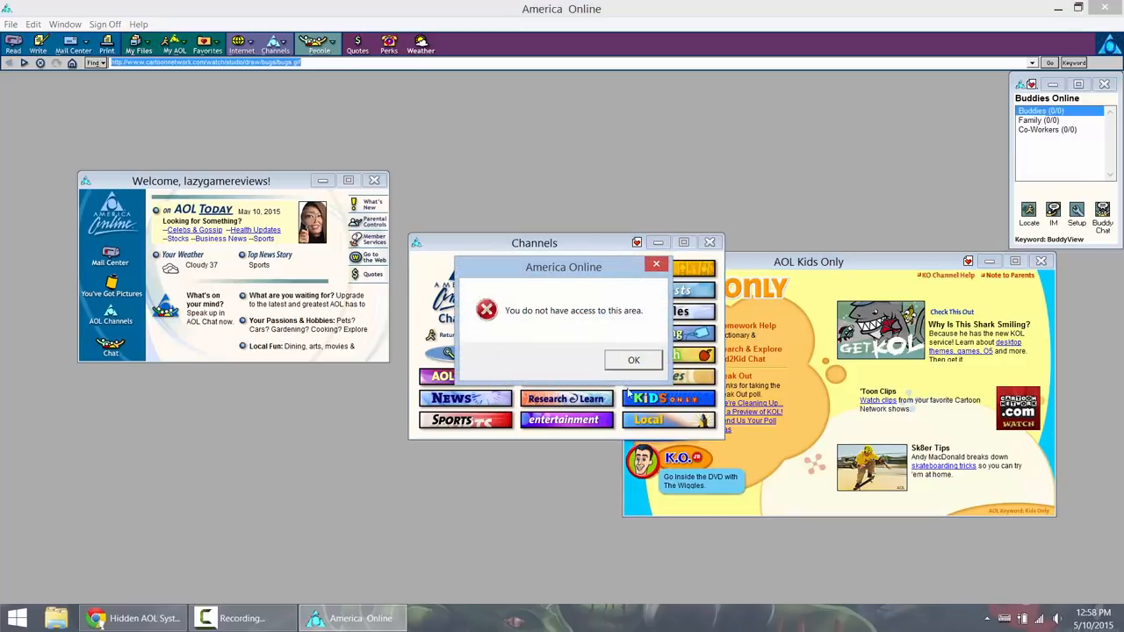
pyautogui.click(633, 360)
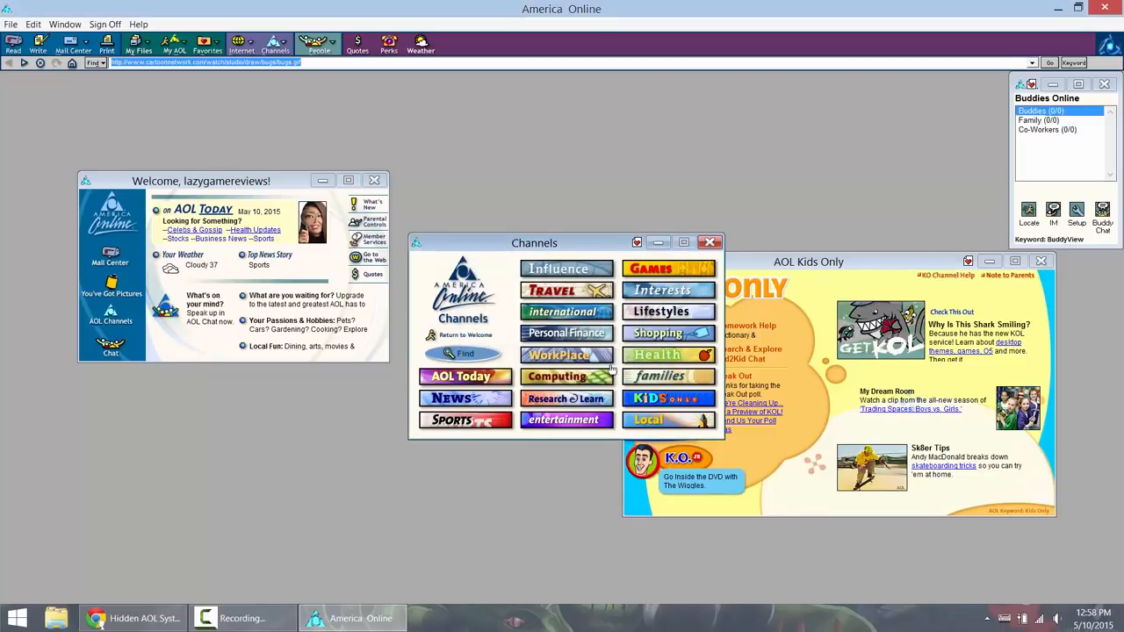
pyautogui.moveTo(499, 91)
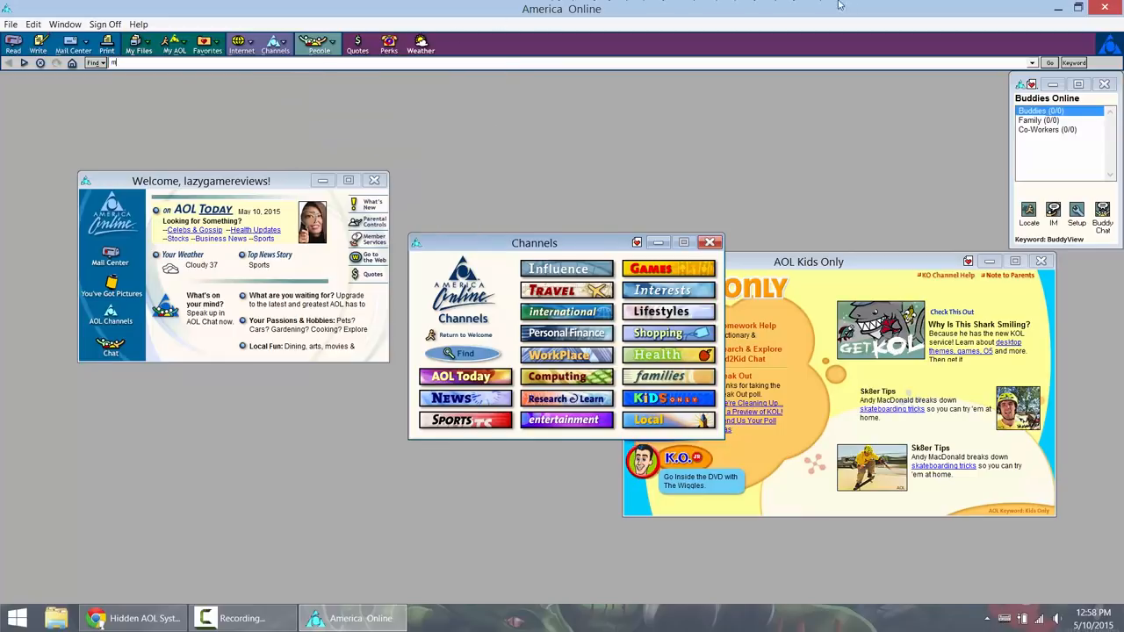
# Step: Search the web for 'mary-kate&ashle' and cancel the Favorite Place prompt
pyautogui.write('mary-kate')
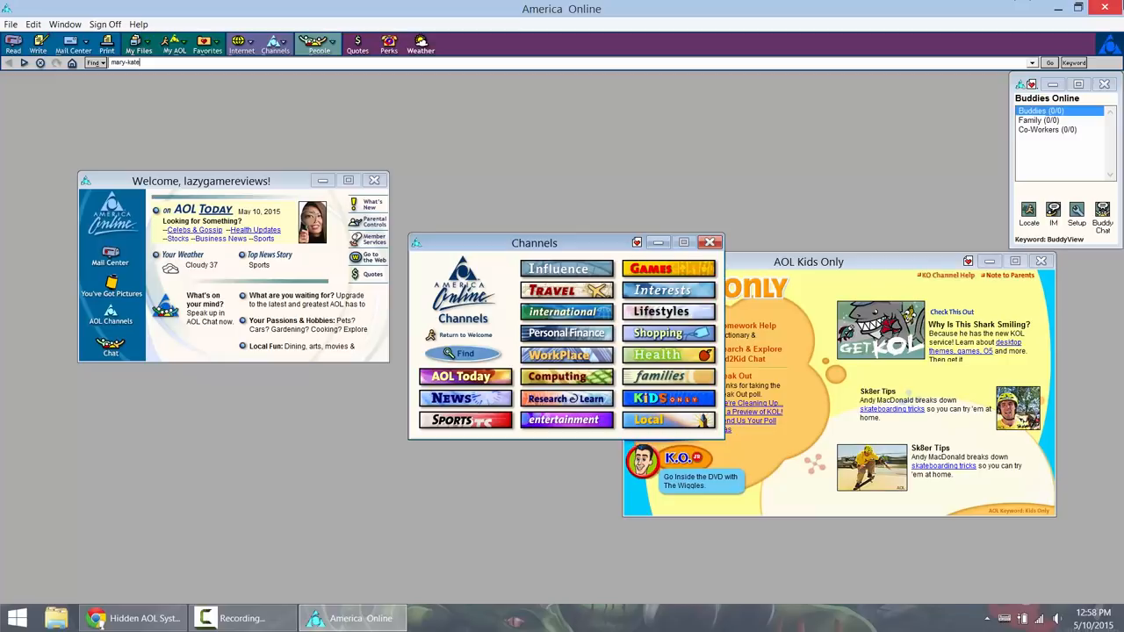
pyautogui.write('&ashley&s_it=keyword_rollover&ie=UTF-8&VR=3430')
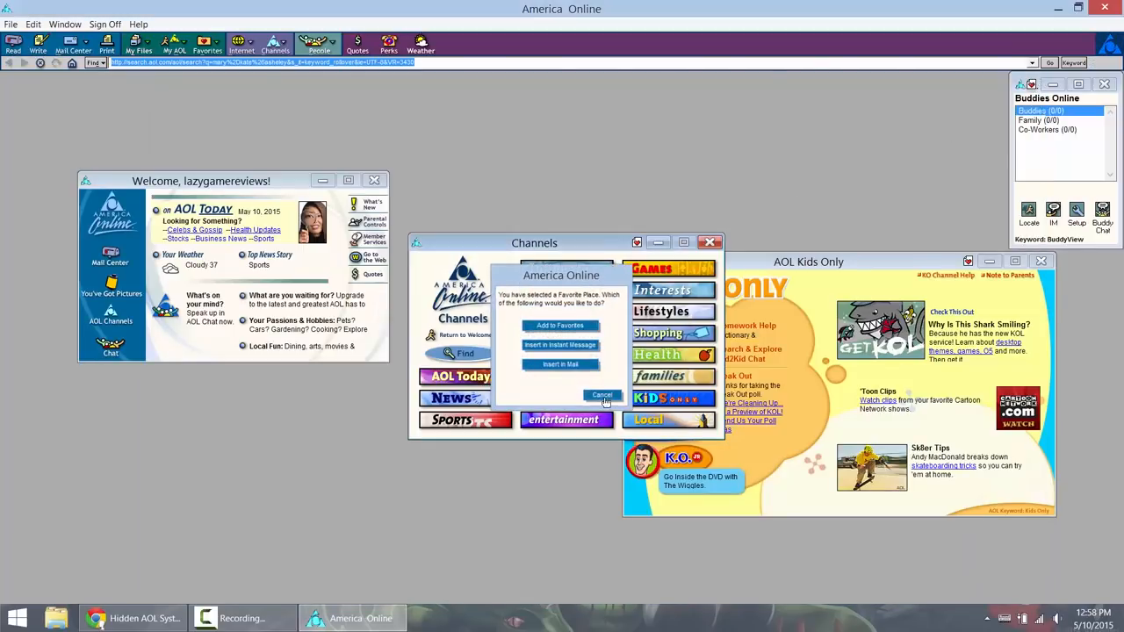
pyautogui.click(602, 394)
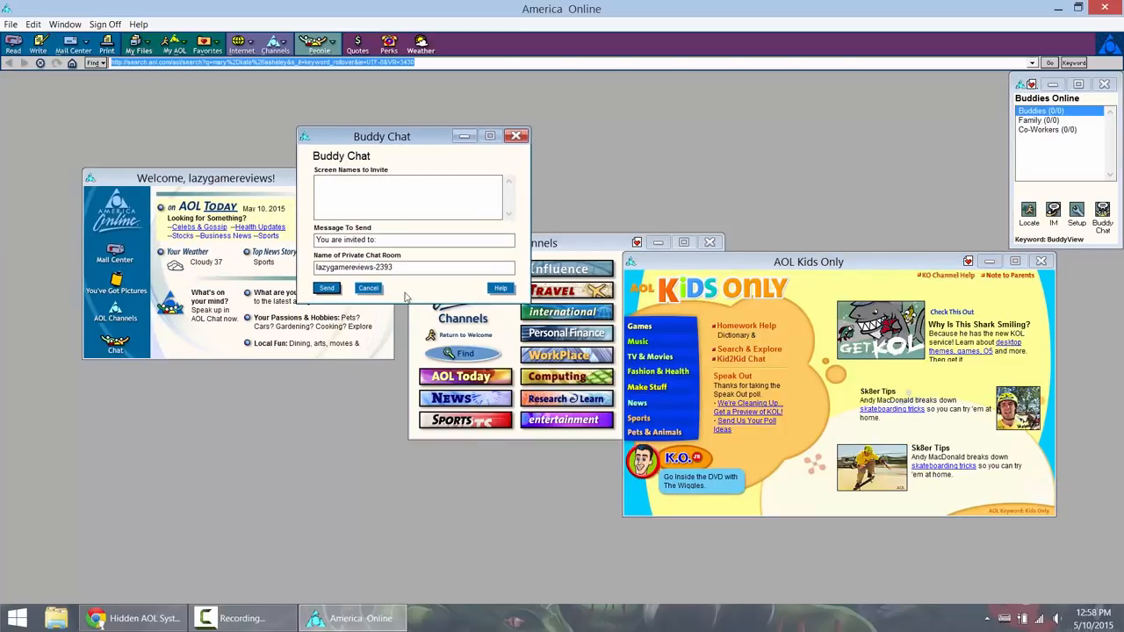
pyautogui.moveTo(514, 161)
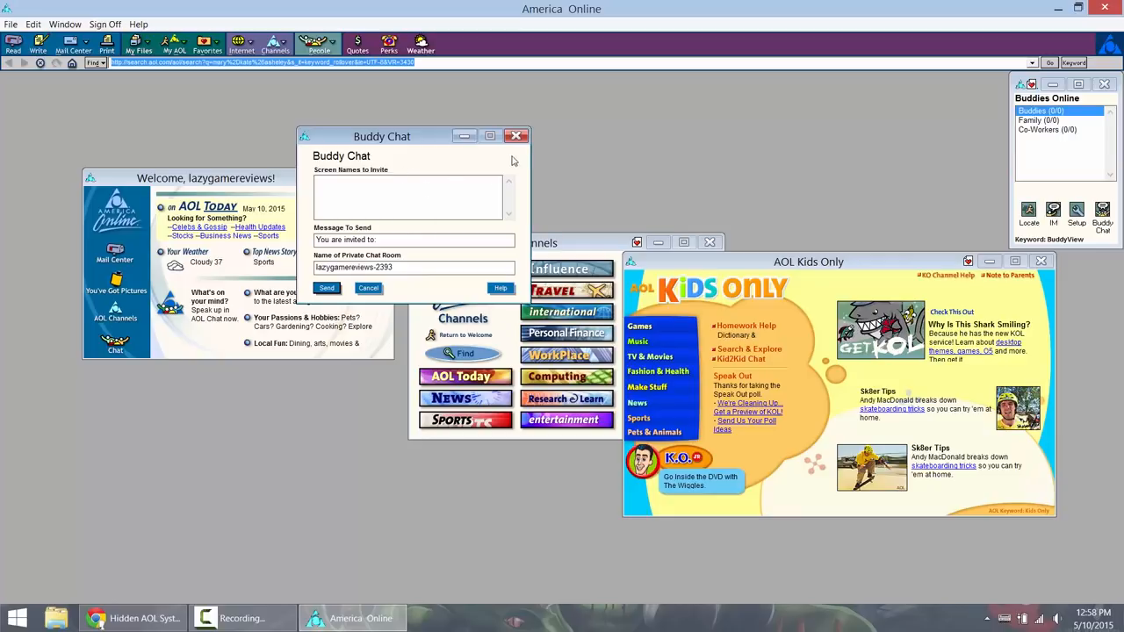
# Step: Close the Buddy Chat invitation form
pyautogui.click(518, 136)
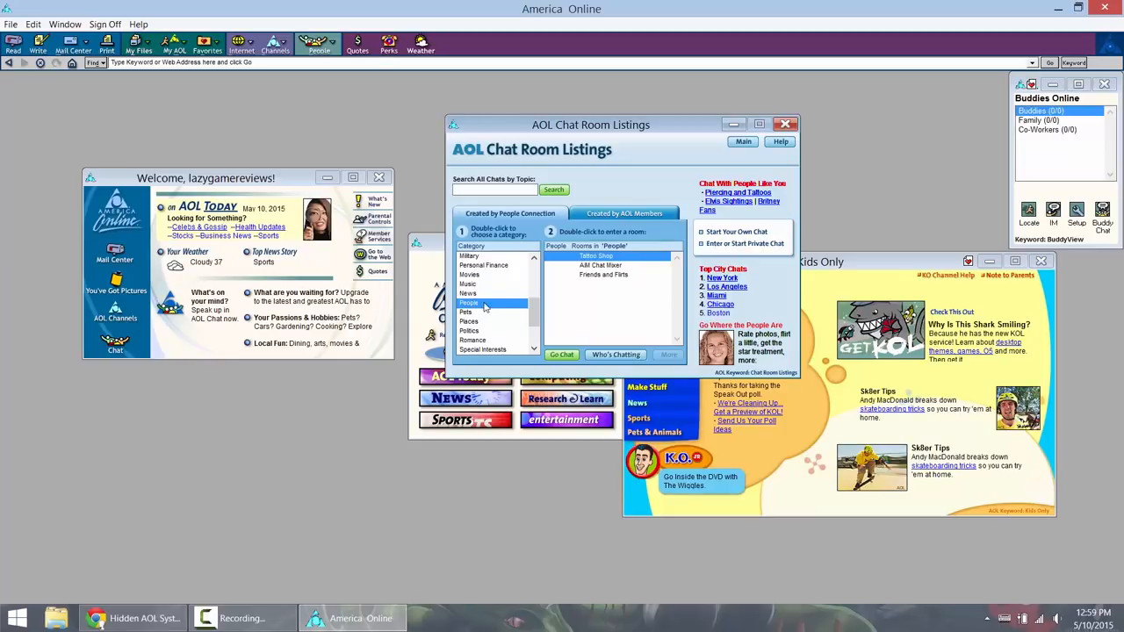
# Step: Enter the Opening Soon chat room from the Movies category, then leave it
pyautogui.click(469, 274)
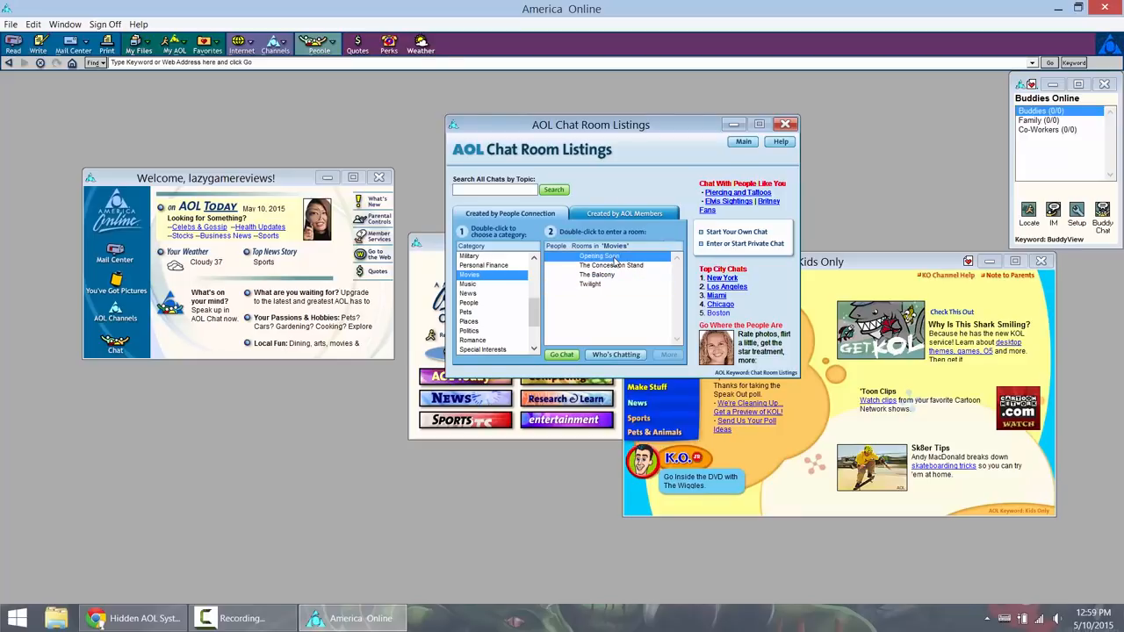
pyautogui.doubleClick(600, 255)
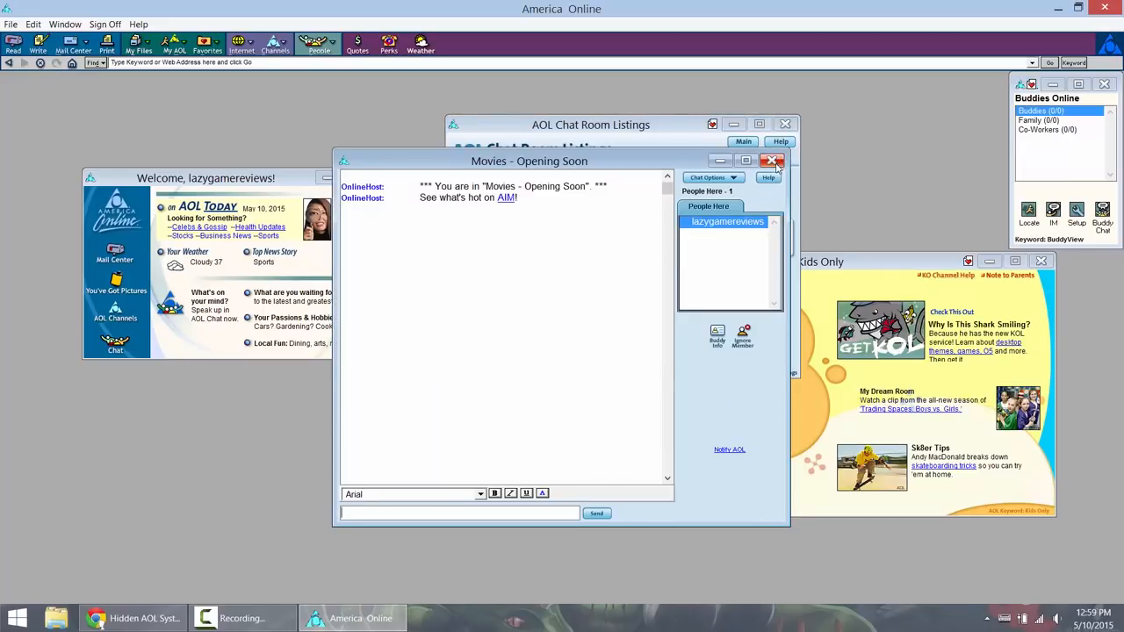
pyautogui.click(773, 160)
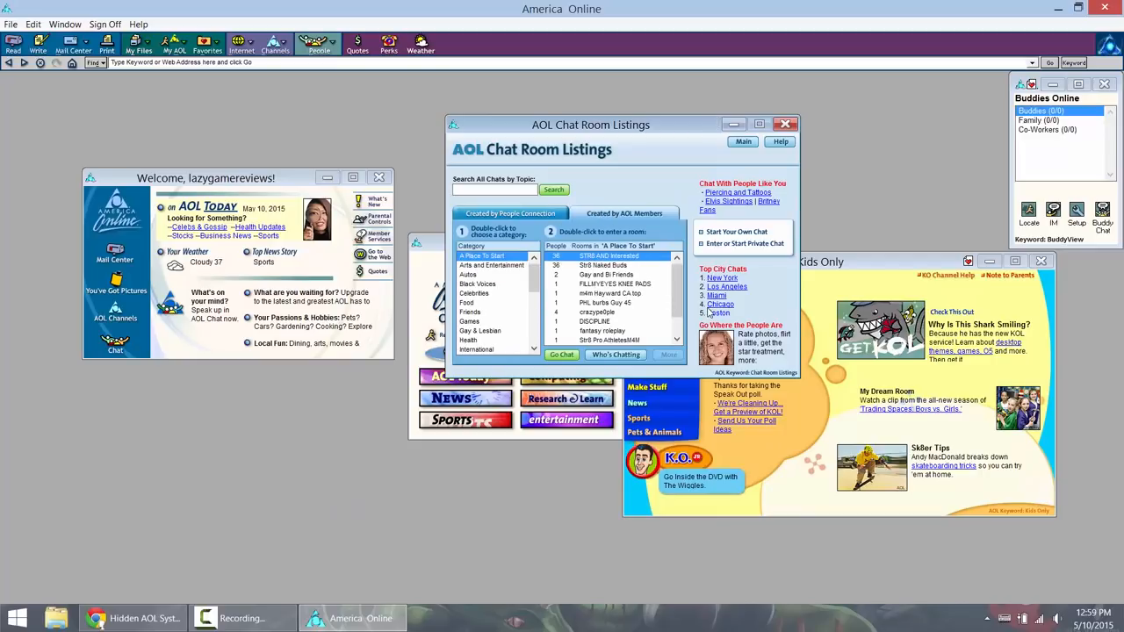
pyautogui.moveTo(635, 269)
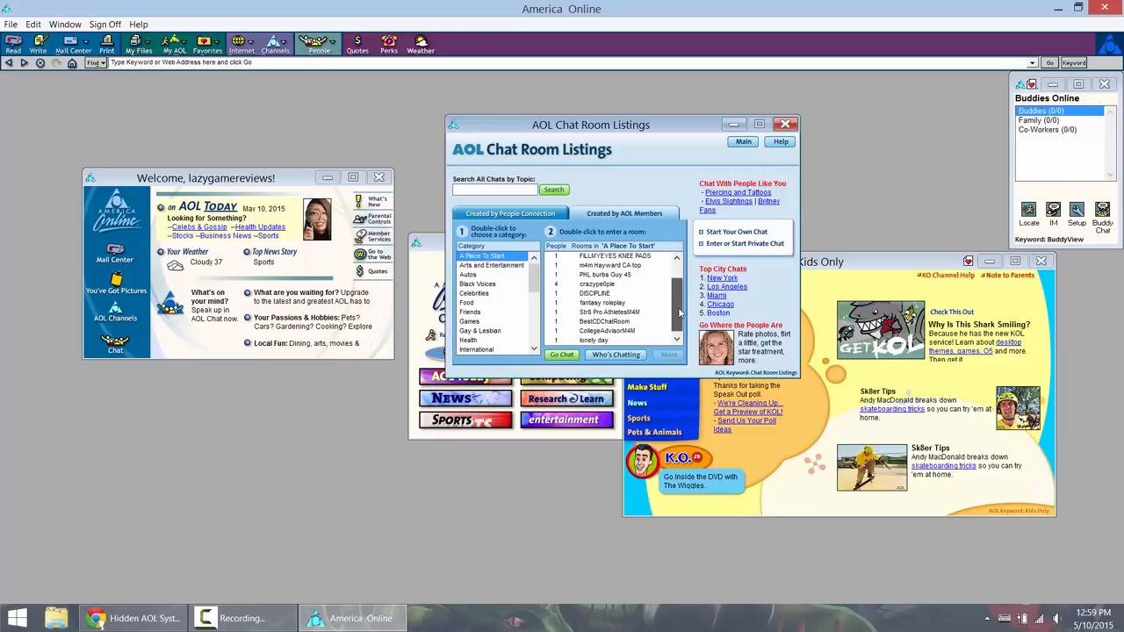
# Step: Browse Arts and Entertainment, then list the Special Interests rooms
pyautogui.click(613, 284)
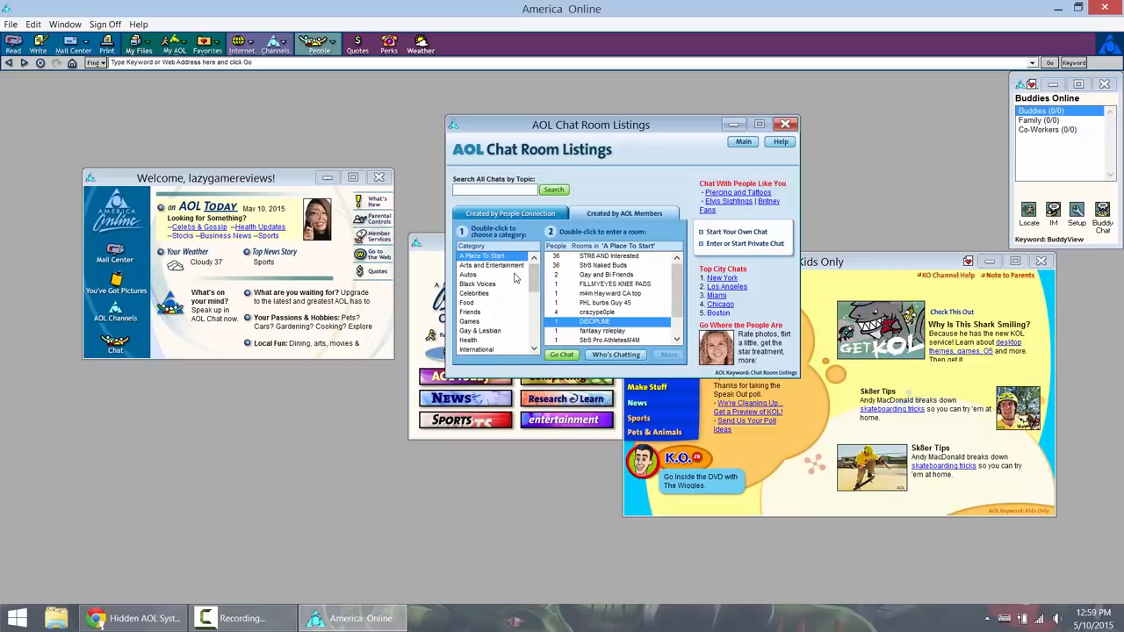
pyautogui.click(492, 265)
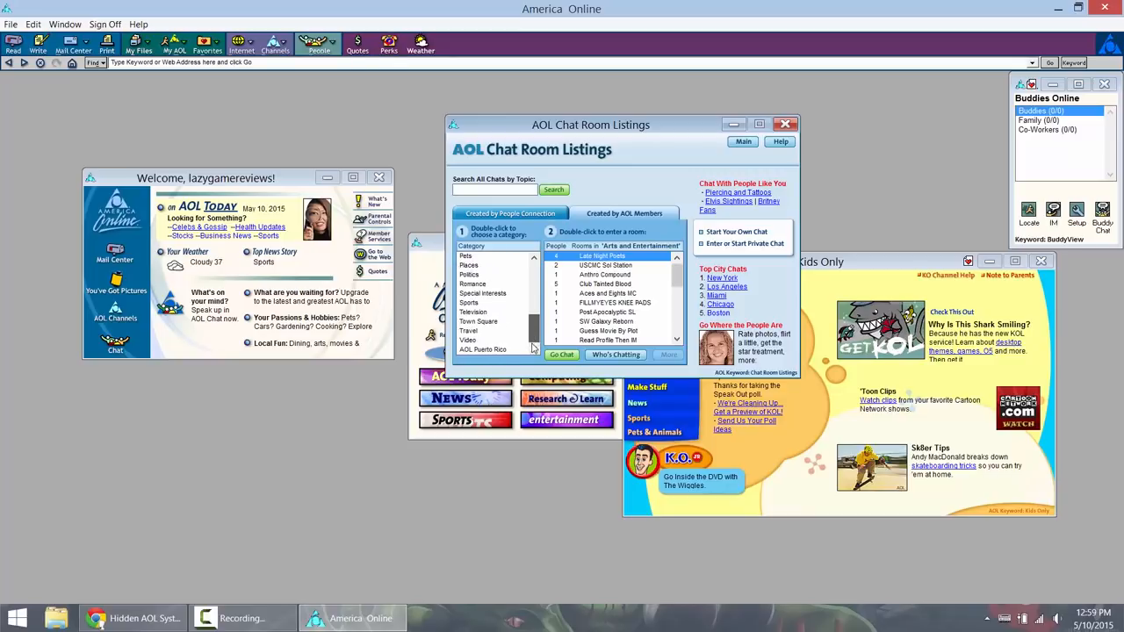
pyautogui.click(484, 293)
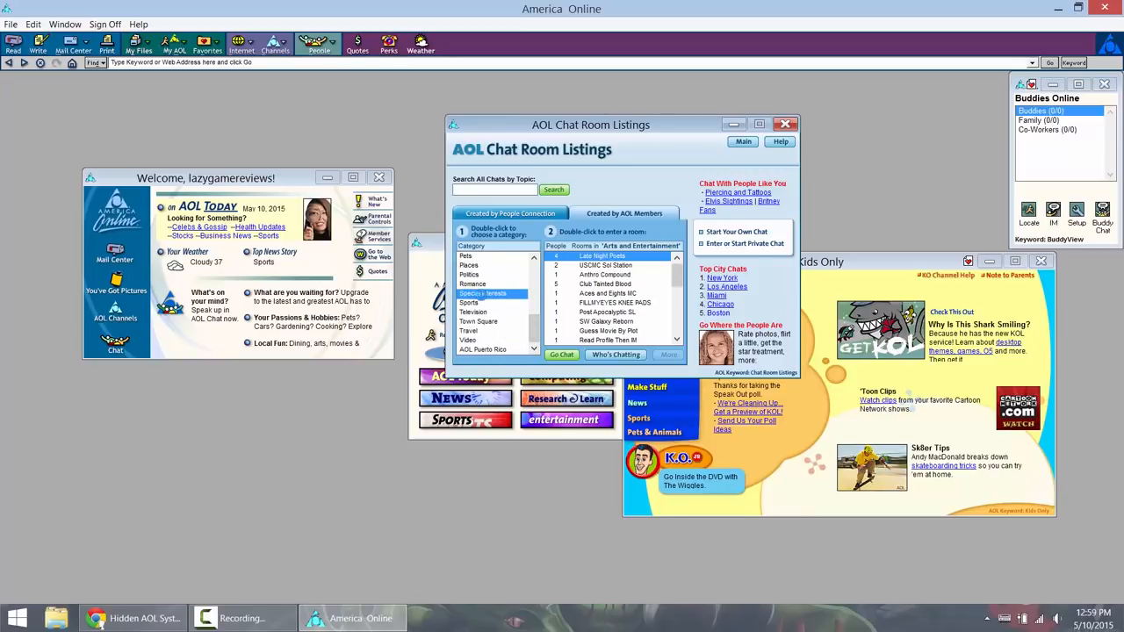
pyautogui.doubleClick(484, 293)
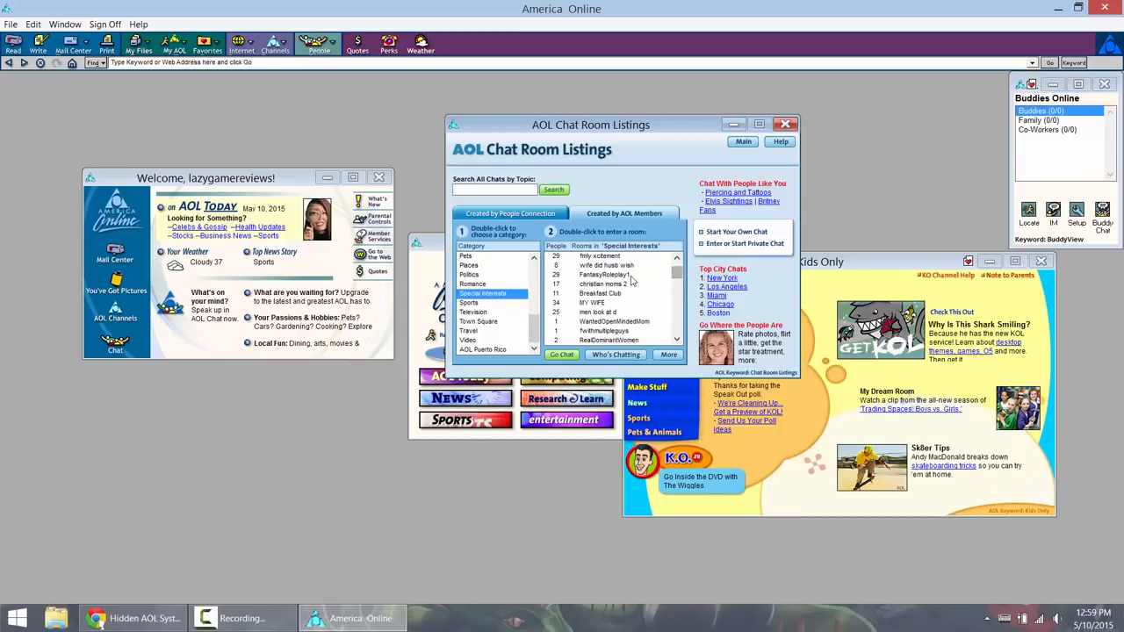
# Step: Join FantasyRoleplay1, scroll more Special Interests rooms, then close the chat and listings windows
pyautogui.doubleClick(606, 274)
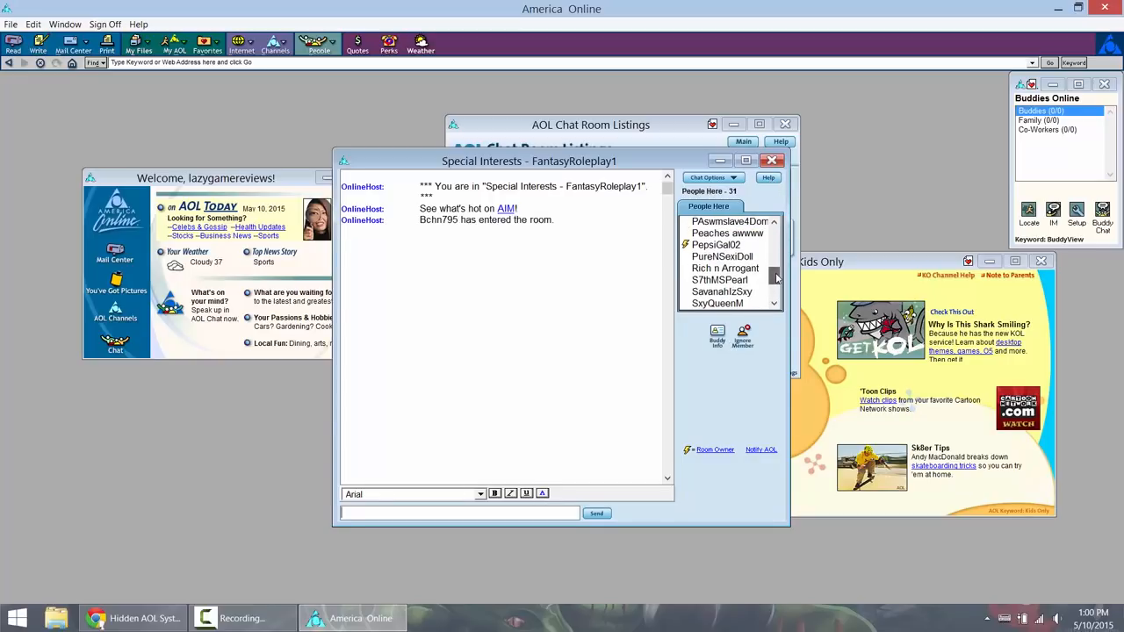
pyautogui.scroll(-3)
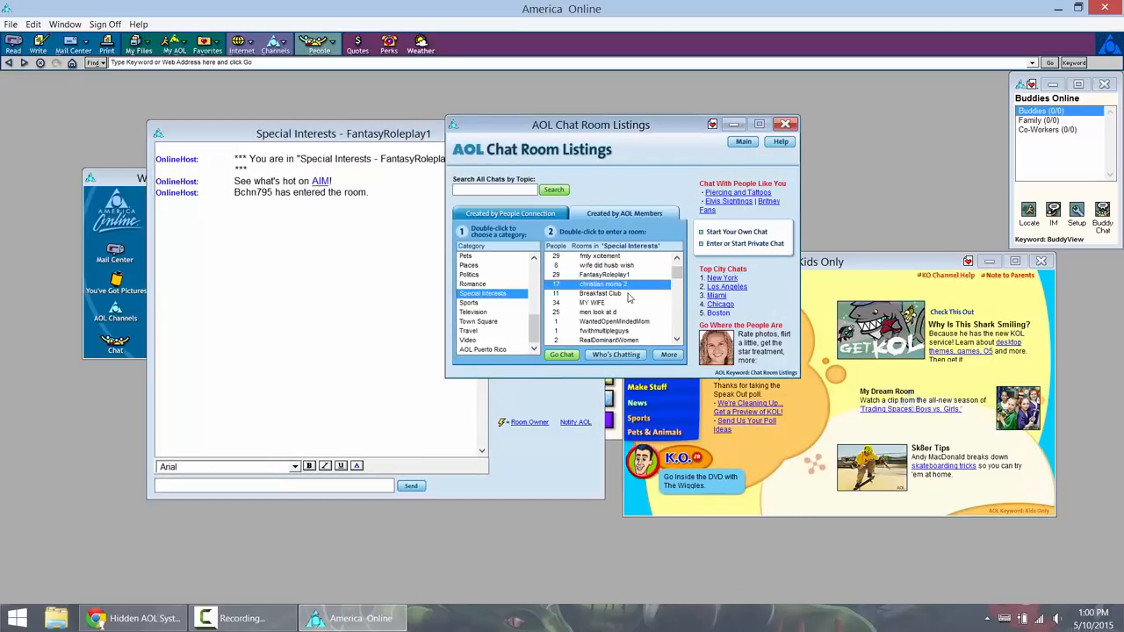
pyautogui.click(593, 302)
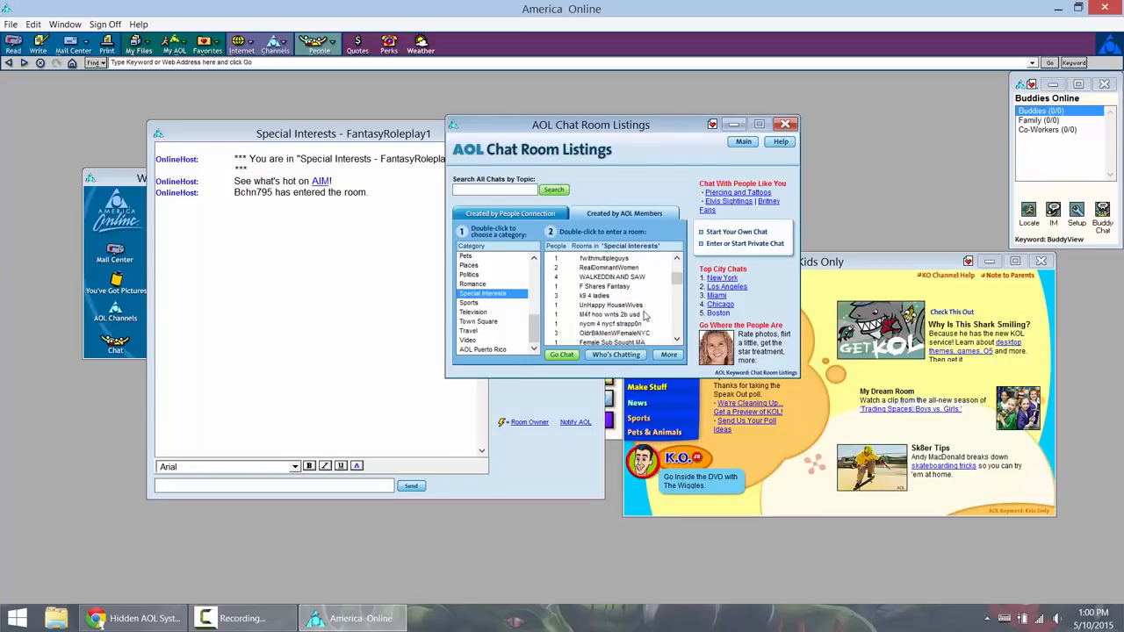
pyautogui.click(624, 213)
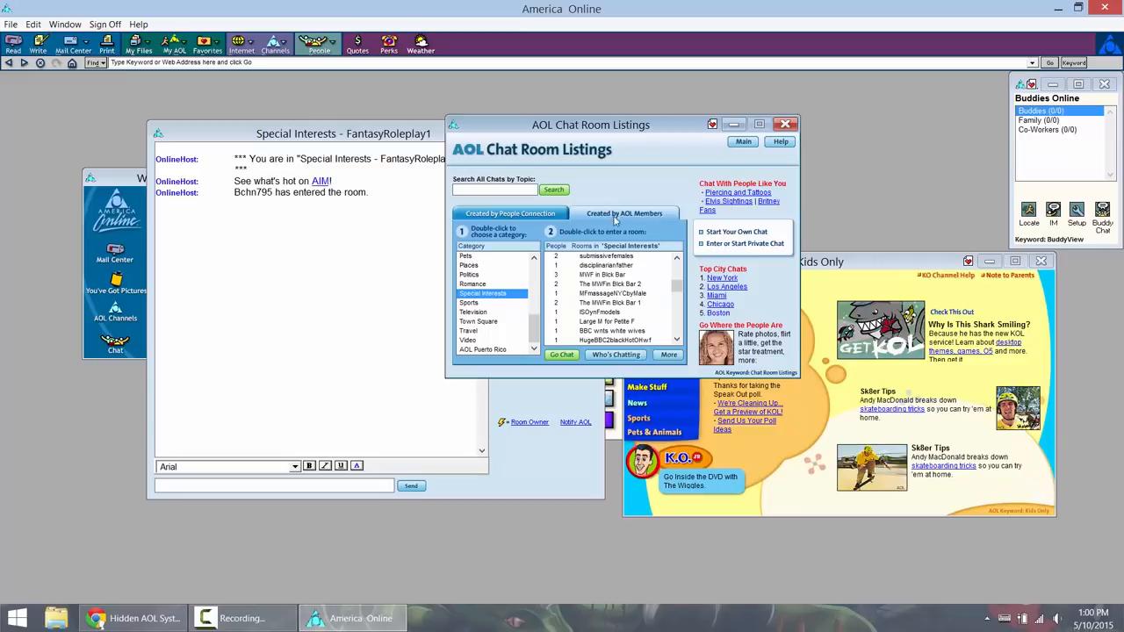
pyautogui.moveTo(676, 288)
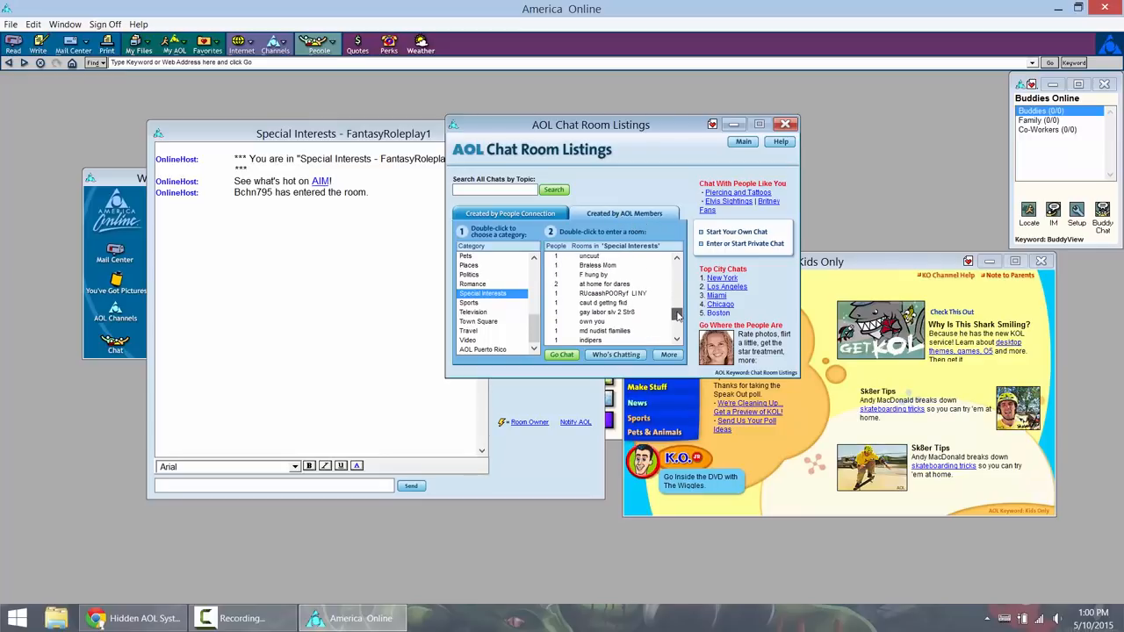
pyautogui.click(474, 283)
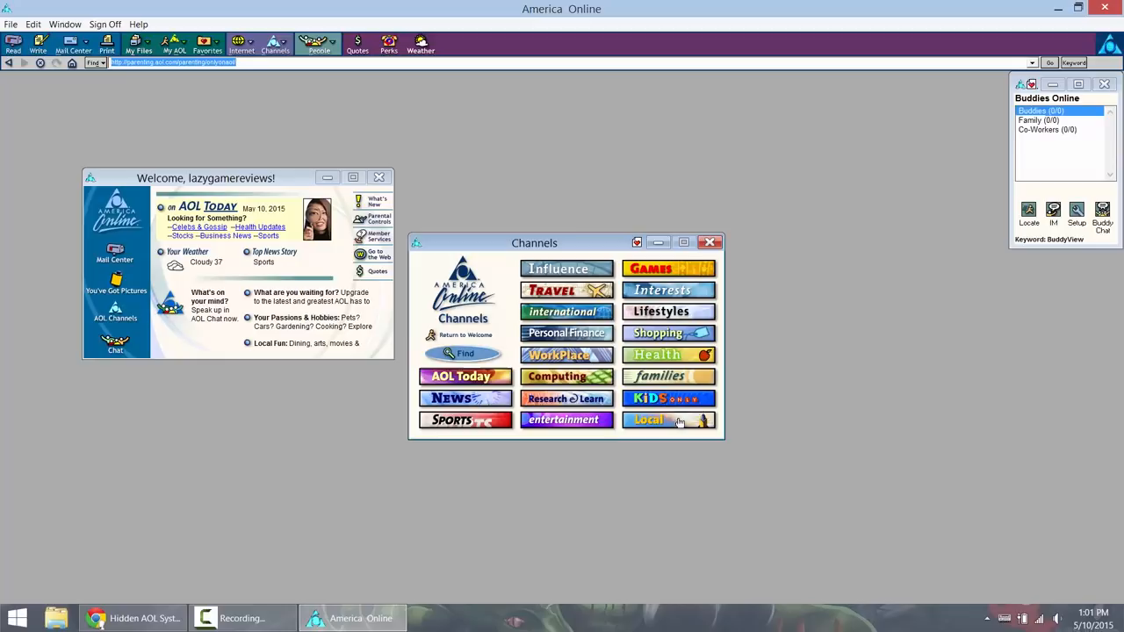
# Step: Open the Western Carolina - NW Georgia local guide, reply 'hi' to the instant message, then minimize it
pyautogui.click(649, 420)
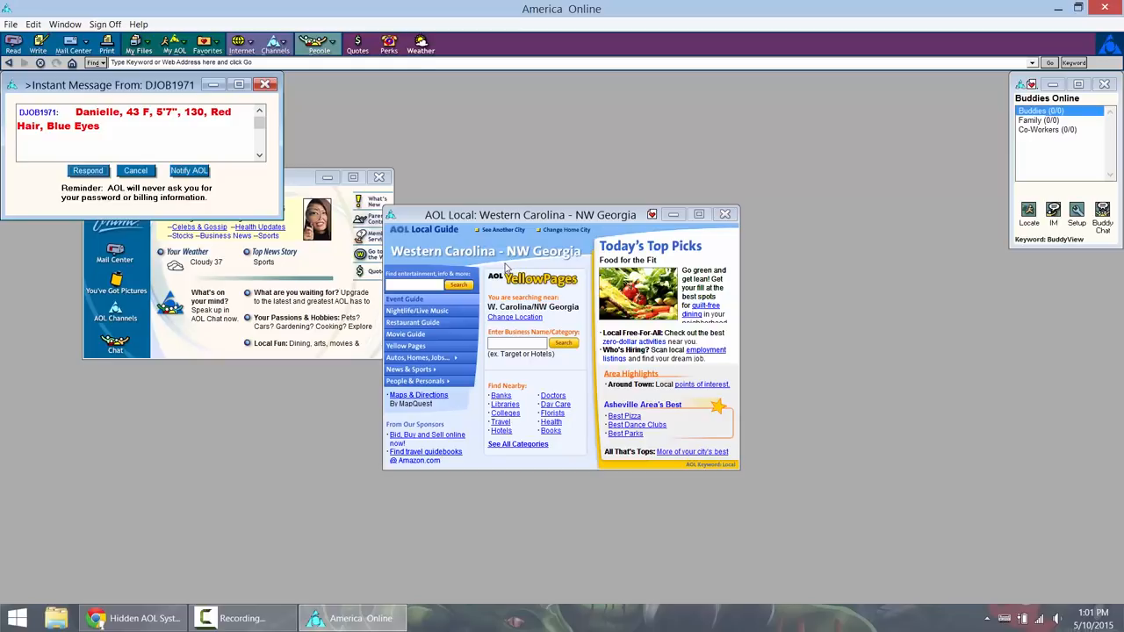
pyautogui.moveTo(254, 150)
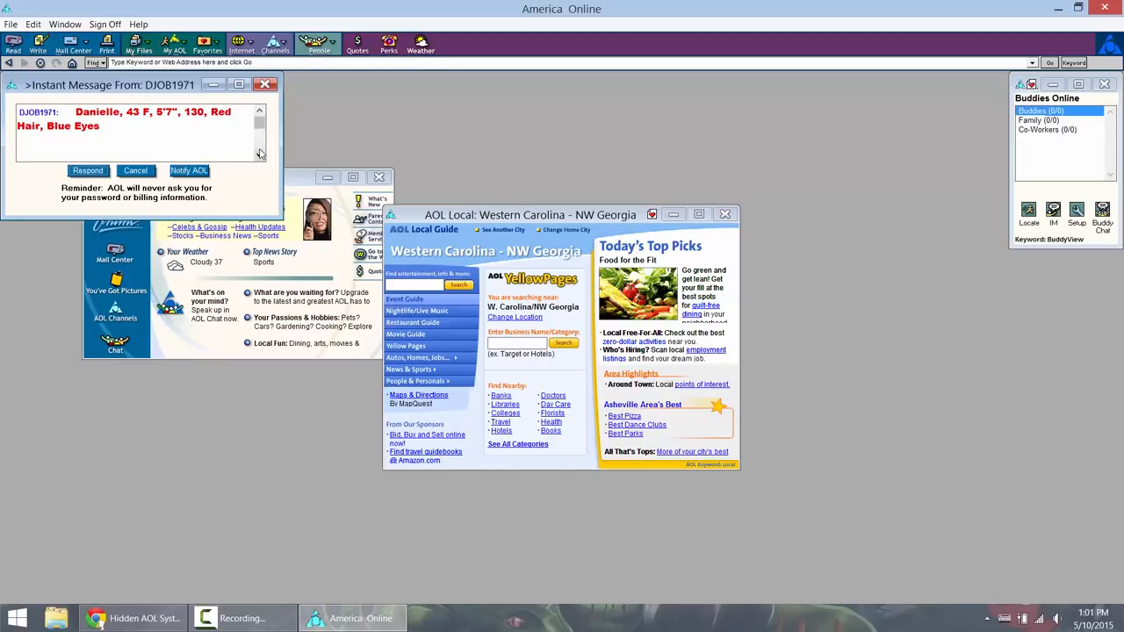
pyautogui.click(87, 170)
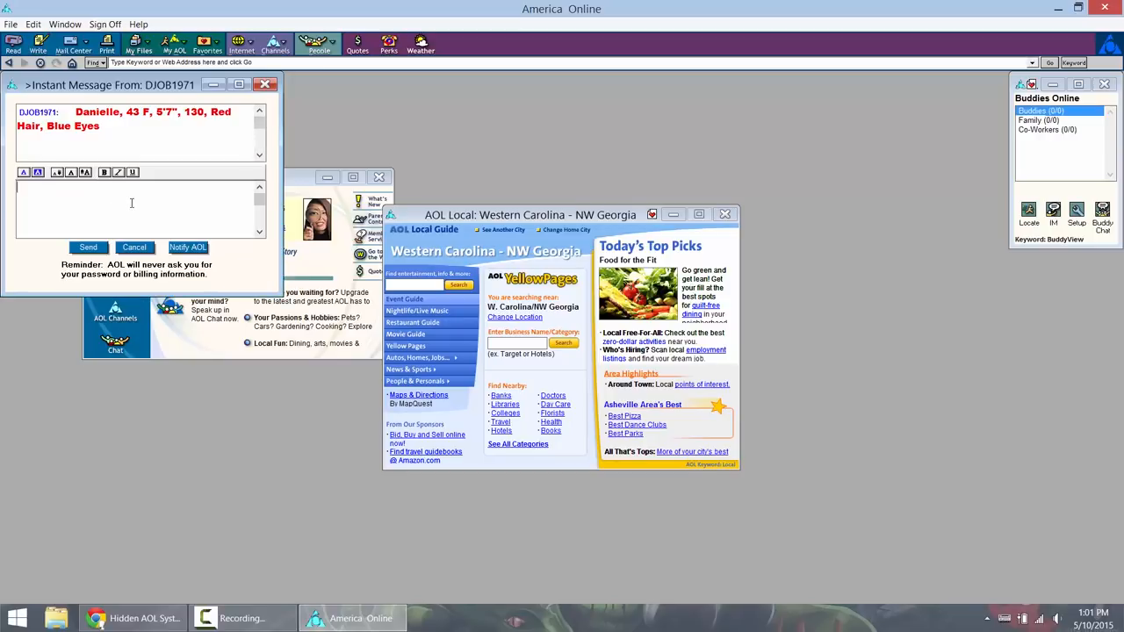
pyautogui.write('hi')
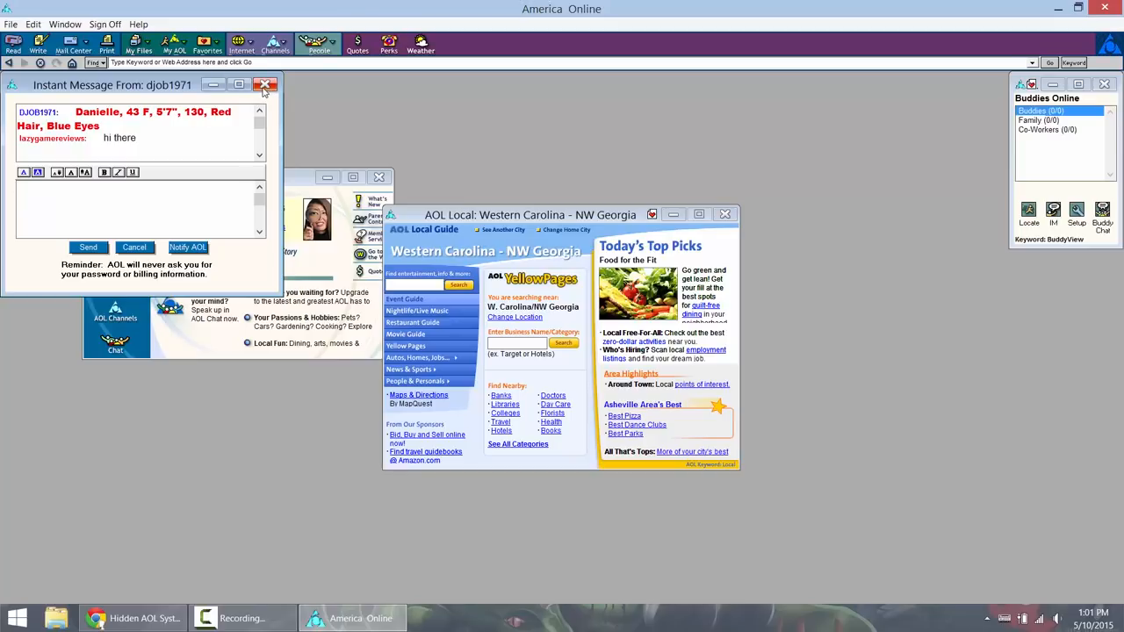
pyautogui.moveTo(265, 85)
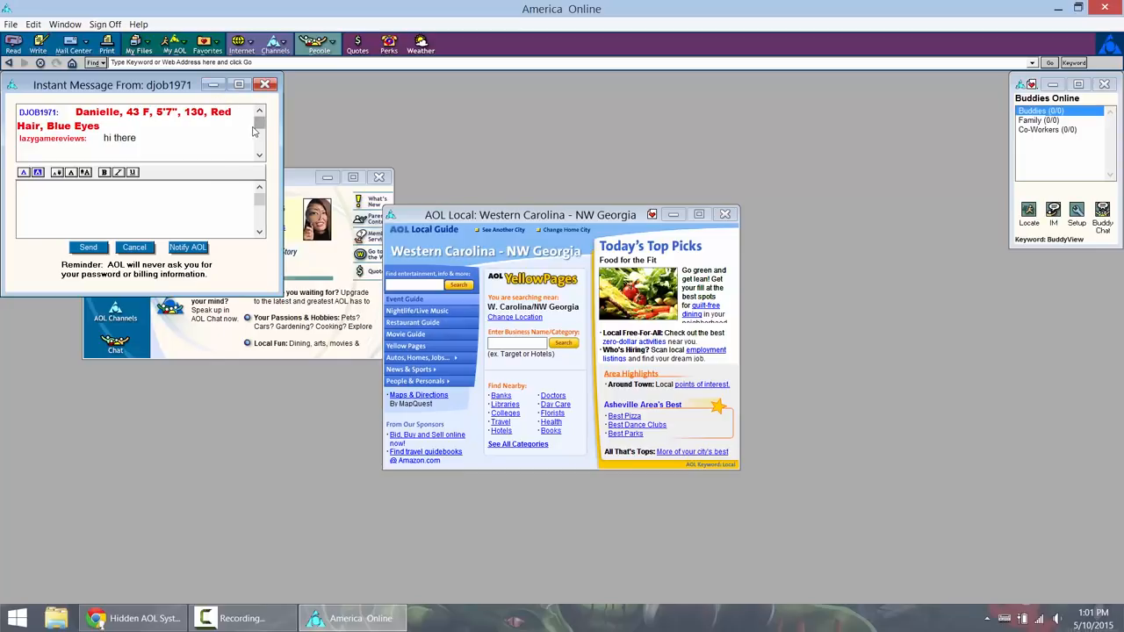
pyautogui.moveTo(296, 162)
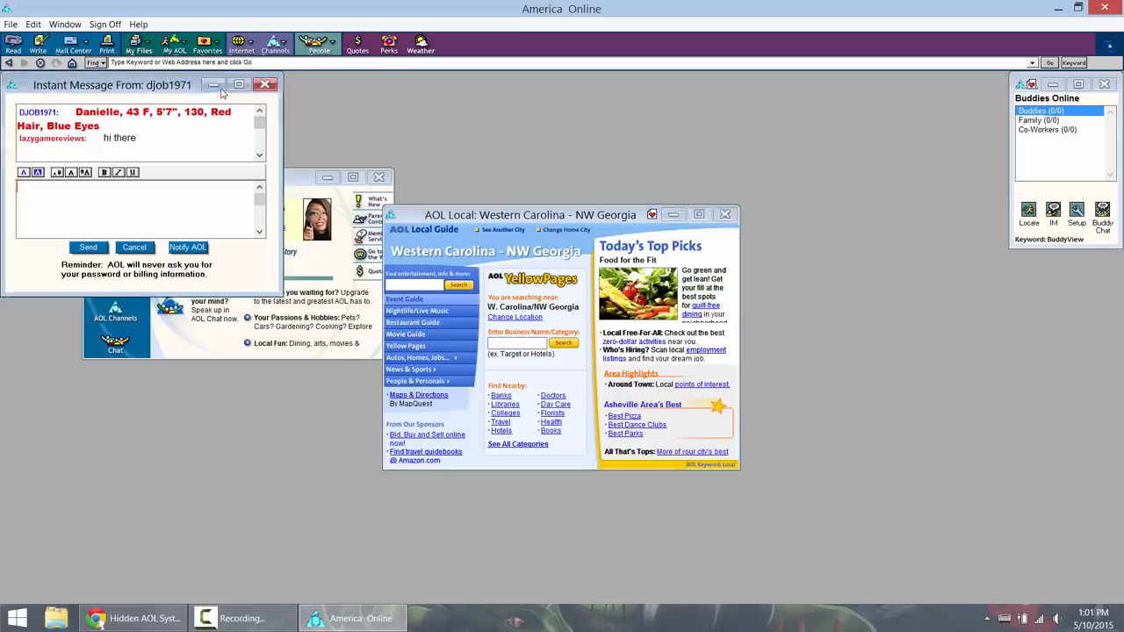
pyautogui.click(266, 84)
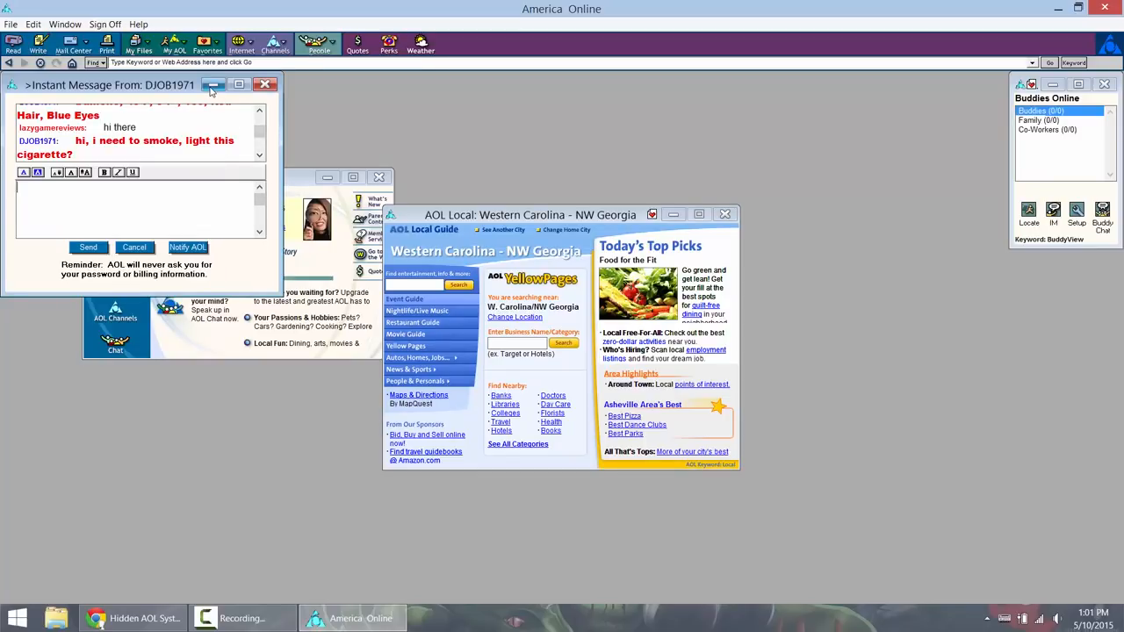
pyautogui.click(265, 84)
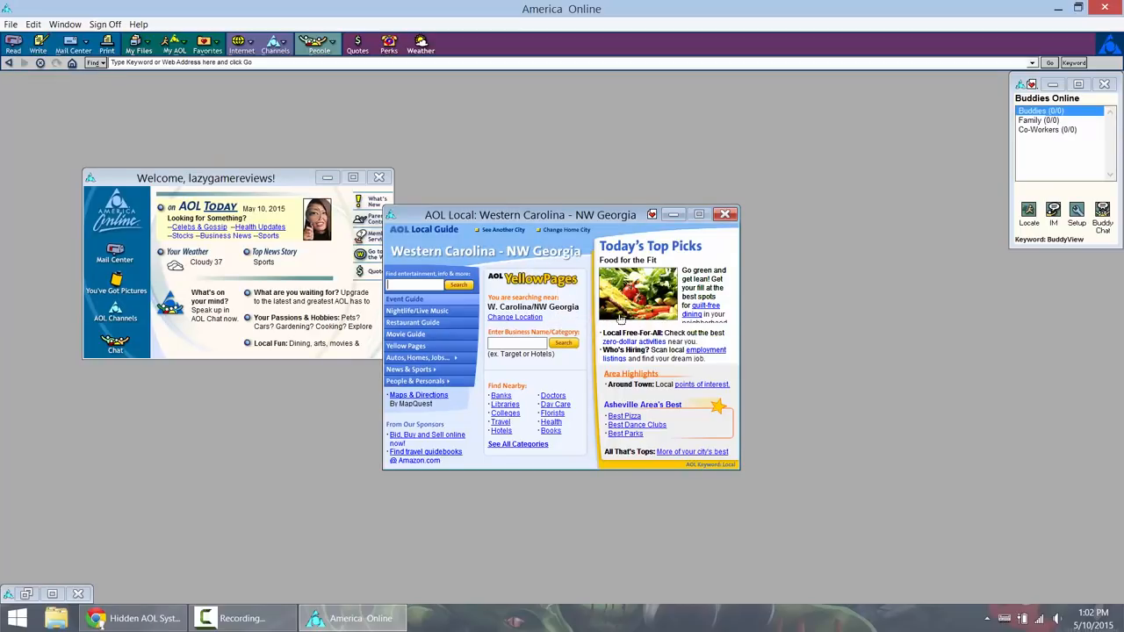
pyautogui.moveTo(702, 372)
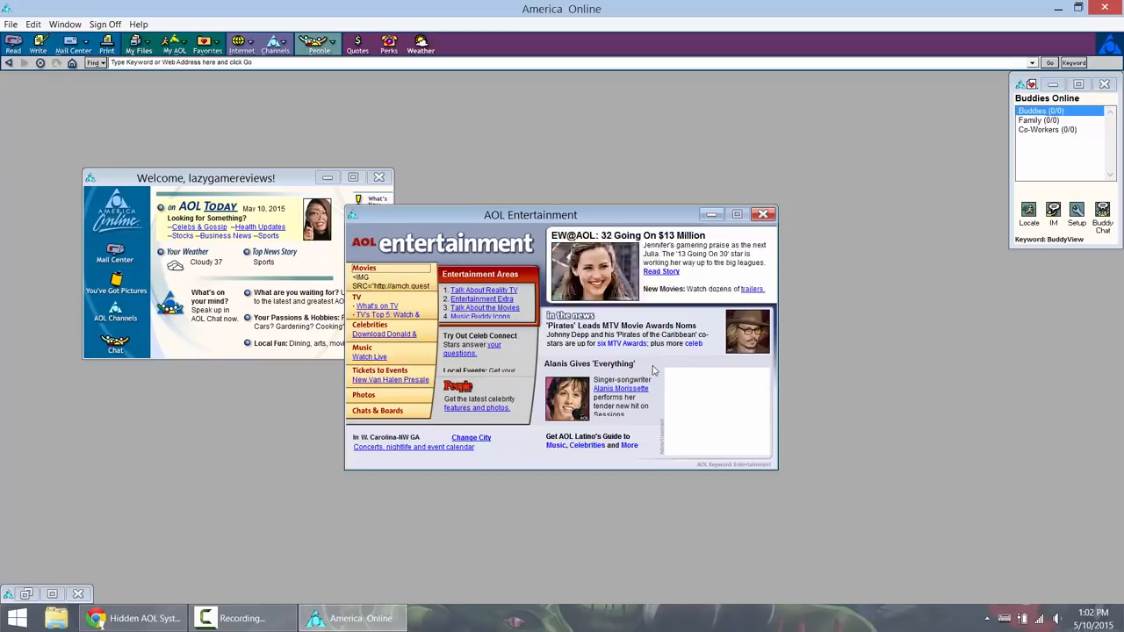
pyautogui.moveTo(692, 342)
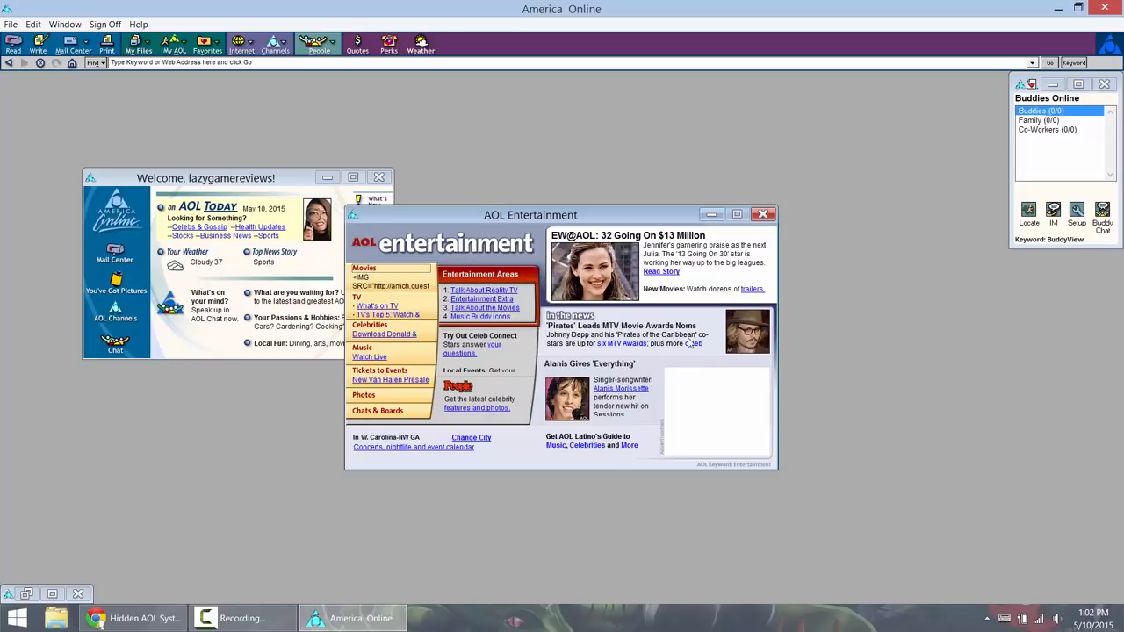
pyautogui.moveTo(672, 325)
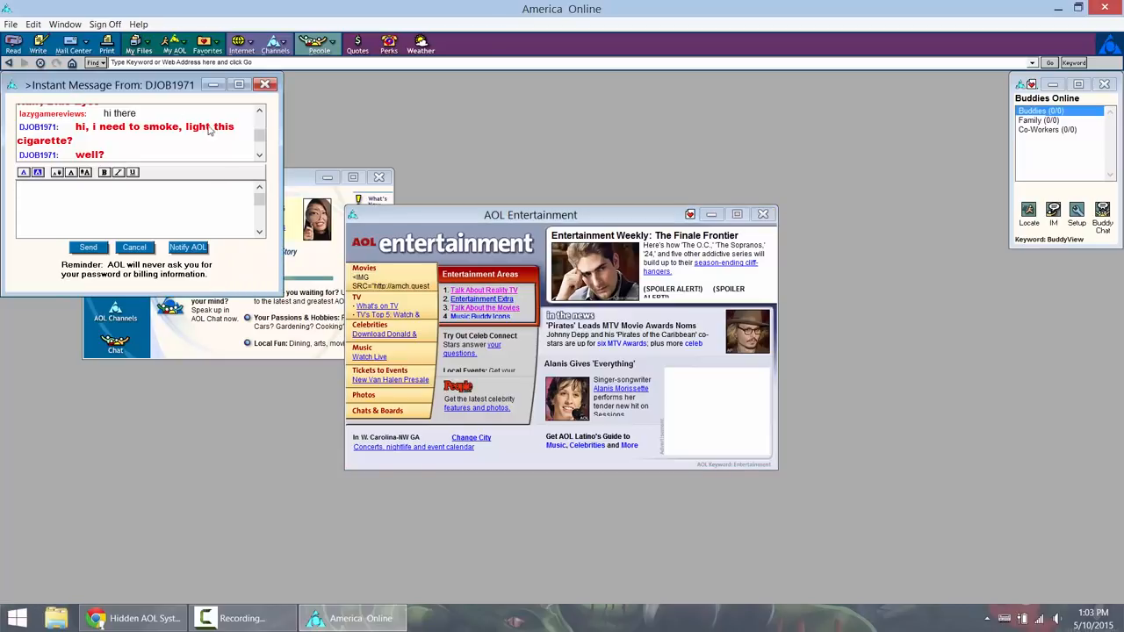
# Step: Bring the minimized instant message conversation back on screen
pyautogui.click(266, 84)
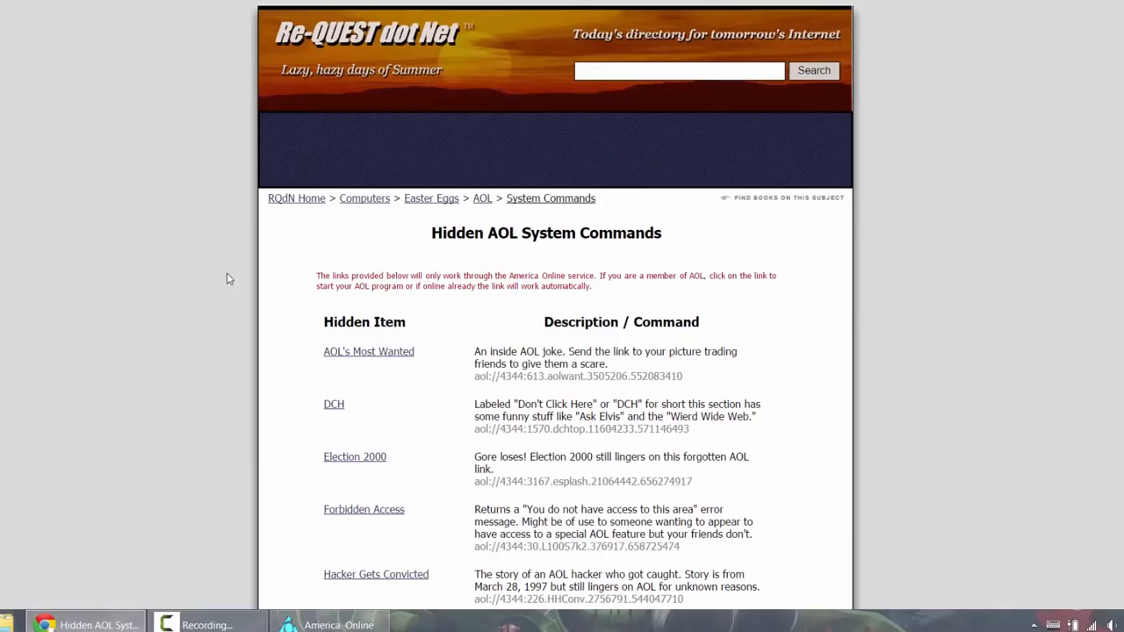
# Step: Follow the Election 2000 link on the Hidden AOL System page into AOL
pyautogui.scroll(-3)
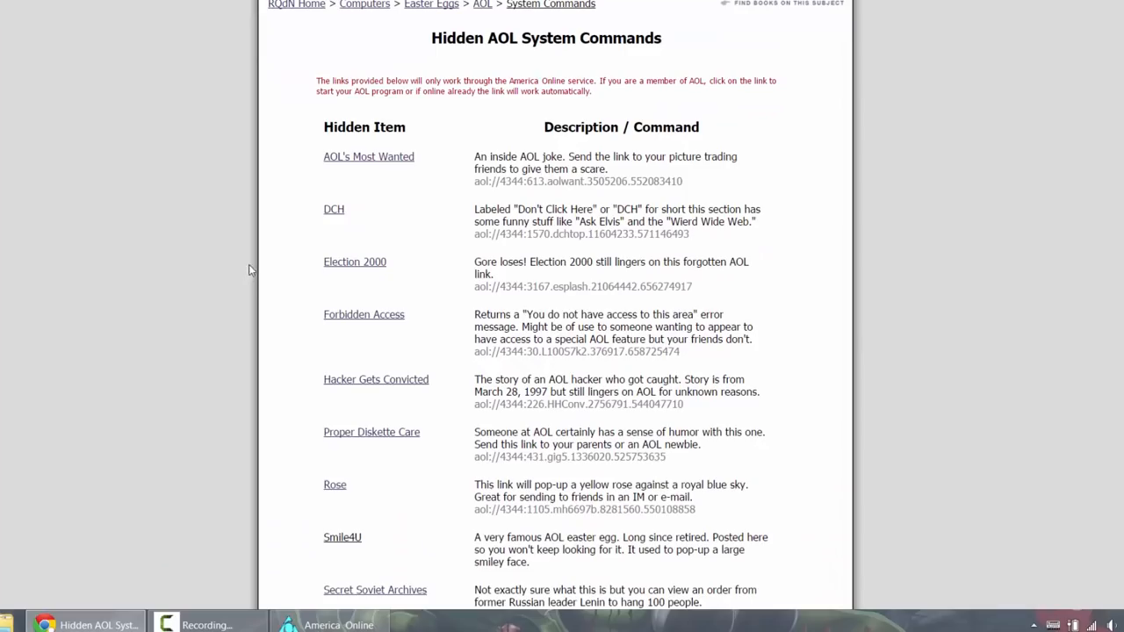
pyautogui.moveTo(224, 266)
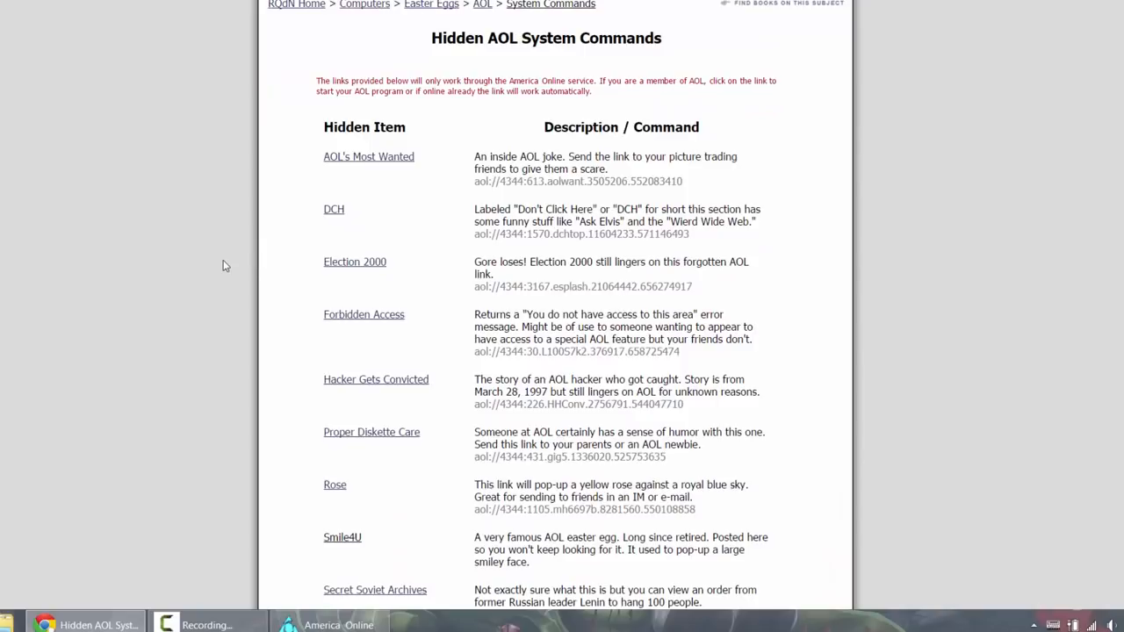
pyautogui.scroll(-3)
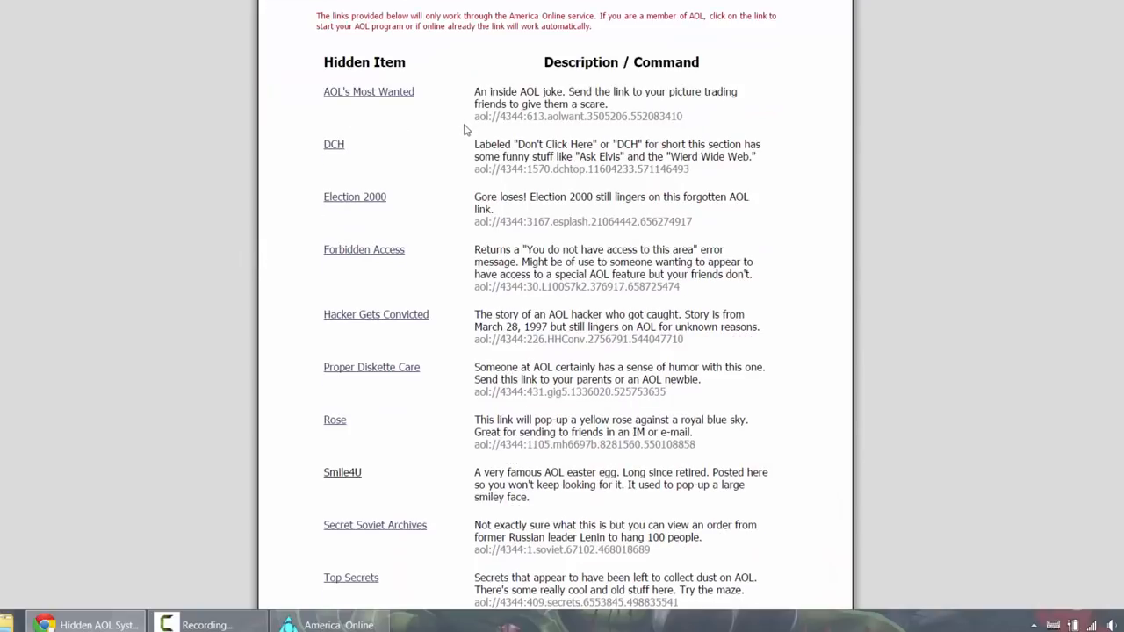
pyautogui.click(368, 91)
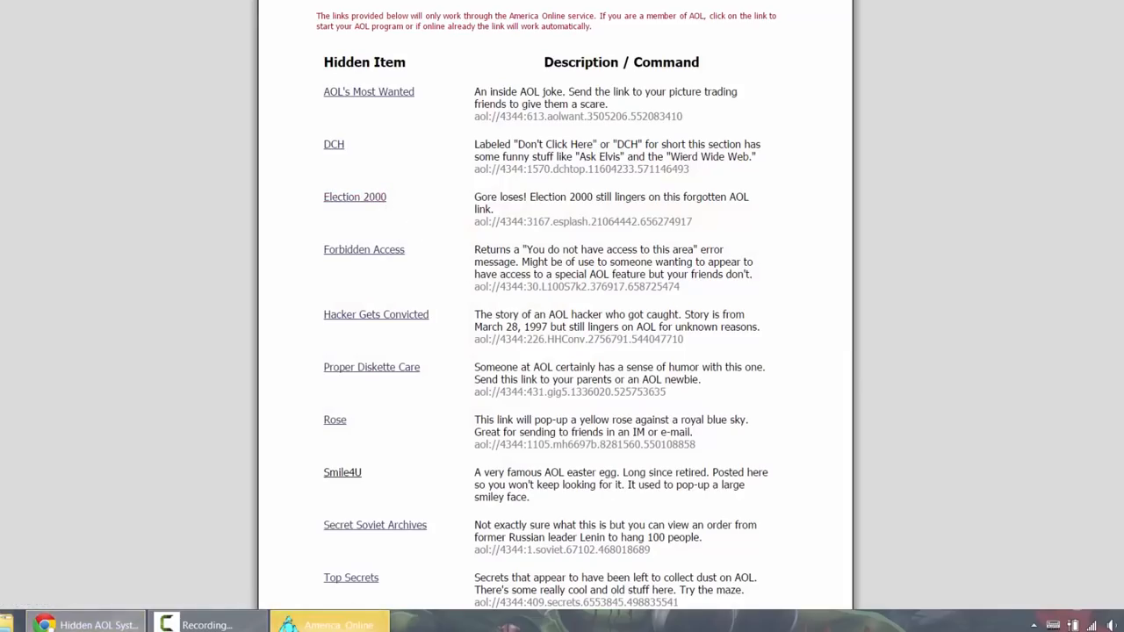
pyautogui.click(355, 197)
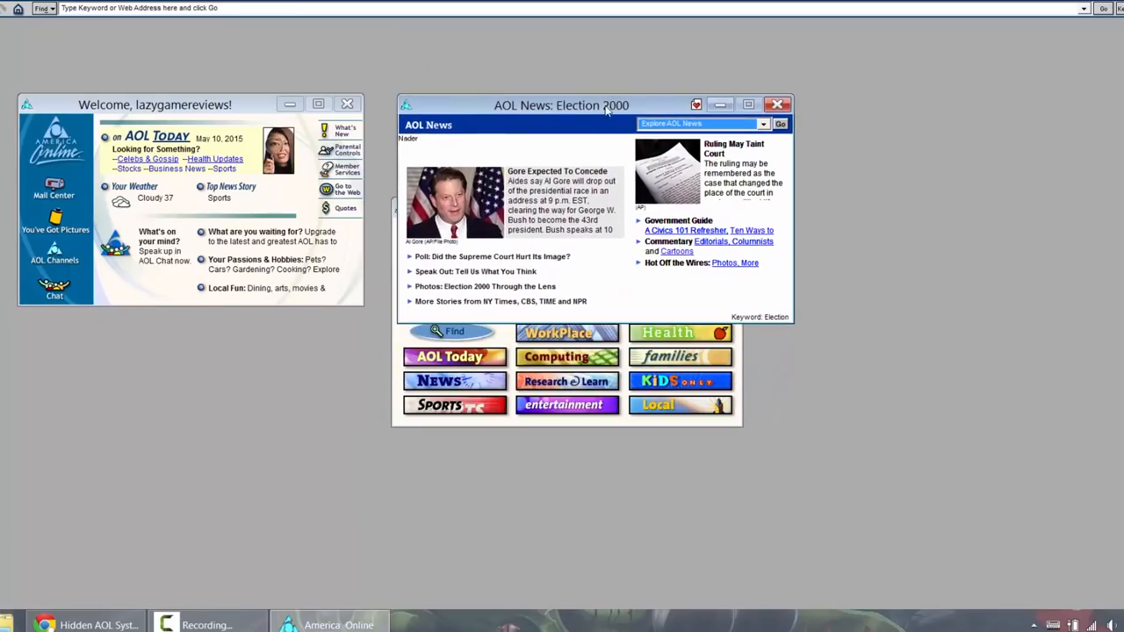
# Step: Read the early absentee voting story and Lenin's Policy on the Kulaks document, closing each
pyautogui.moveTo(562, 105); pyautogui.dragTo(599, 101)
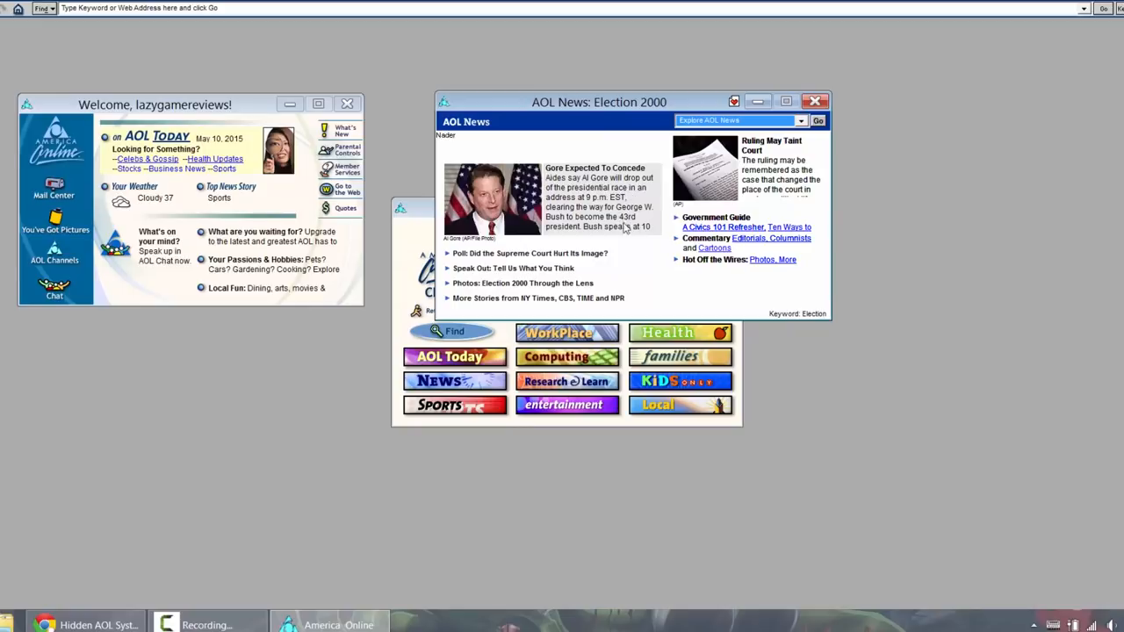
pyautogui.moveTo(639, 246)
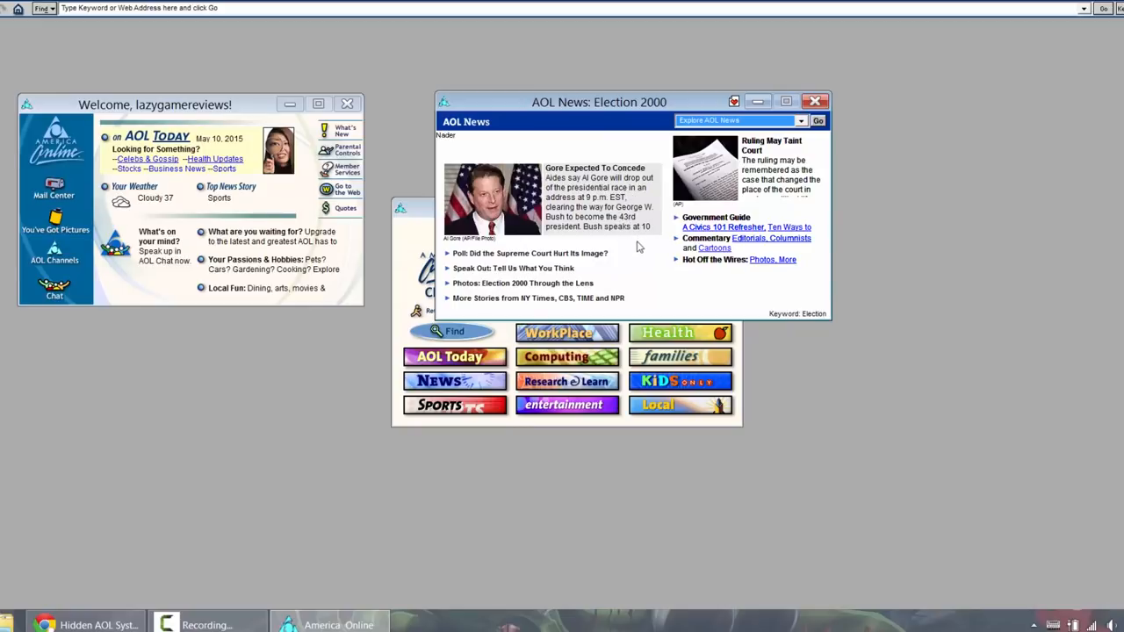
pyautogui.moveTo(720, 255)
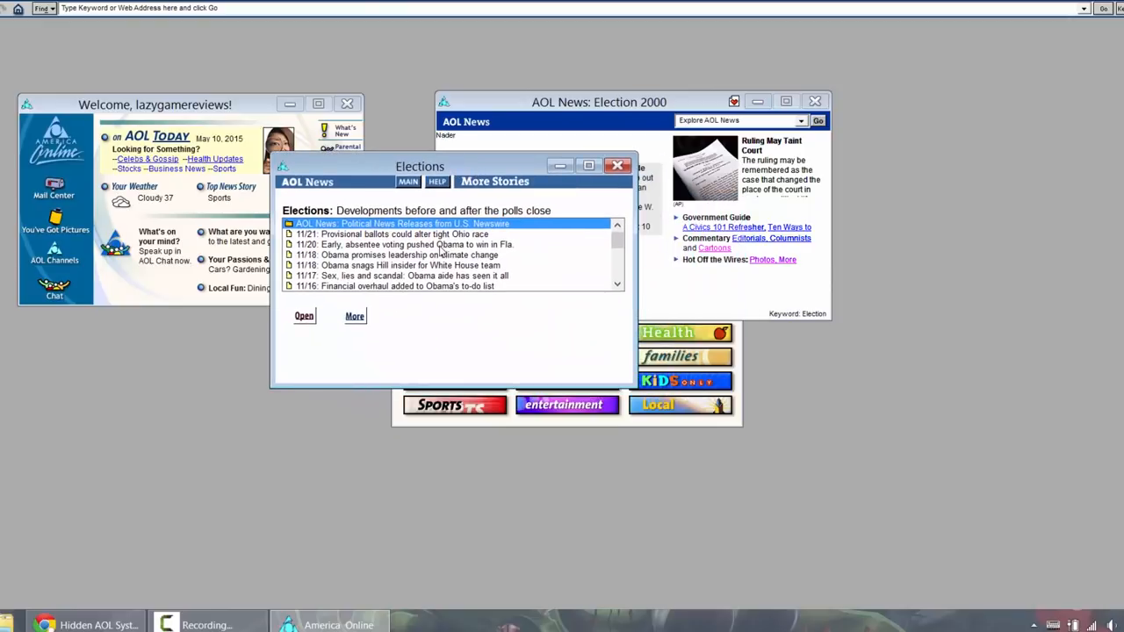
pyautogui.doubleClick(407, 244)
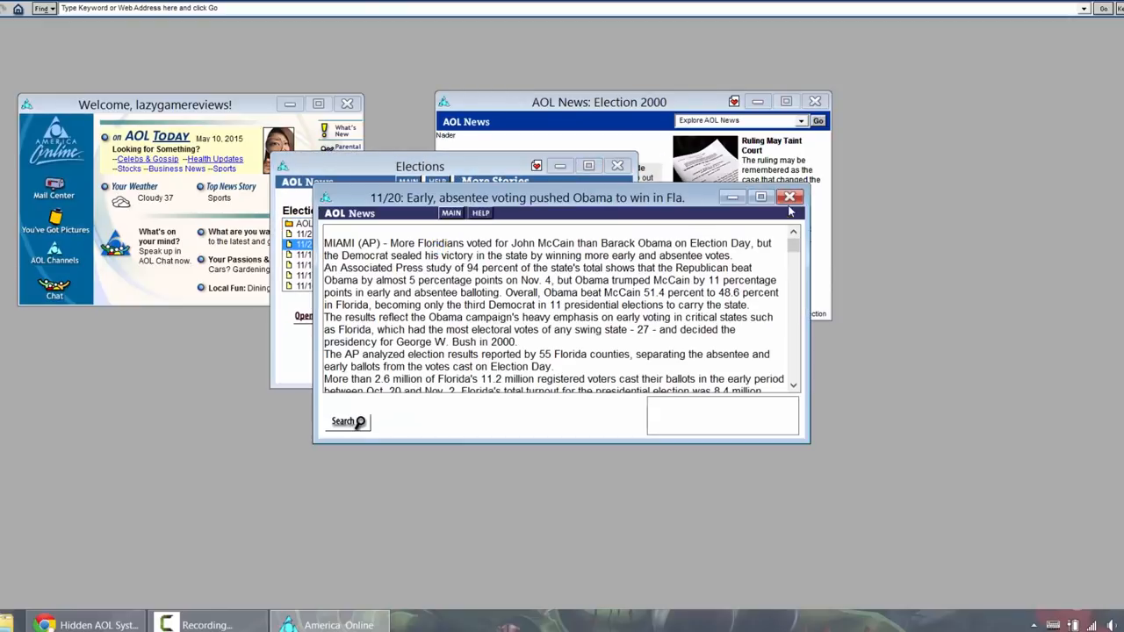
pyautogui.click(789, 196)
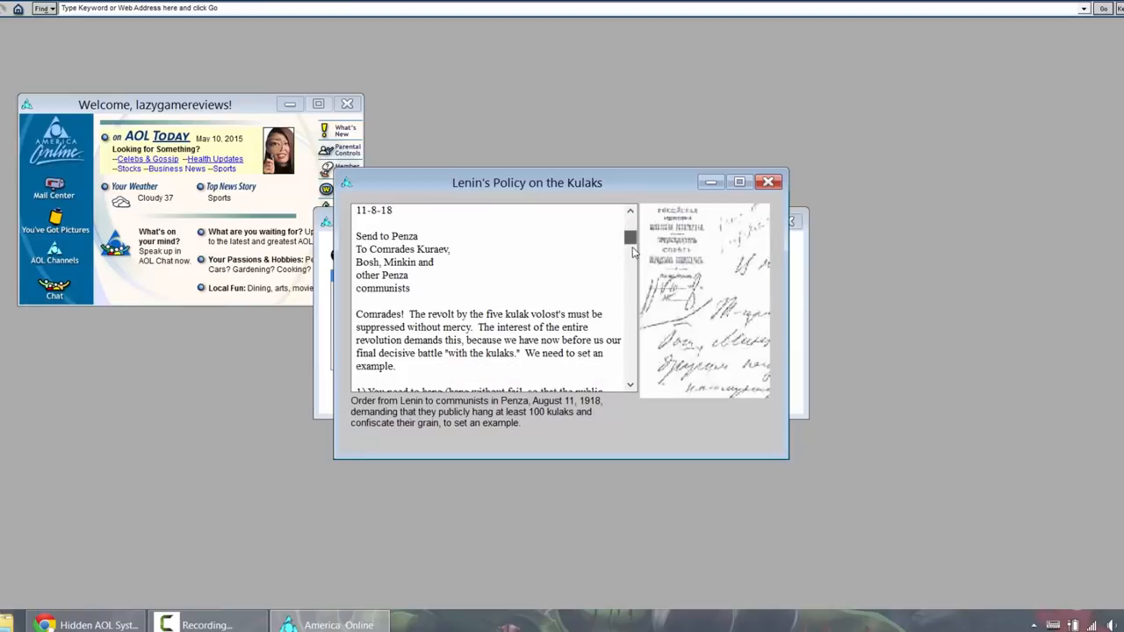
pyautogui.scroll(-3)
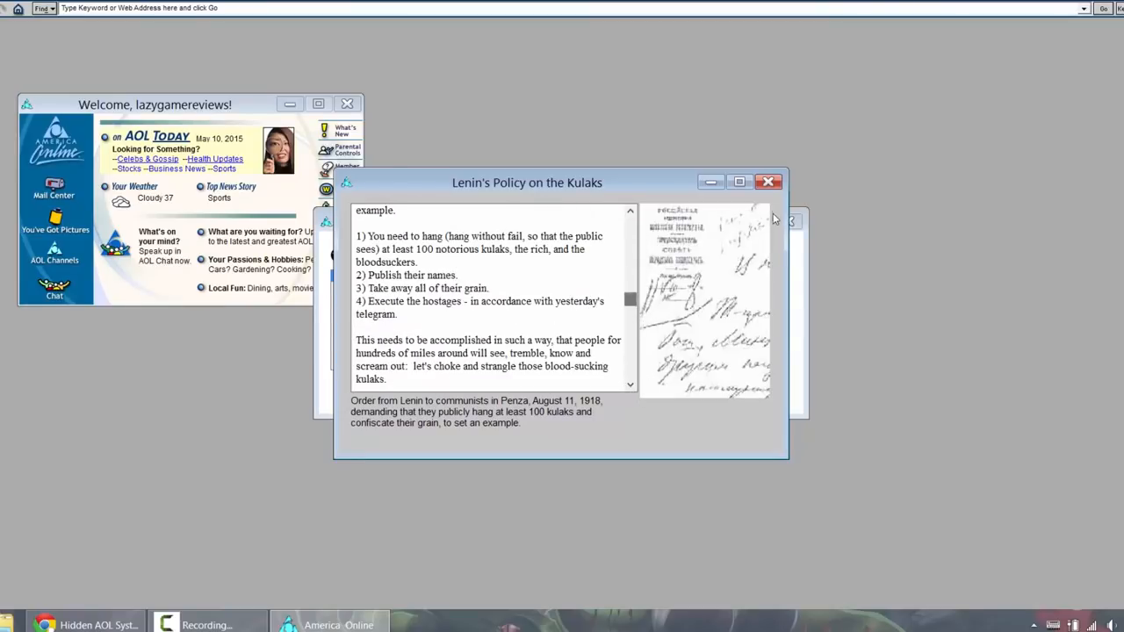
pyautogui.click(767, 181)
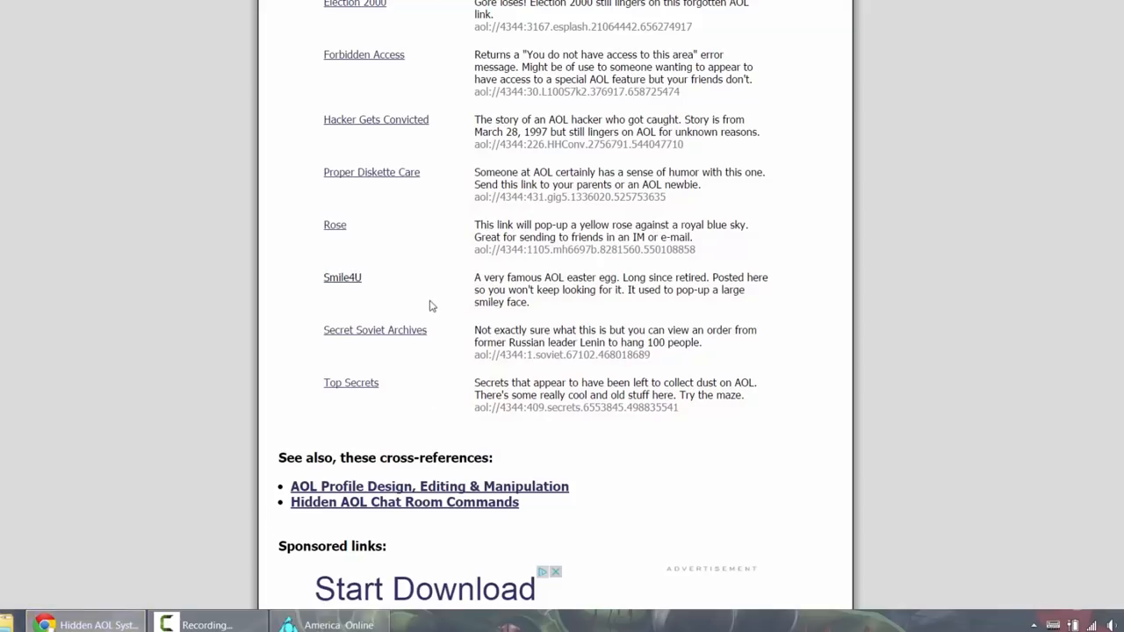
# Step: Browse Top Secrets, closing the About Paint Shop Pro and Sub Collection Items windows
pyautogui.scroll(-3)
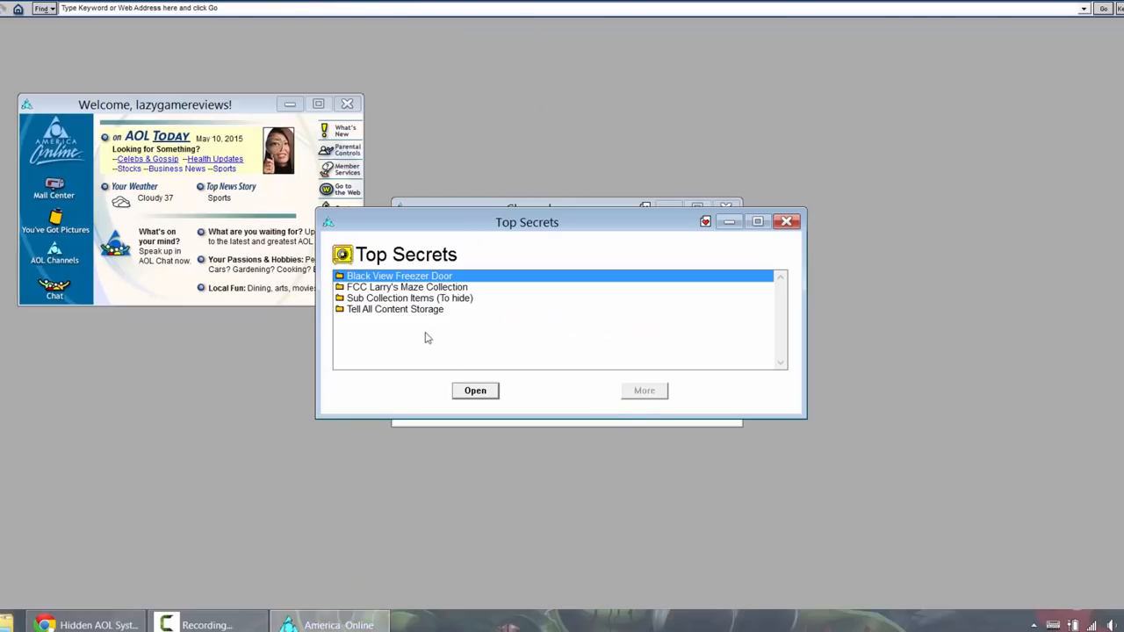
pyautogui.doubleClick(394, 308)
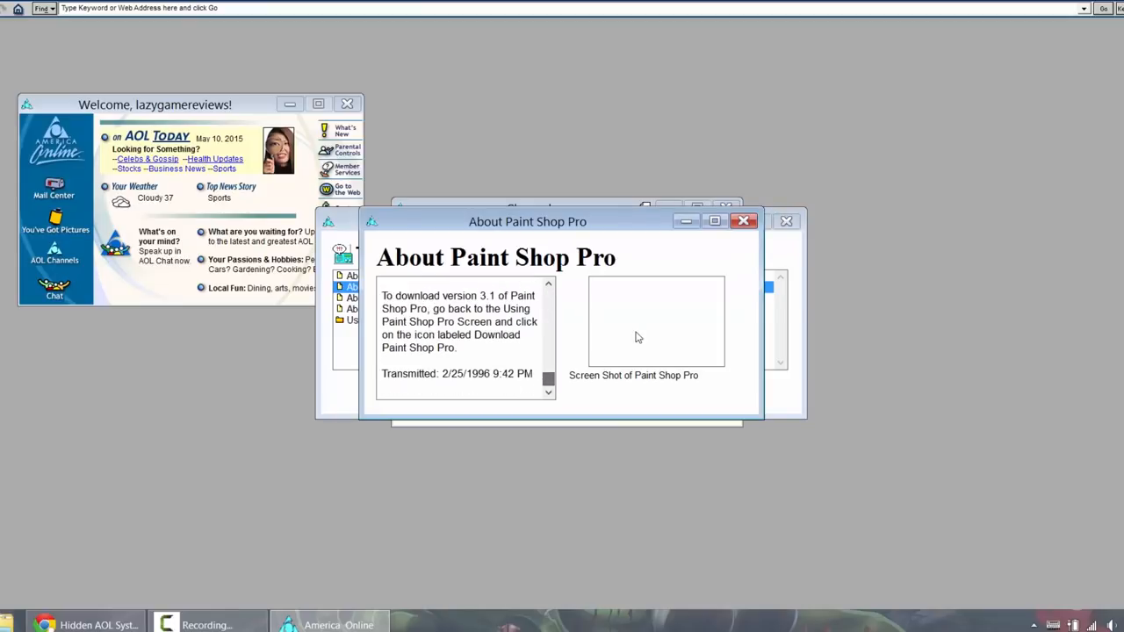
pyautogui.click(743, 220)
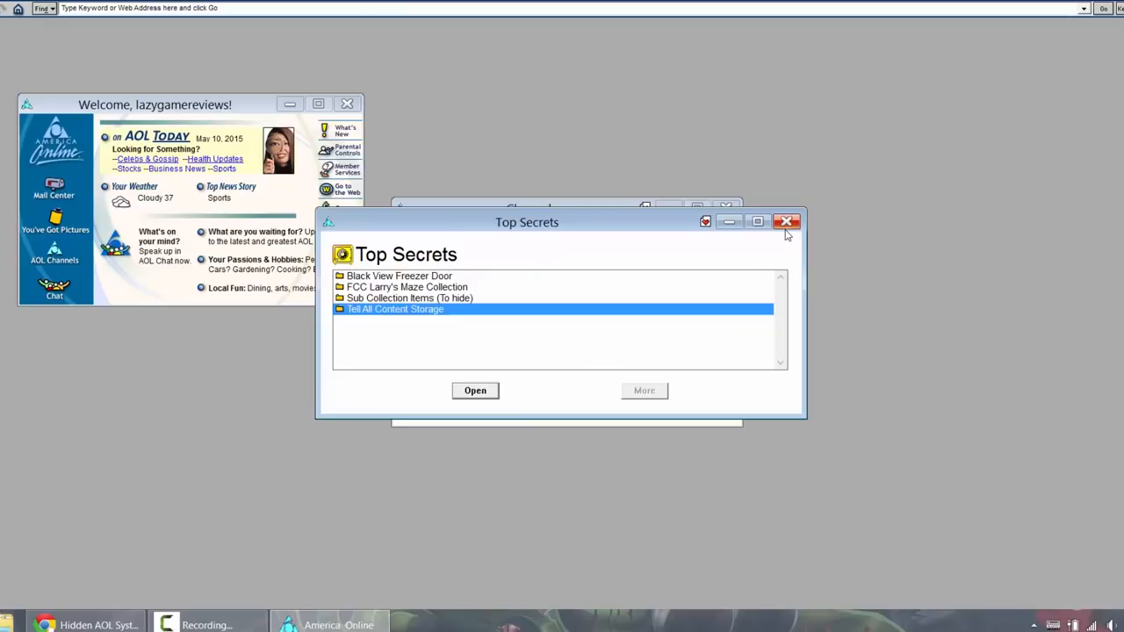
pyautogui.moveTo(503, 293)
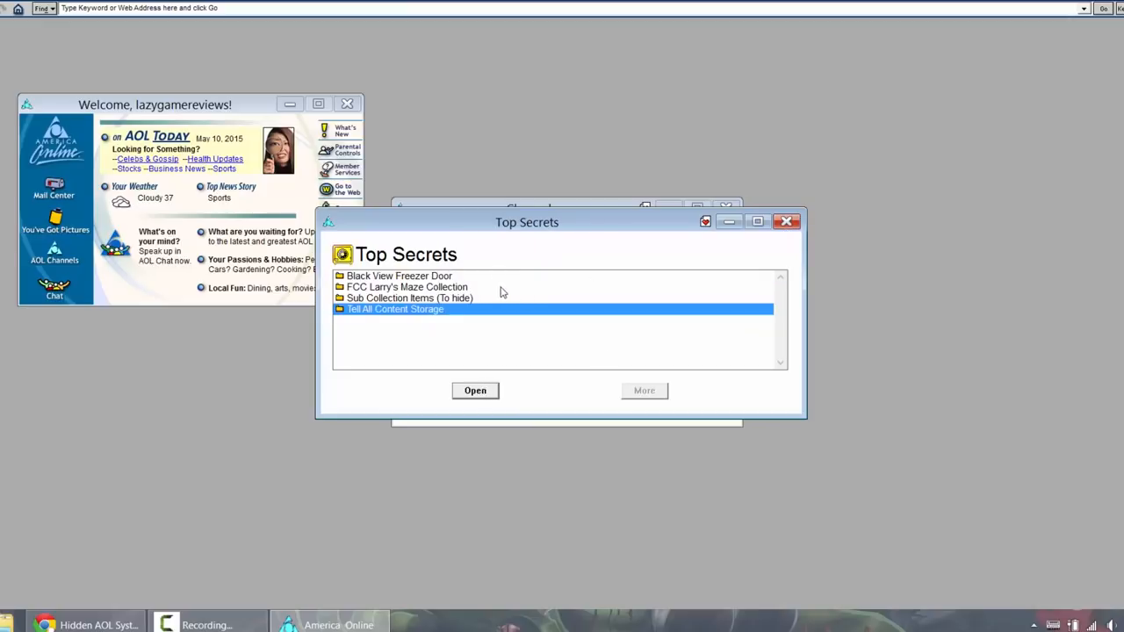
pyautogui.moveTo(514, 299)
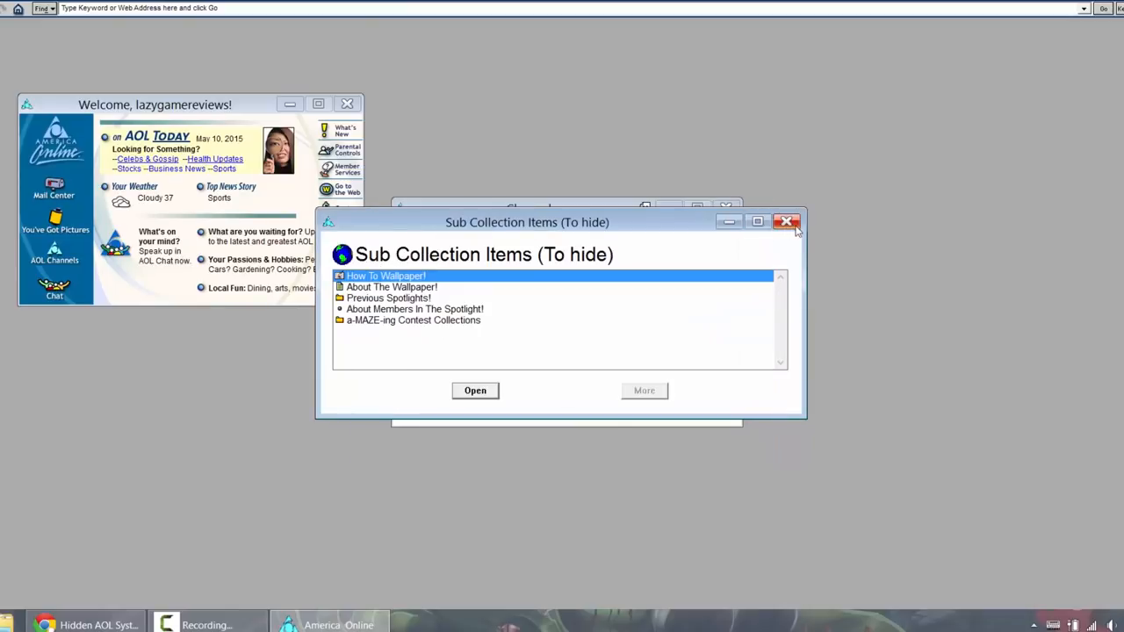
pyautogui.click(786, 222)
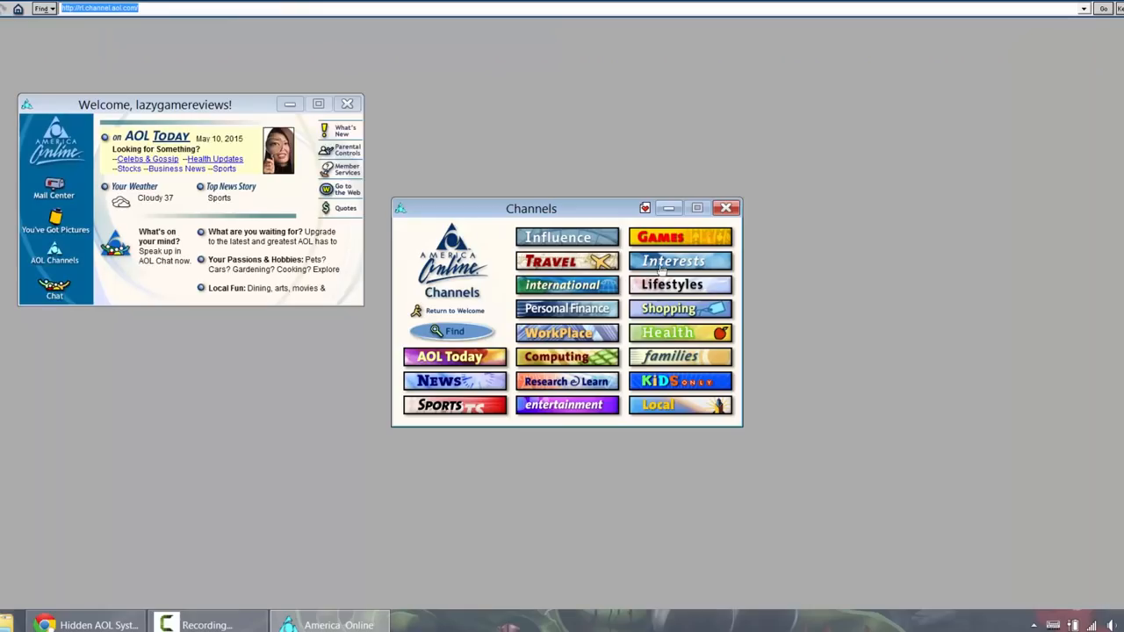
pyautogui.moveTo(563, 348)
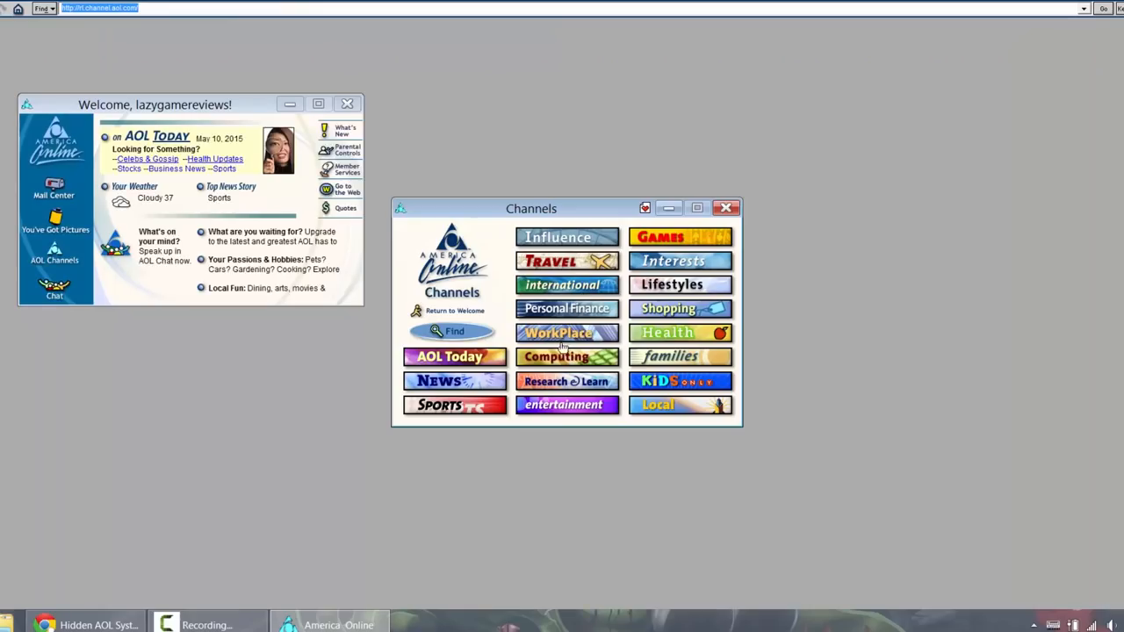
pyautogui.moveTo(532, 362)
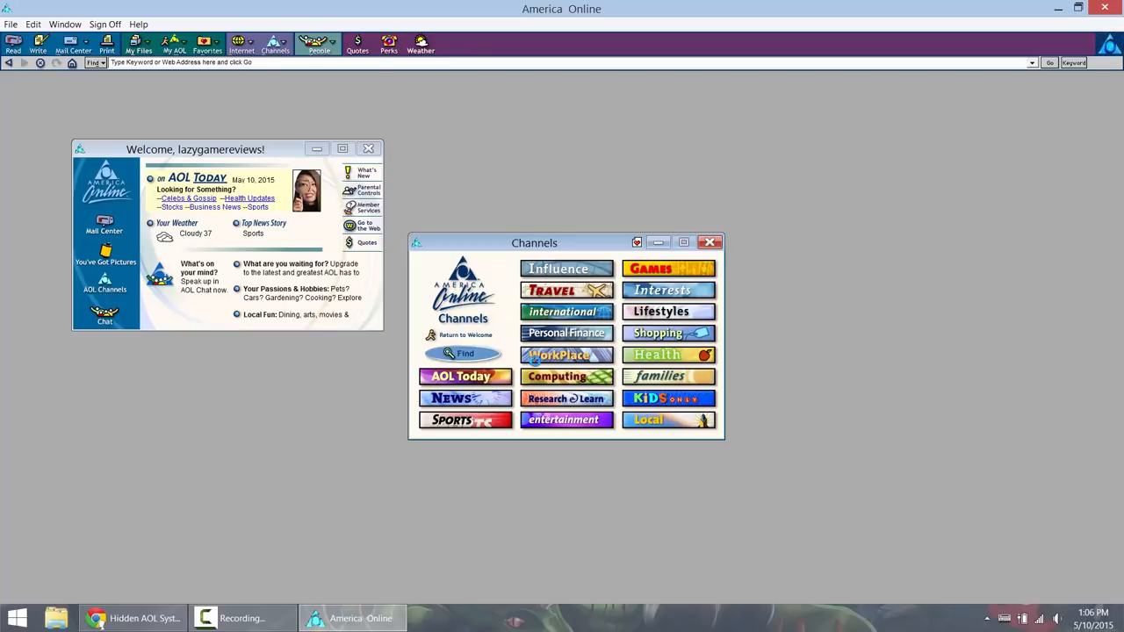
pyautogui.moveTo(466, 353)
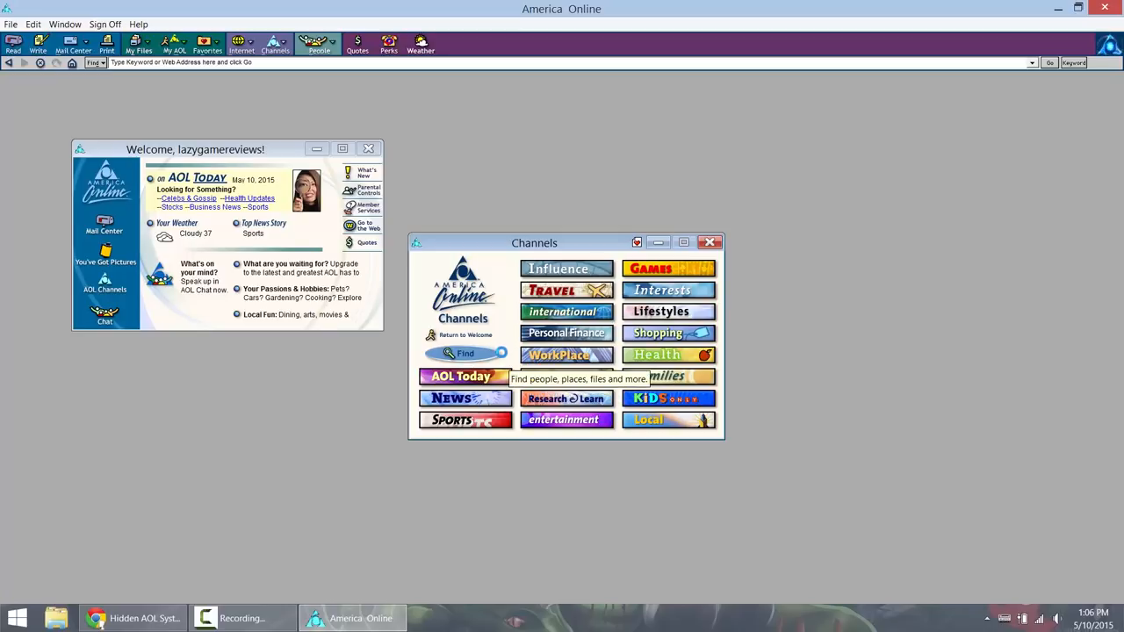
pyautogui.rightClick(352, 617)
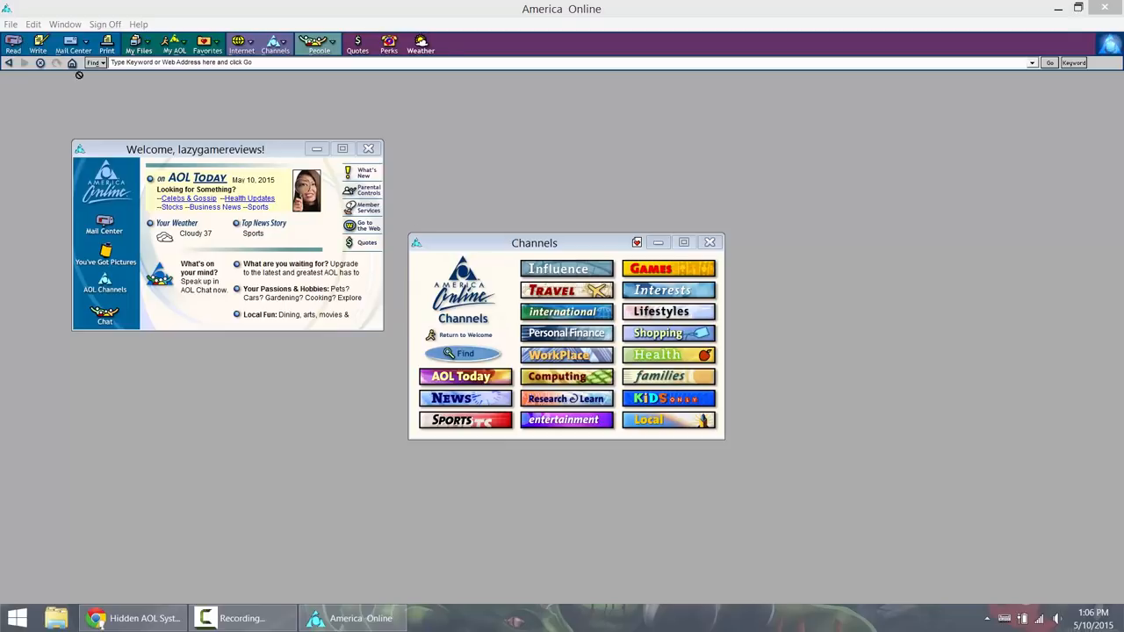
pyautogui.moveTo(534, 242); pyautogui.dragTo(460, 261)
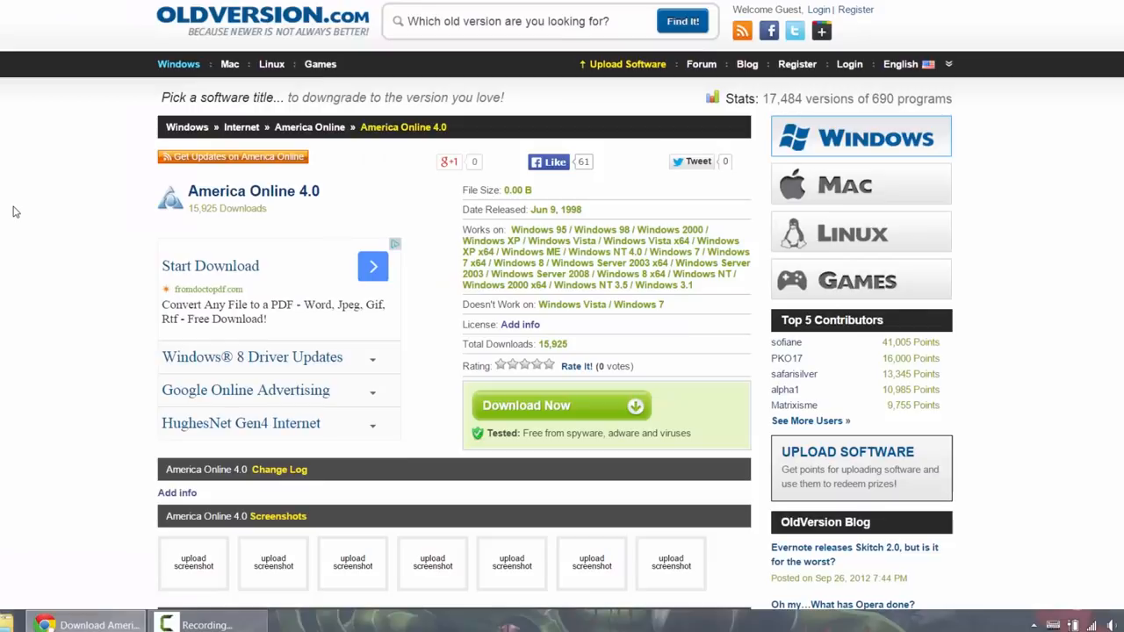
pyautogui.moveTo(38, 202)
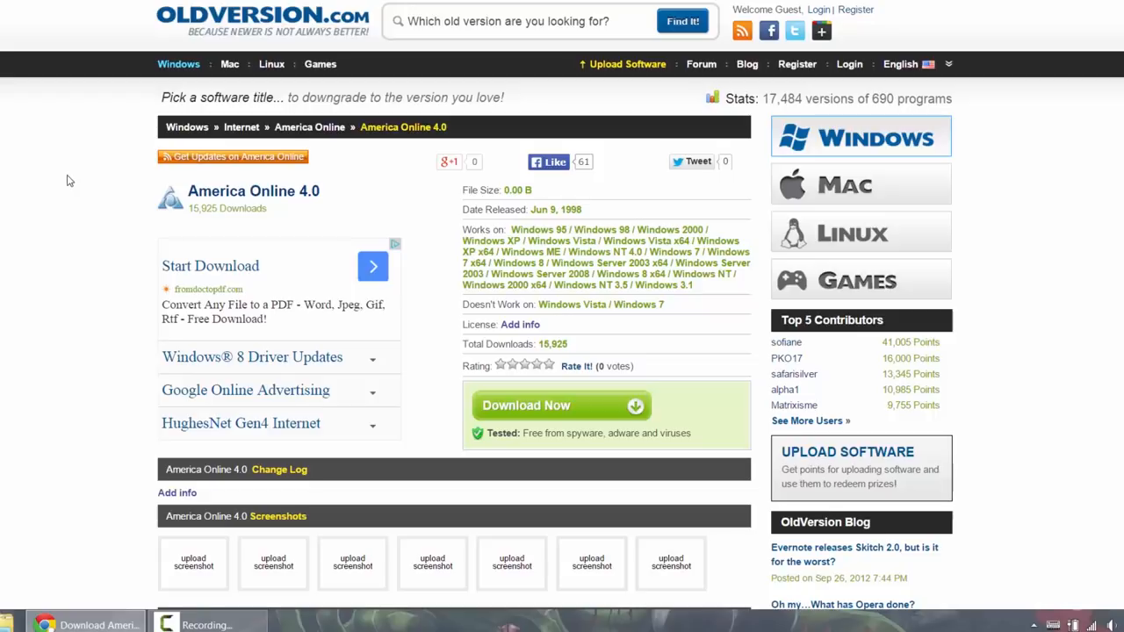
# Step: Request the America Online 4.0 (31 MB) download from OldApps' America Online page
pyautogui.scroll(-3)
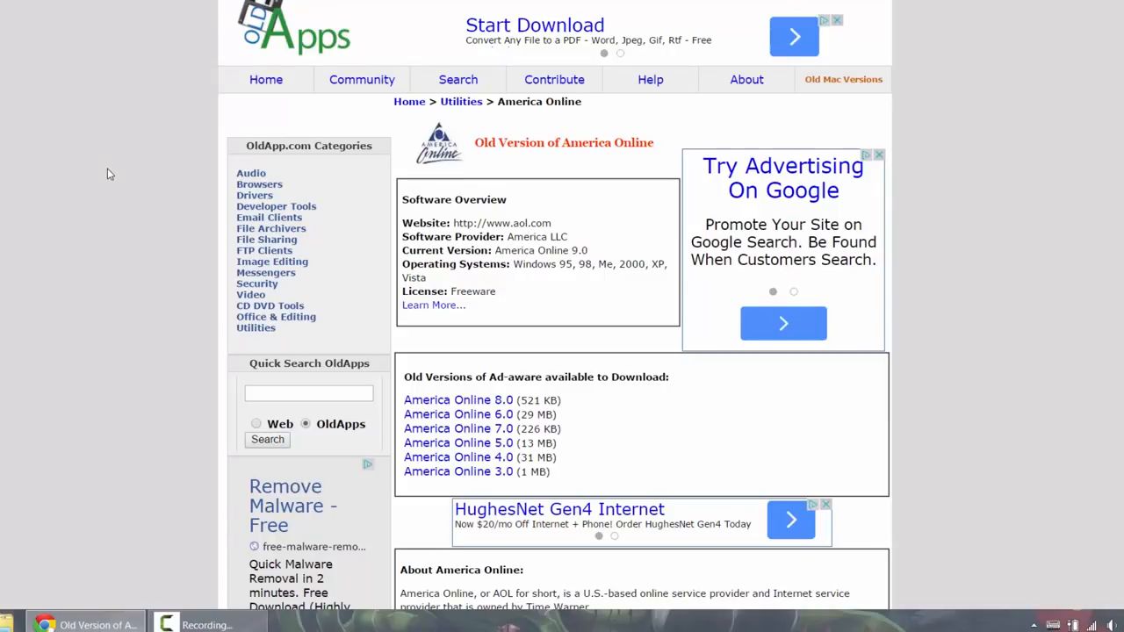
pyautogui.moveTo(631, 475)
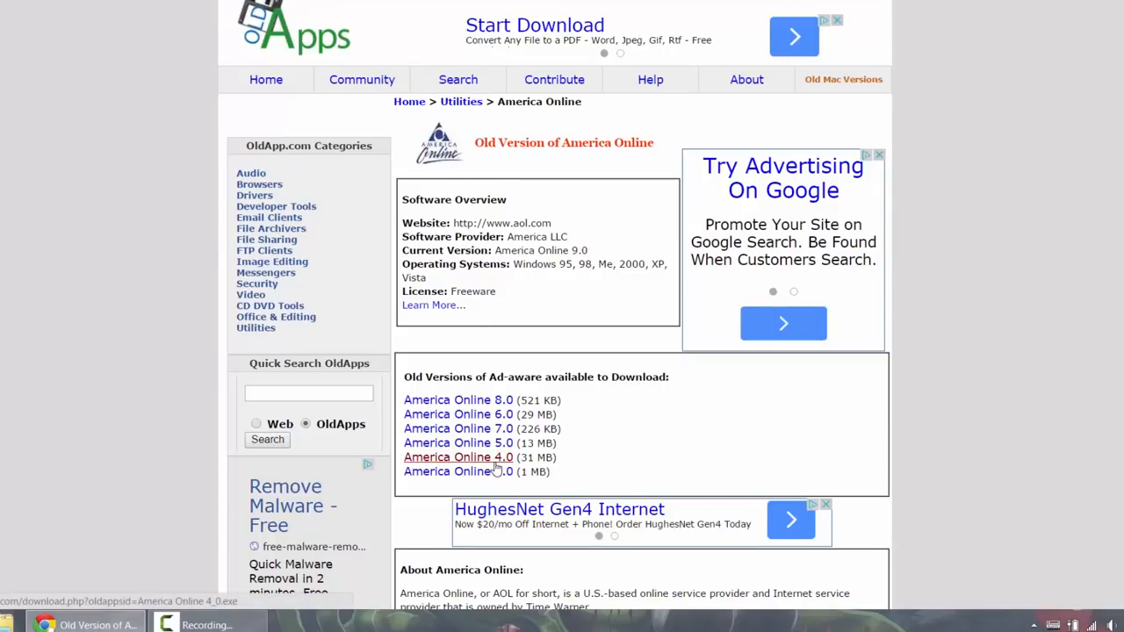
pyautogui.click(458, 457)
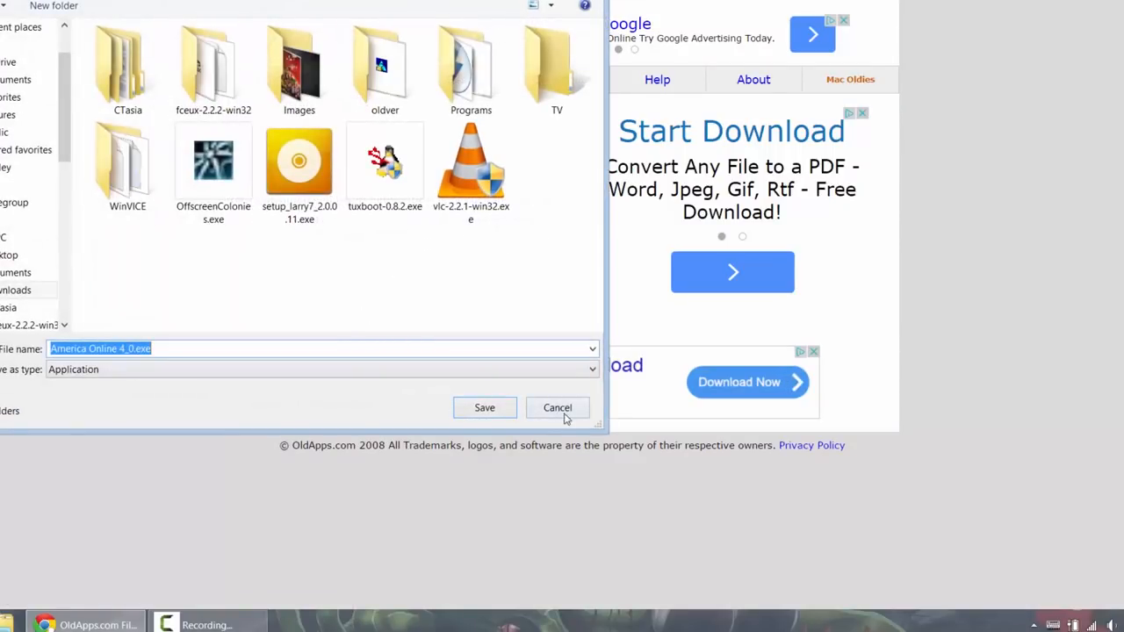
# Step: Cancel saving the installer and accept C:\America Online 4.0 as the install directory
pyautogui.click(484, 408)
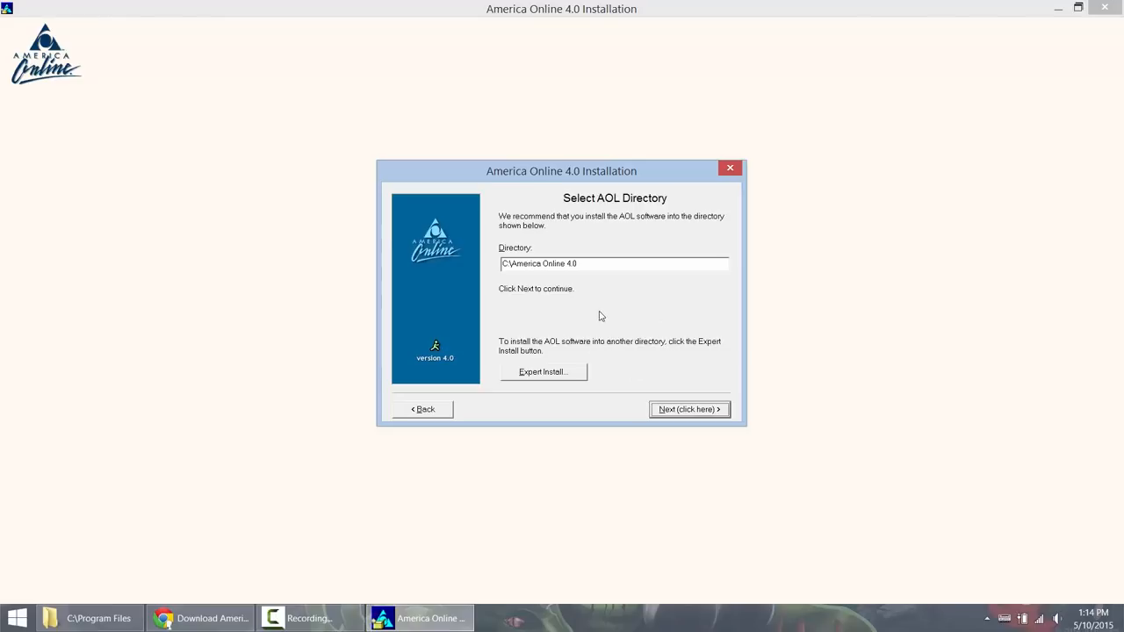
pyautogui.moveTo(594, 320)
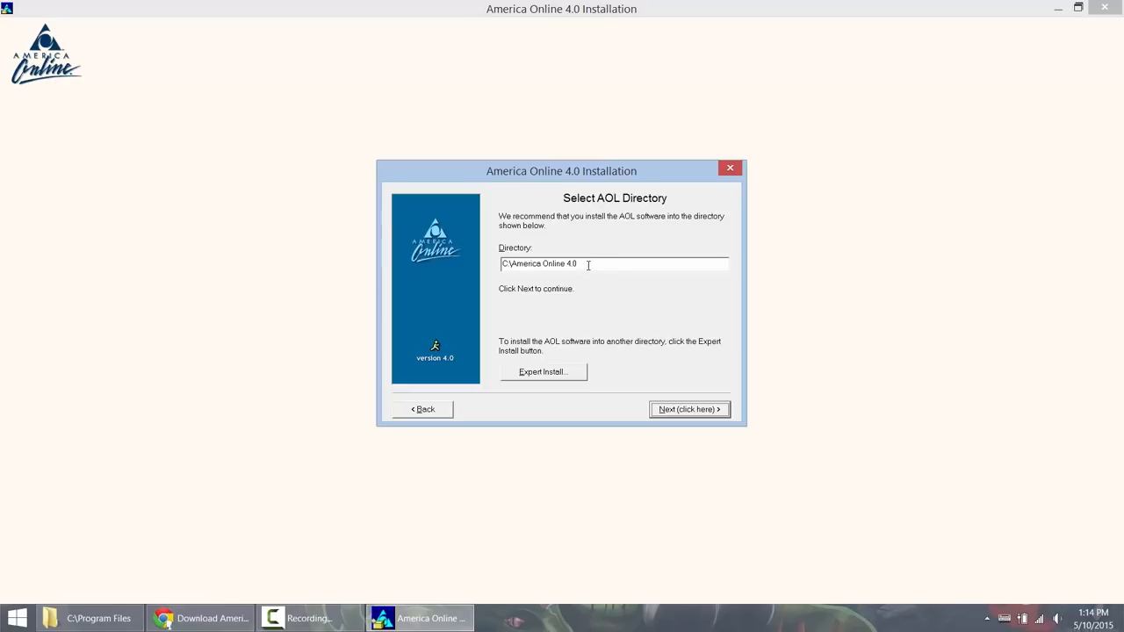
pyautogui.moveTo(676, 405)
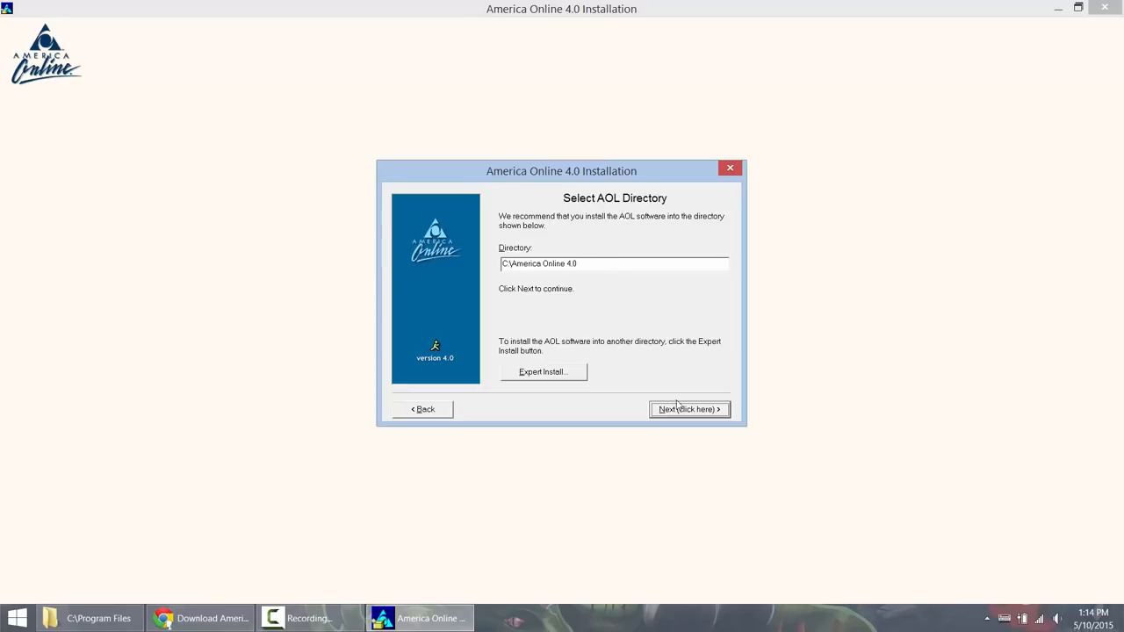
pyautogui.moveTo(635, 376)
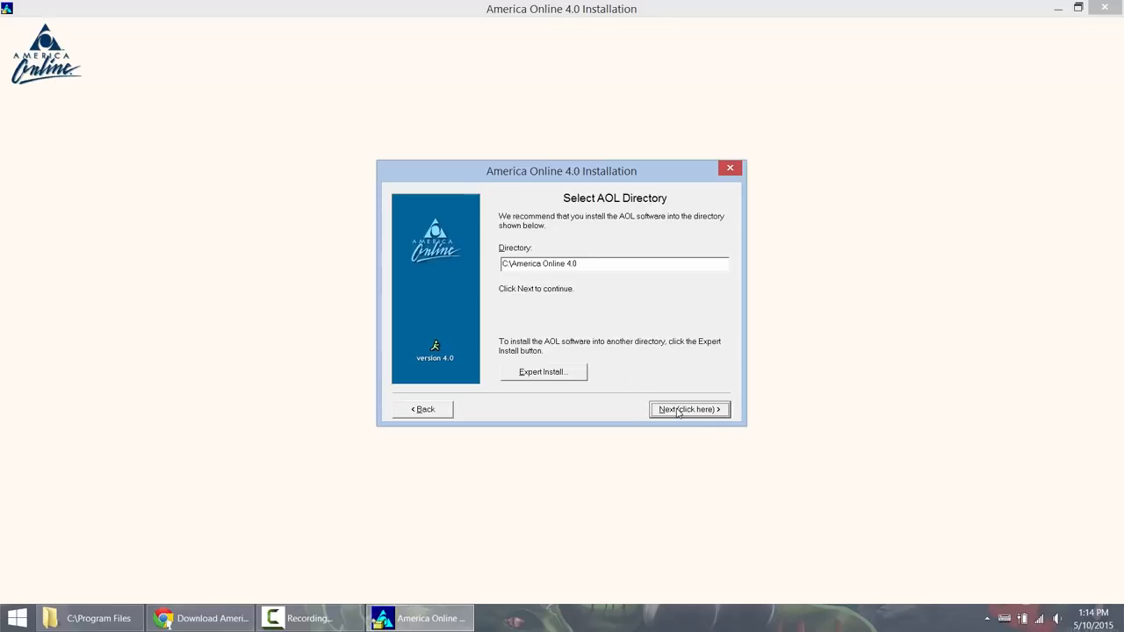
pyautogui.click(688, 410)
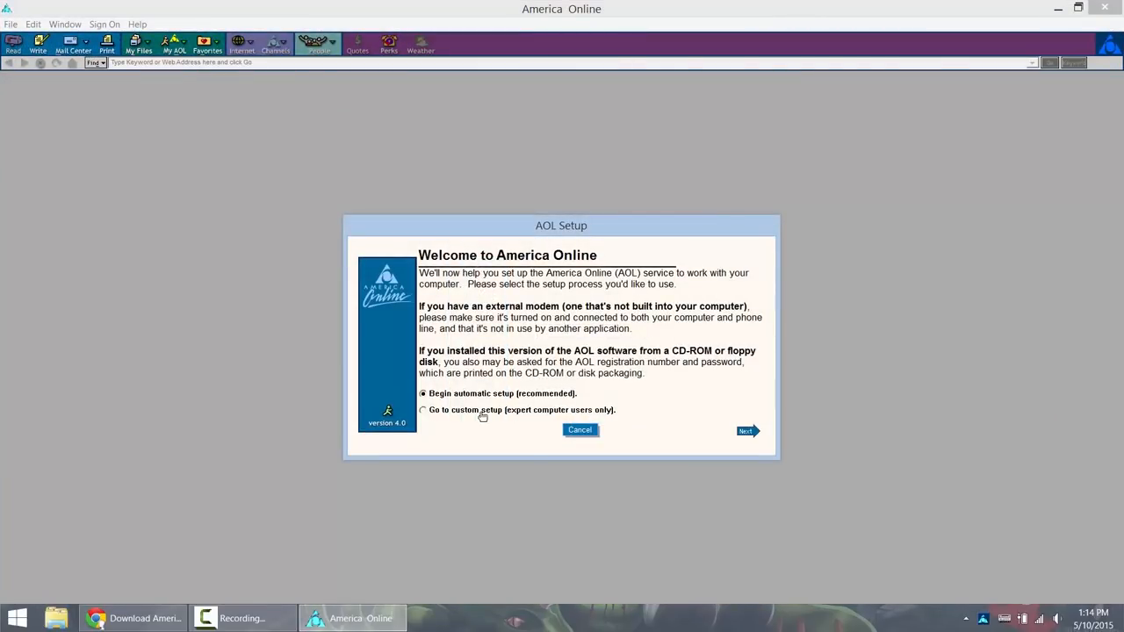
# Step: Run custom setup with a TCP/IP LAN or ISP connection and choose to sign on now
pyautogui.click(423, 410)
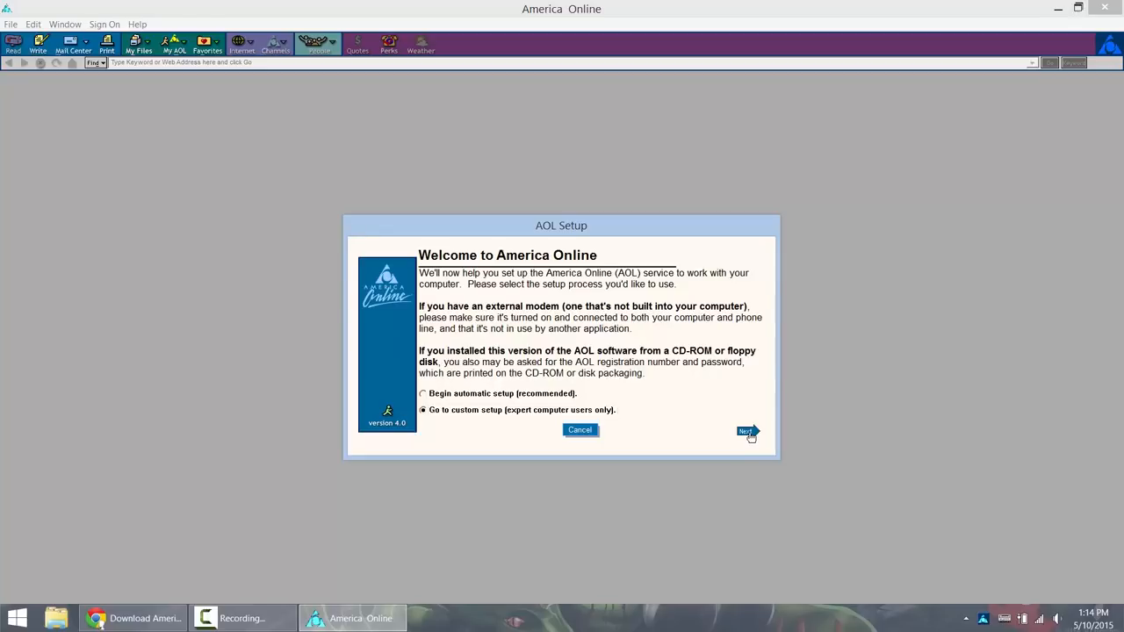
pyautogui.click(746, 431)
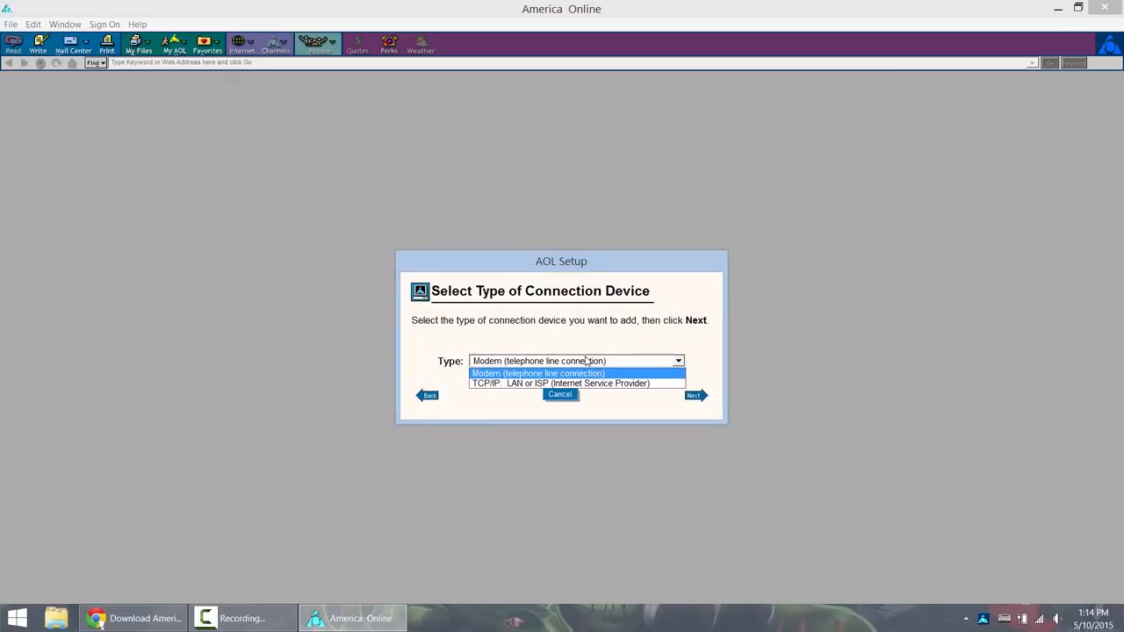
pyautogui.moveTo(587, 361)
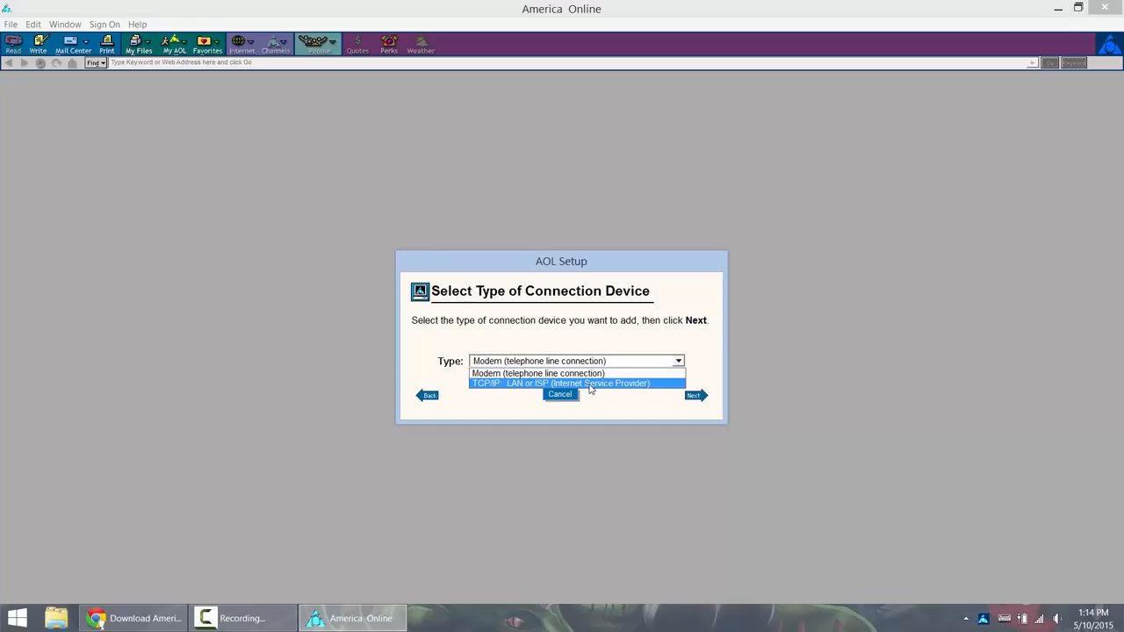
pyautogui.click(577, 383)
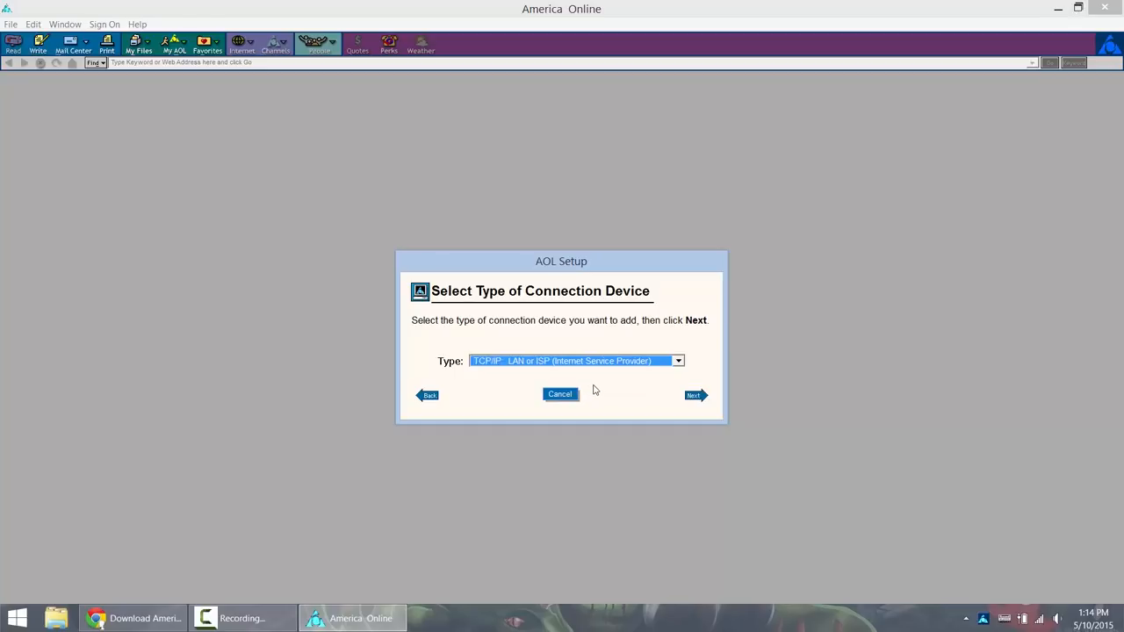
pyautogui.click(694, 395)
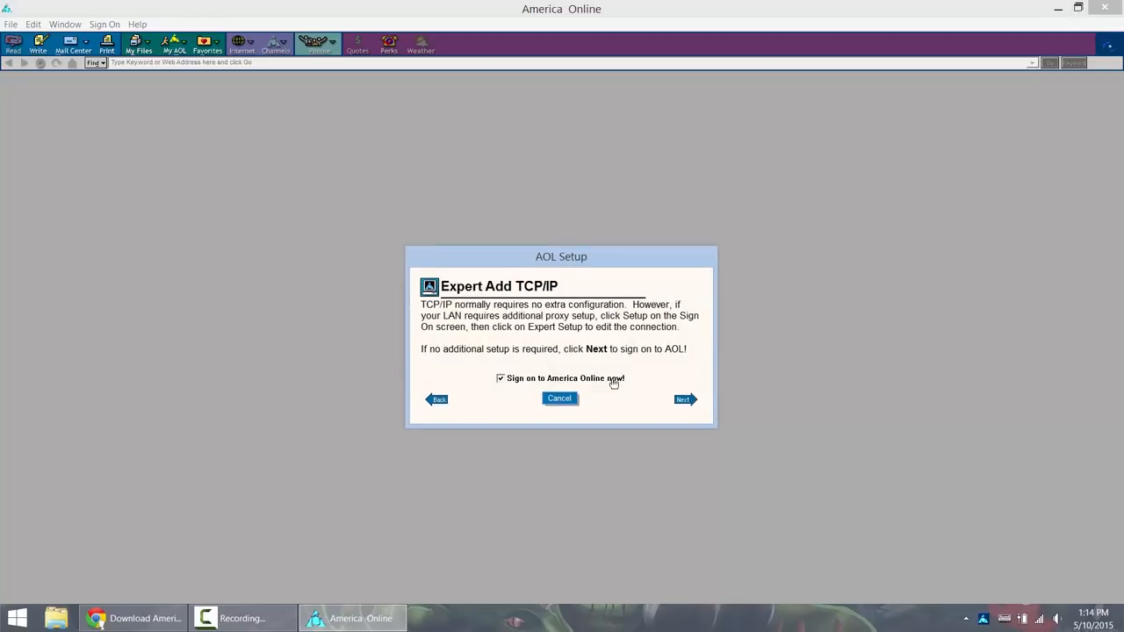
pyautogui.moveTo(638, 407)
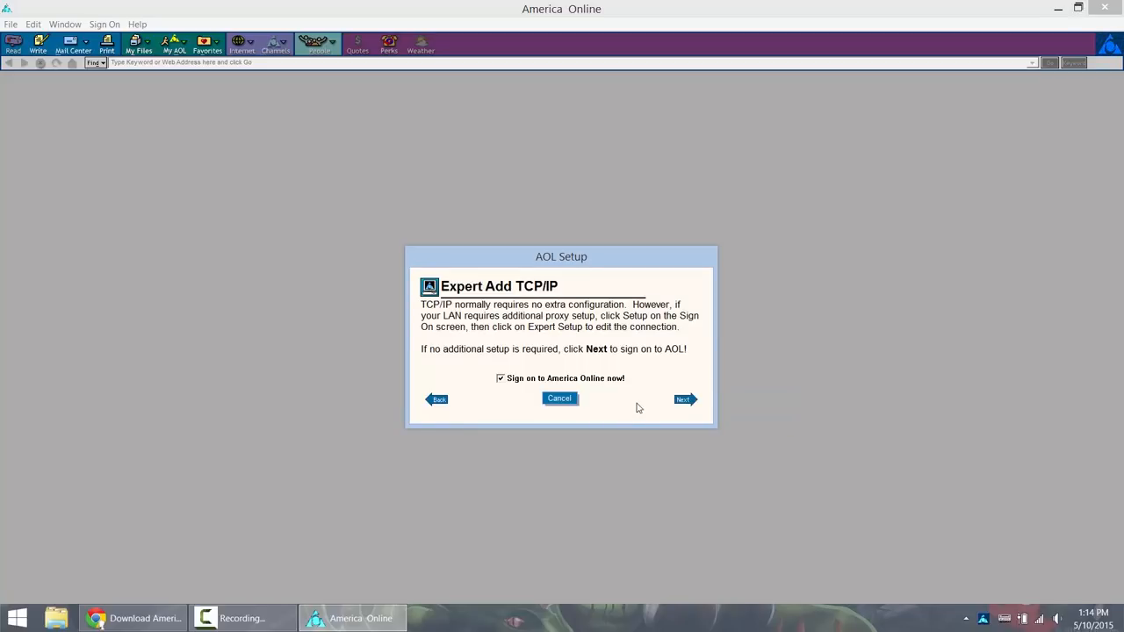
pyautogui.click(684, 399)
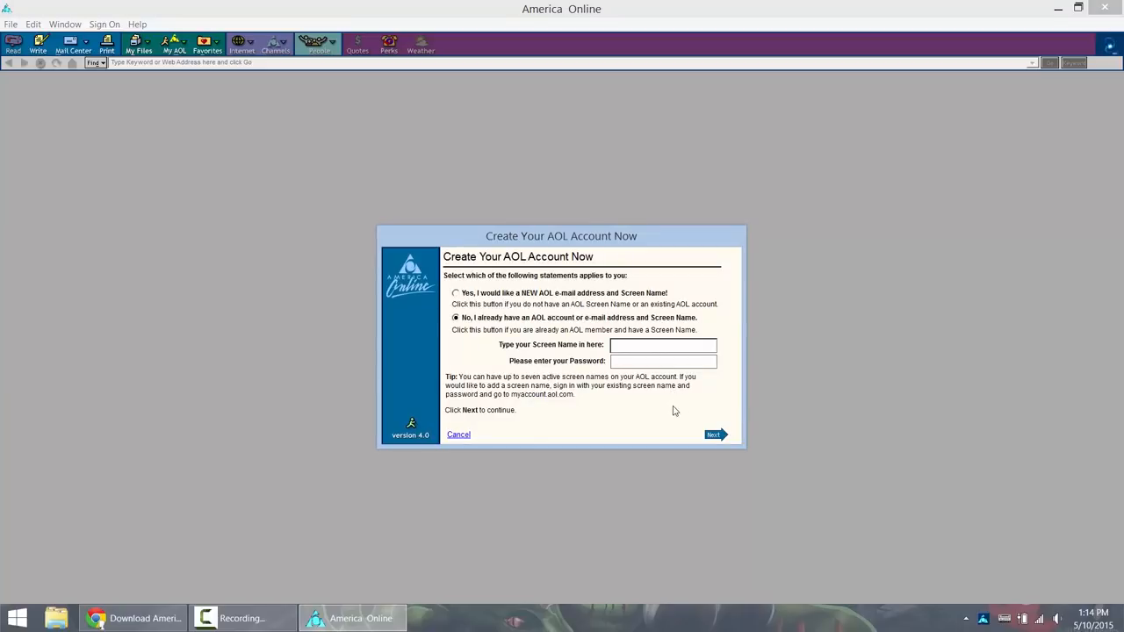
pyautogui.click(663, 344)
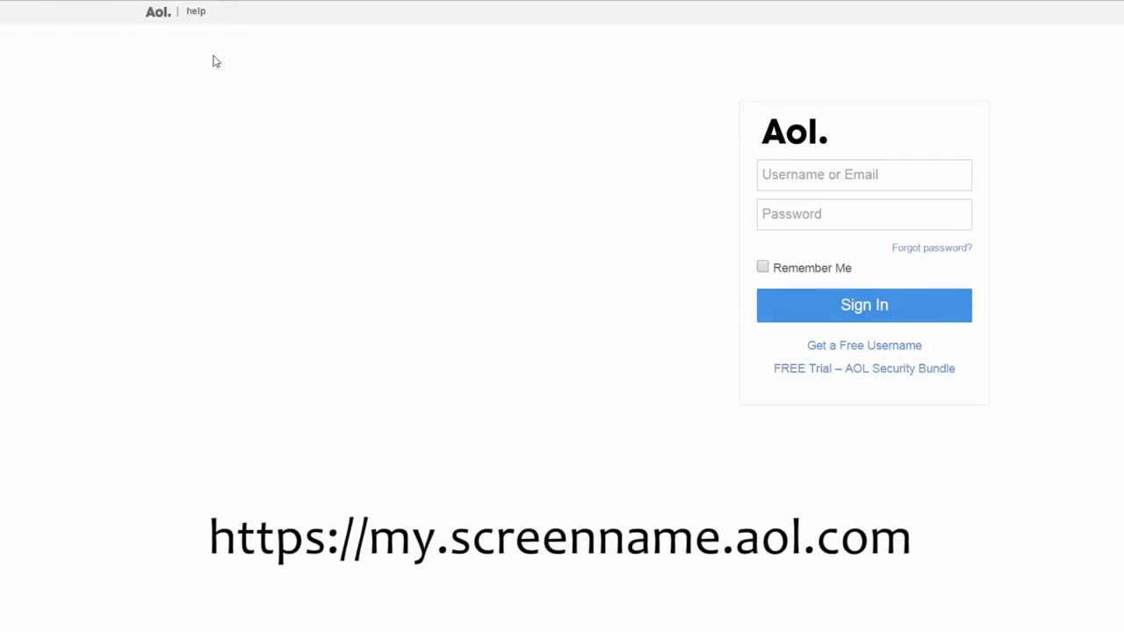
pyautogui.moveTo(623, 322)
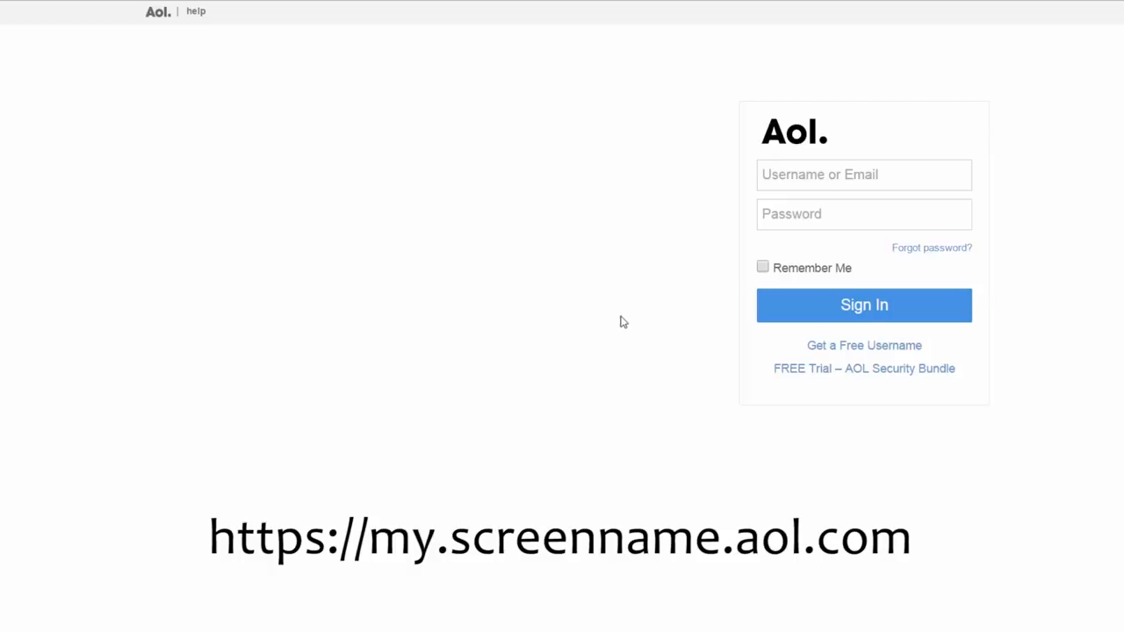
pyautogui.moveTo(864, 345)
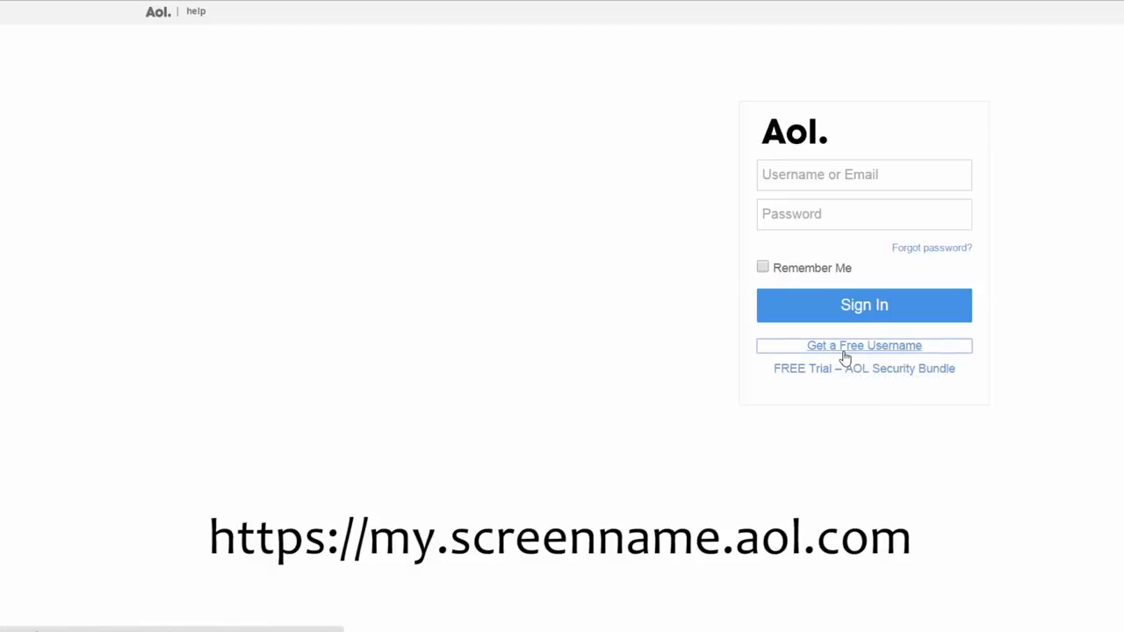
# Step: Open the Get a Free Username form on my.screenname.aol.com and scroll through it
pyautogui.click(863, 345)
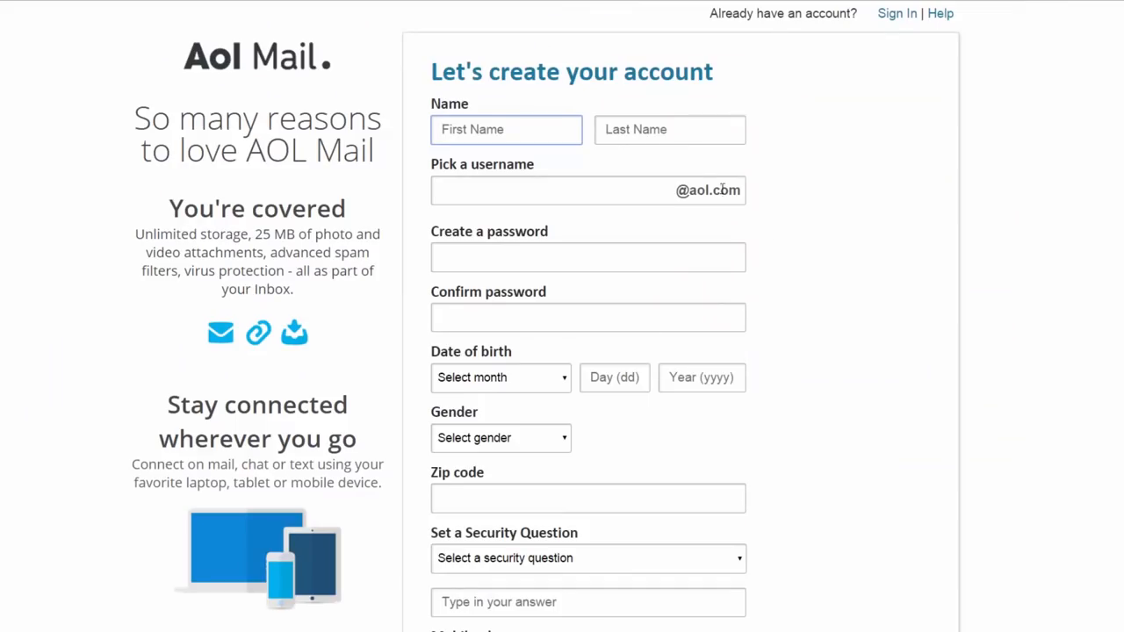
pyautogui.scroll(-3)
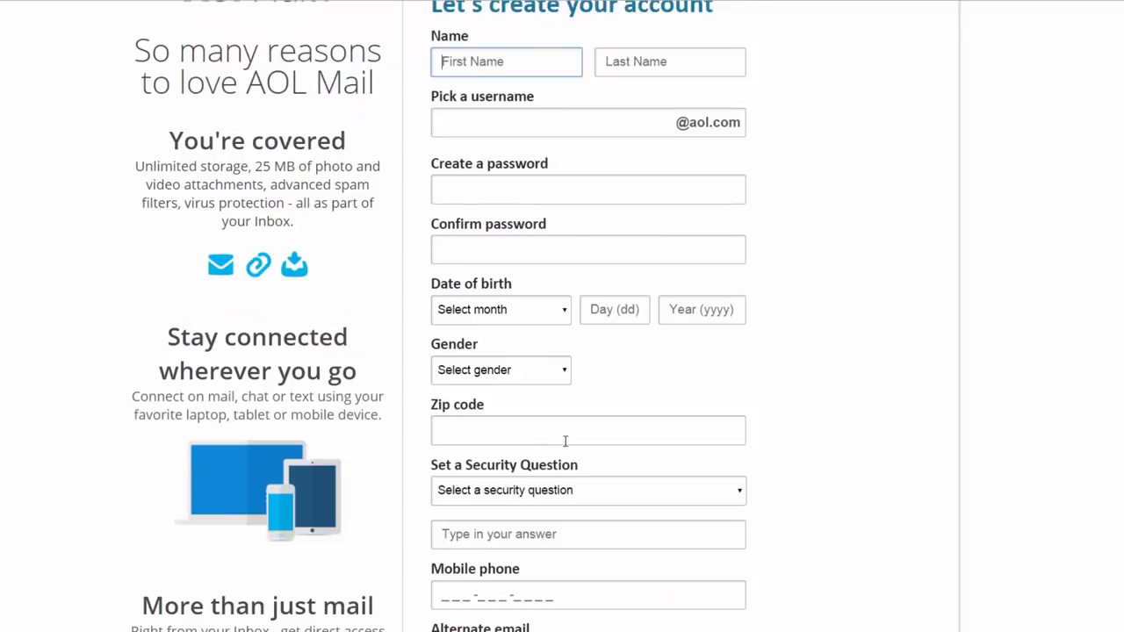
pyautogui.scroll(-3)
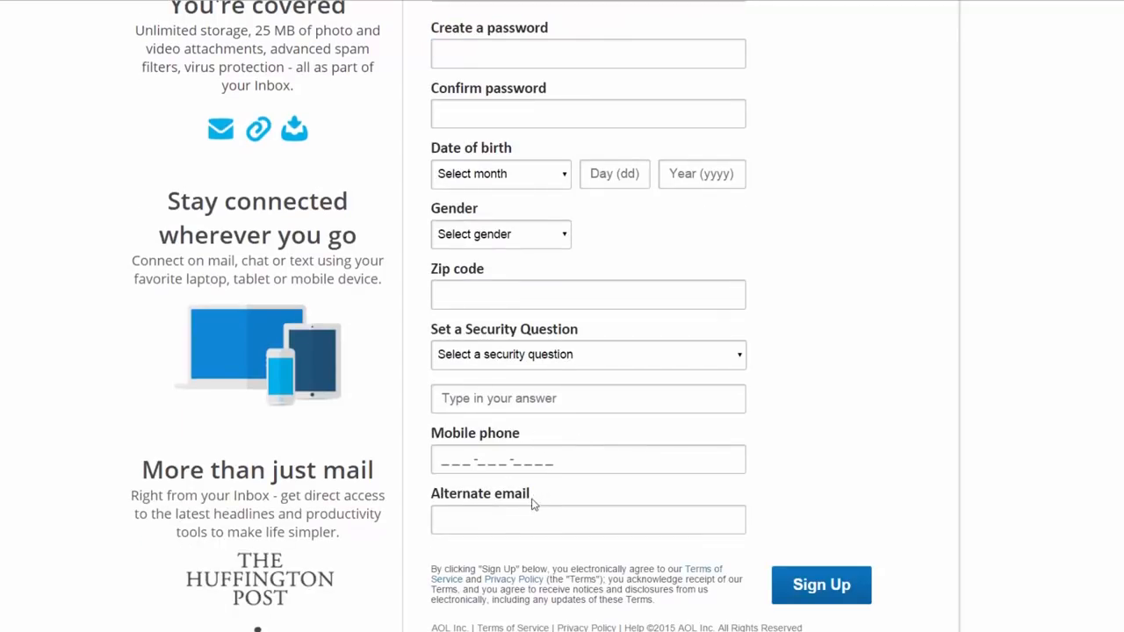
pyautogui.moveTo(590, 506)
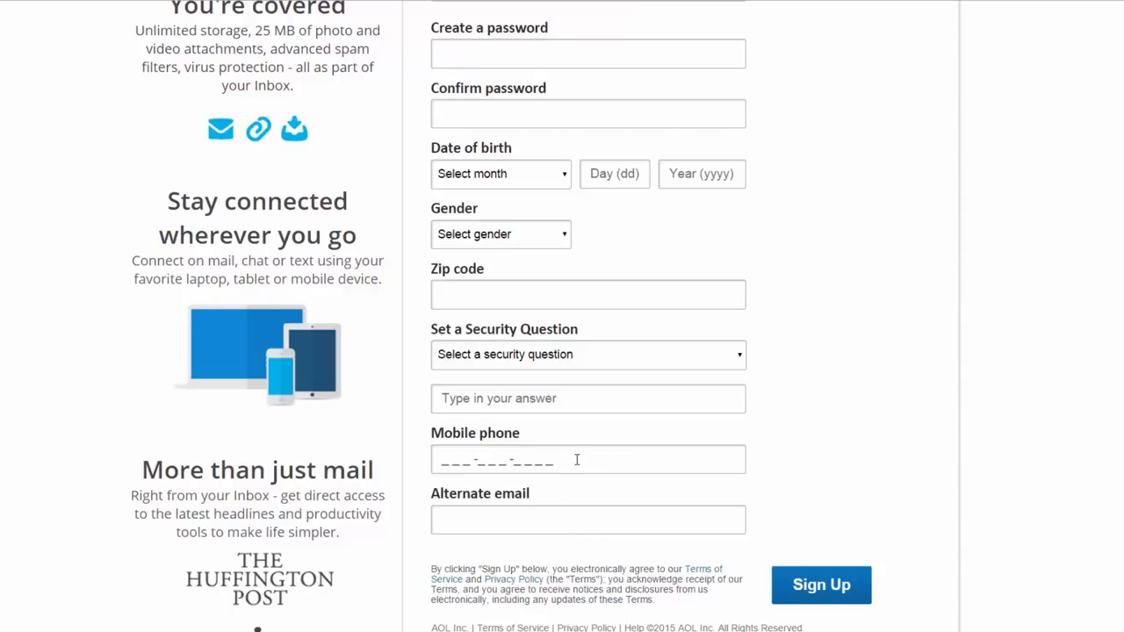
pyautogui.scroll(-3)
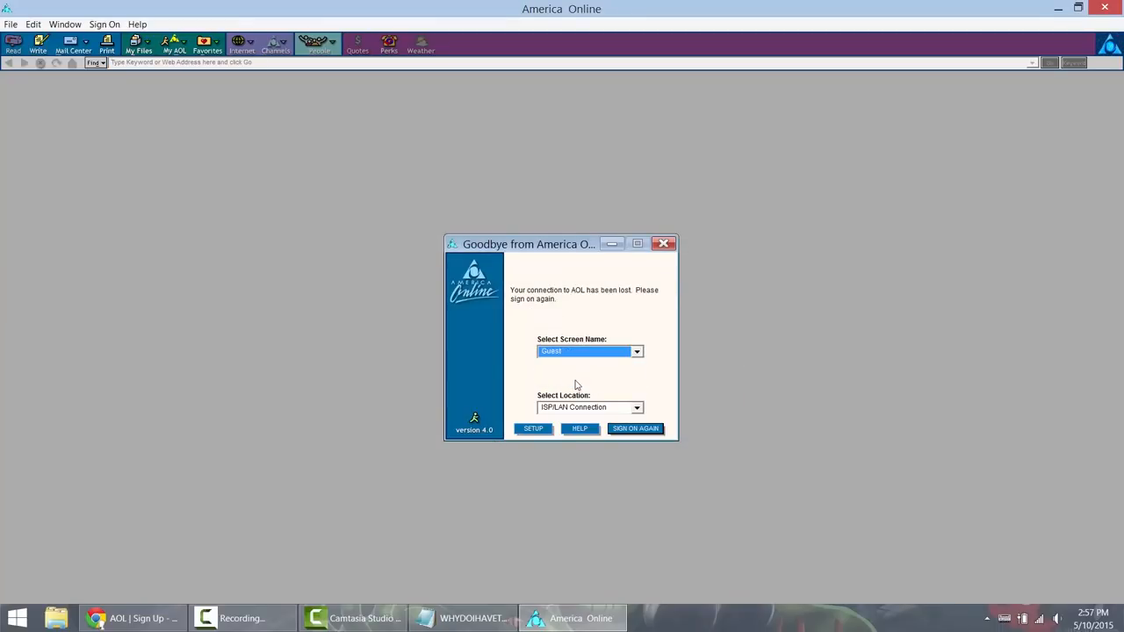
# Step: Sign on again as a guest with the new screen name and close the Important Notice
pyautogui.click(635, 428)
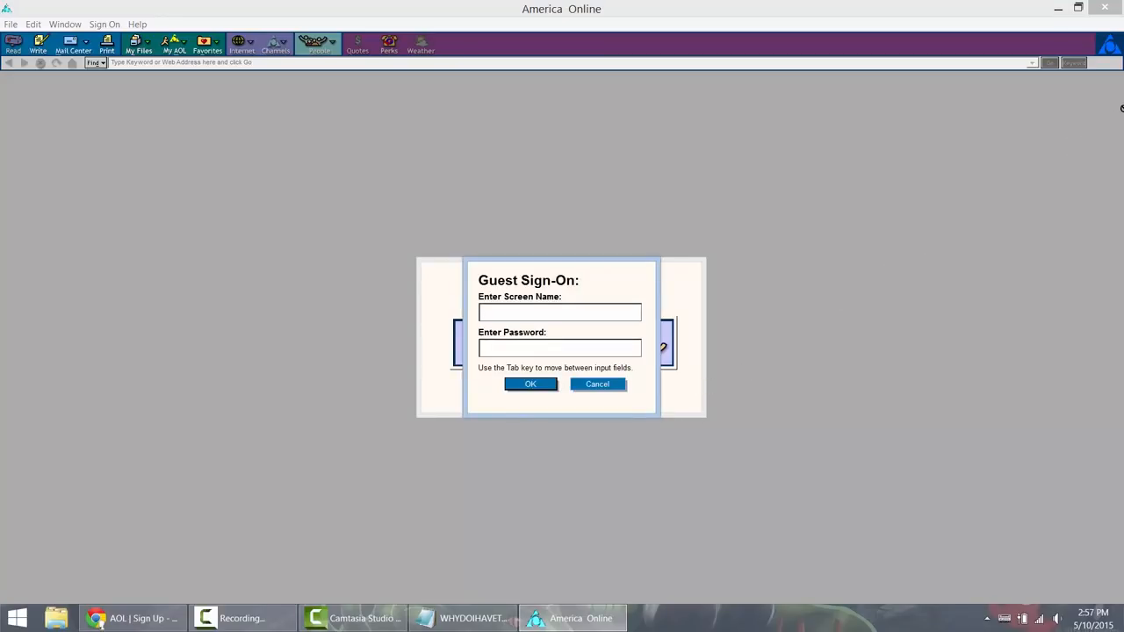
pyautogui.click(529, 384)
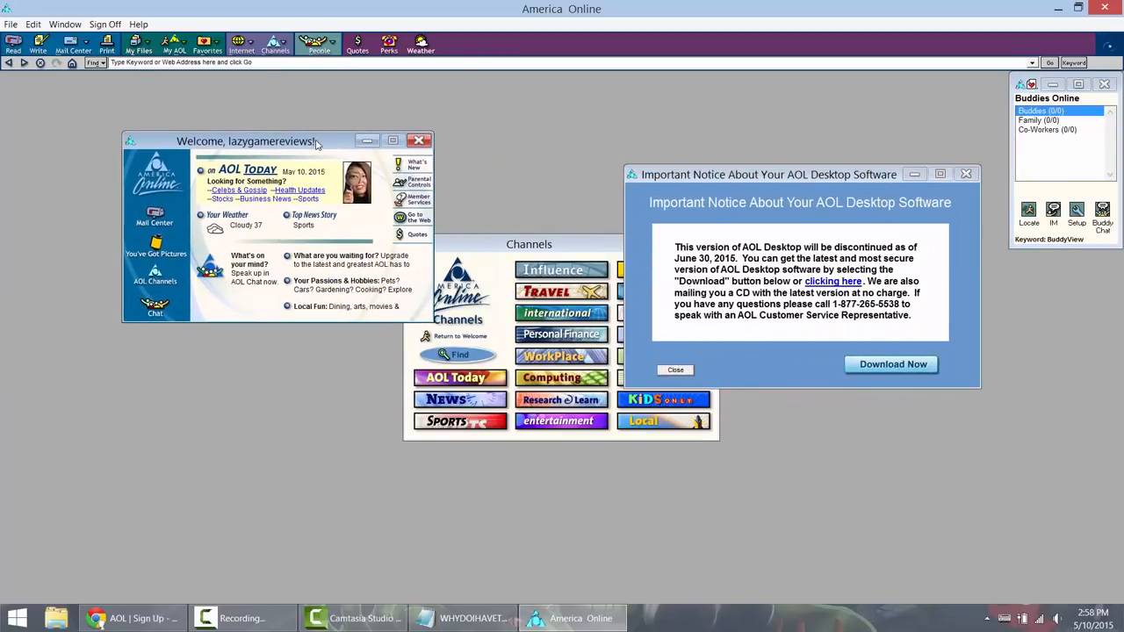
pyautogui.moveTo(768, 173); pyautogui.dragTo(686, 168)
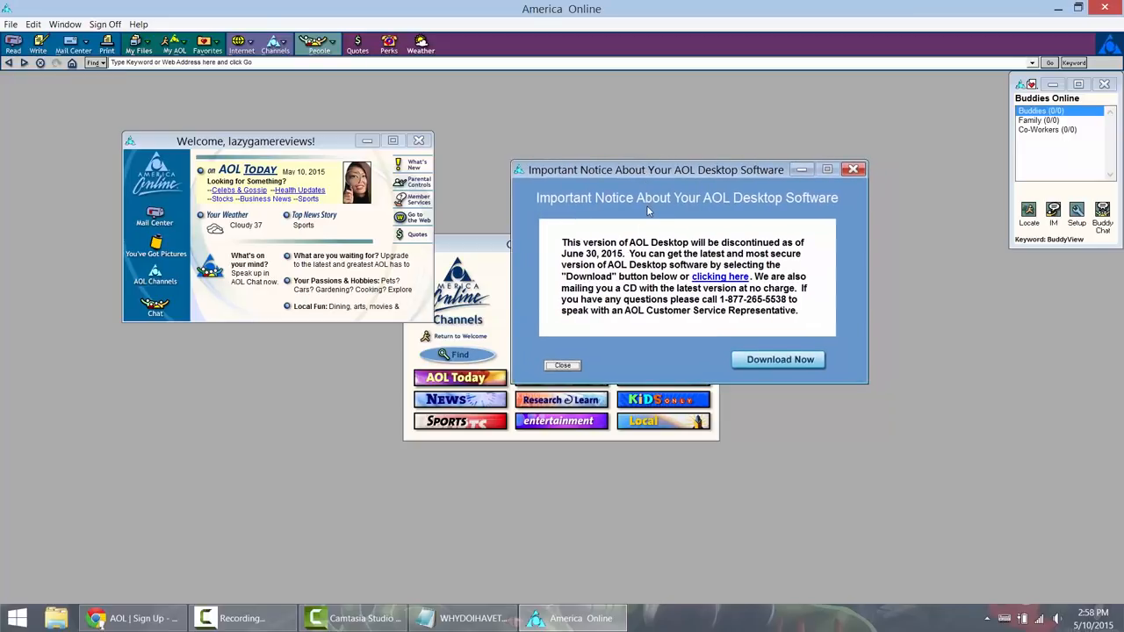
pyautogui.moveTo(499, 254)
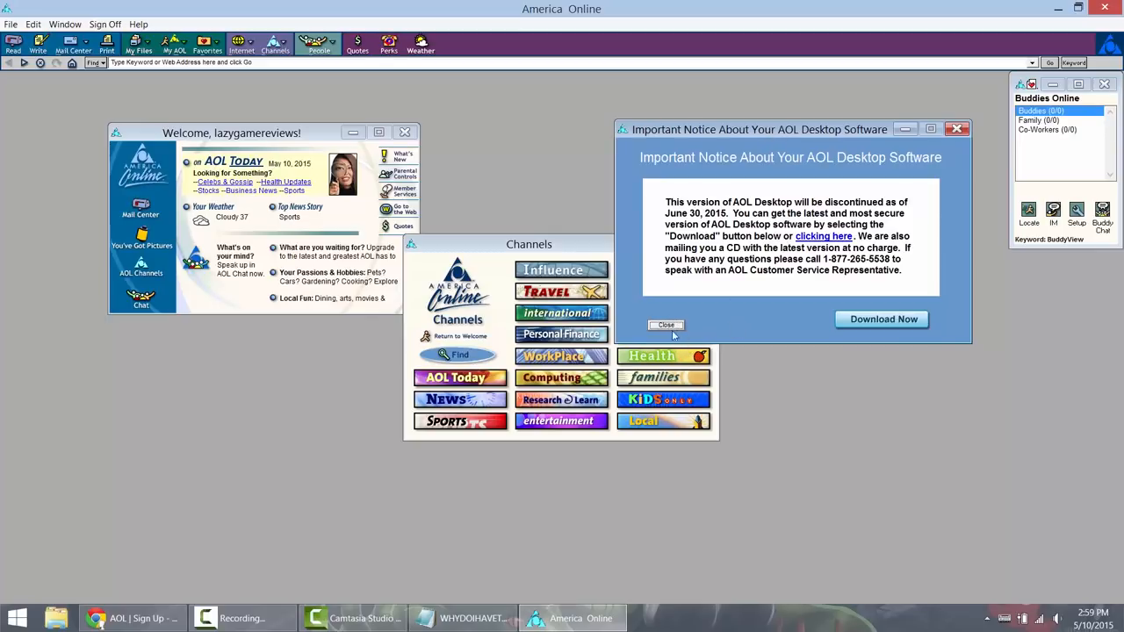
pyautogui.click(666, 325)
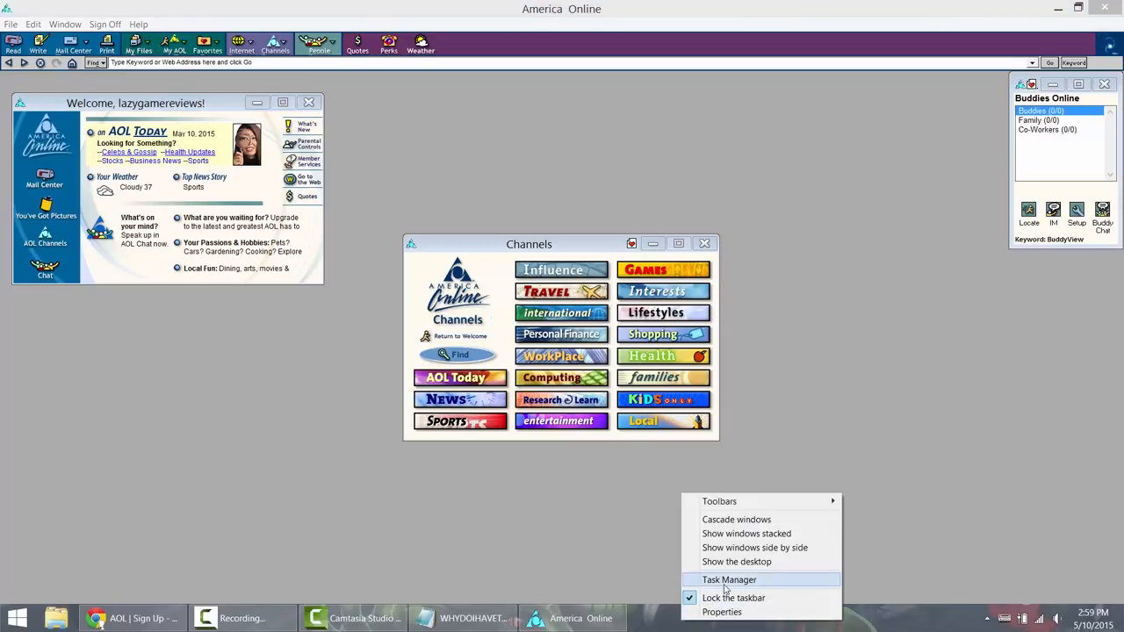
# Step: End the Main Module (32 bit) process in Task Manager
pyautogui.click(729, 580)
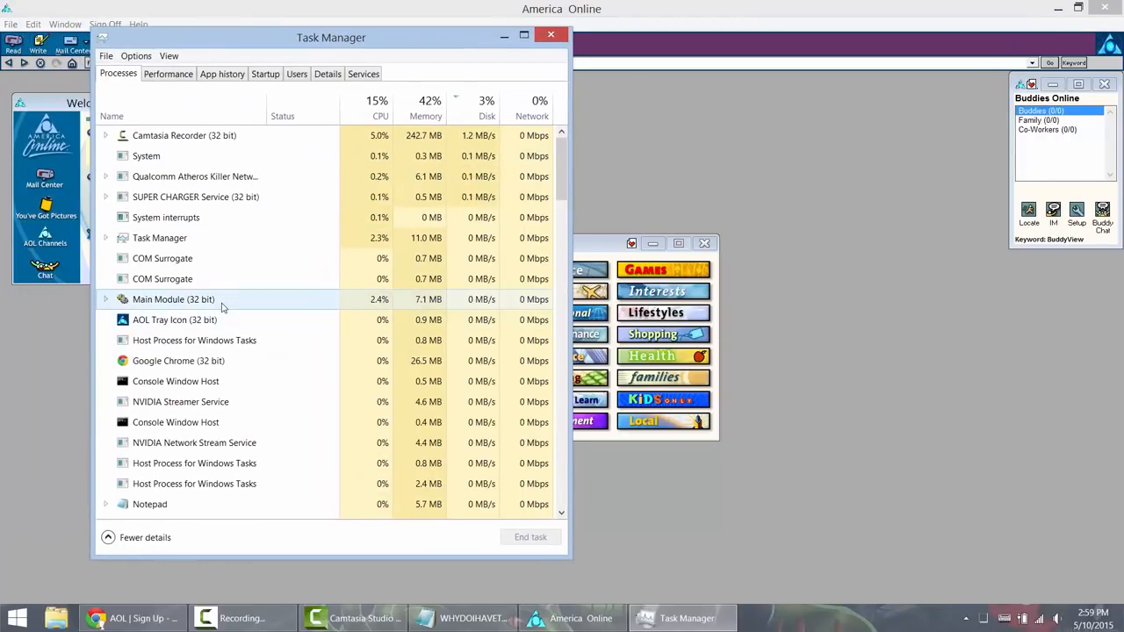
pyautogui.click(173, 300)
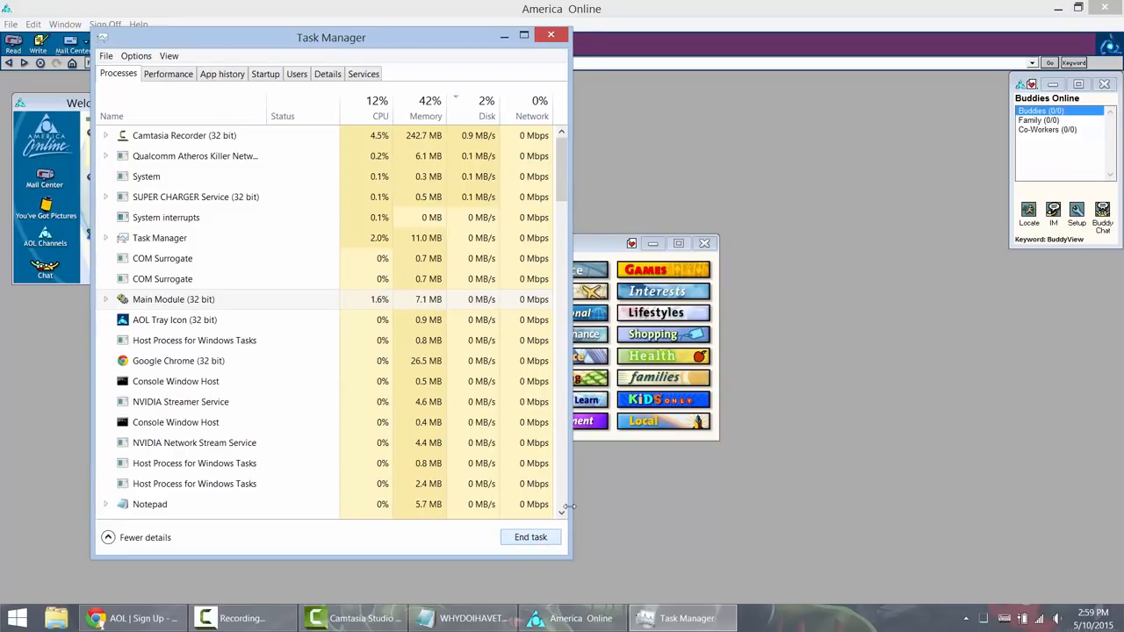
pyautogui.click(551, 34)
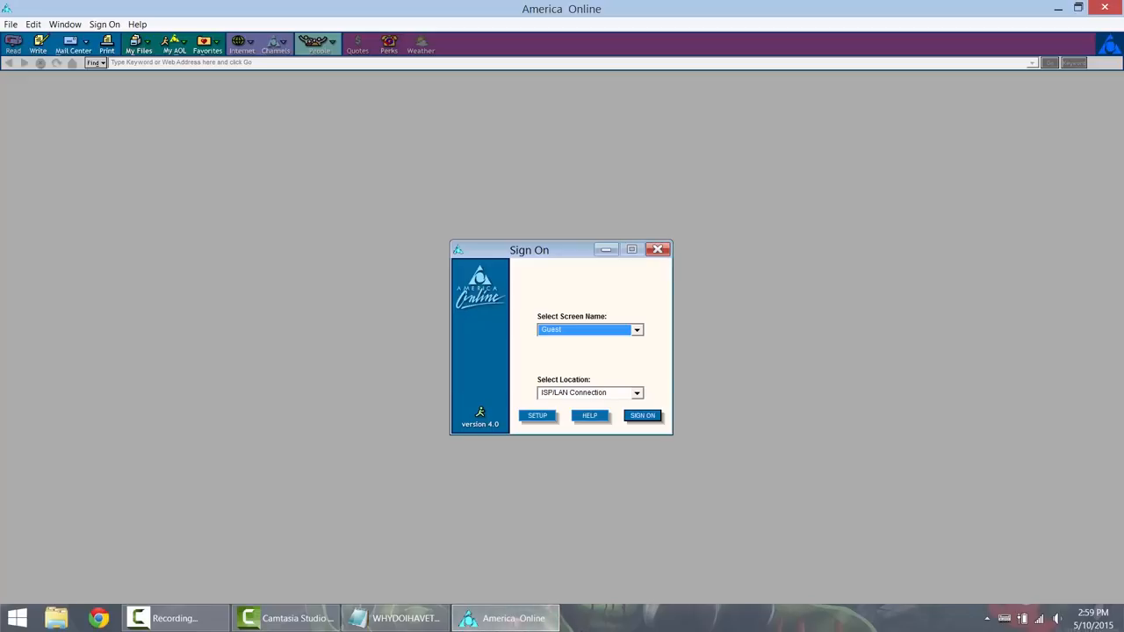
pyautogui.moveTo(571, 628)
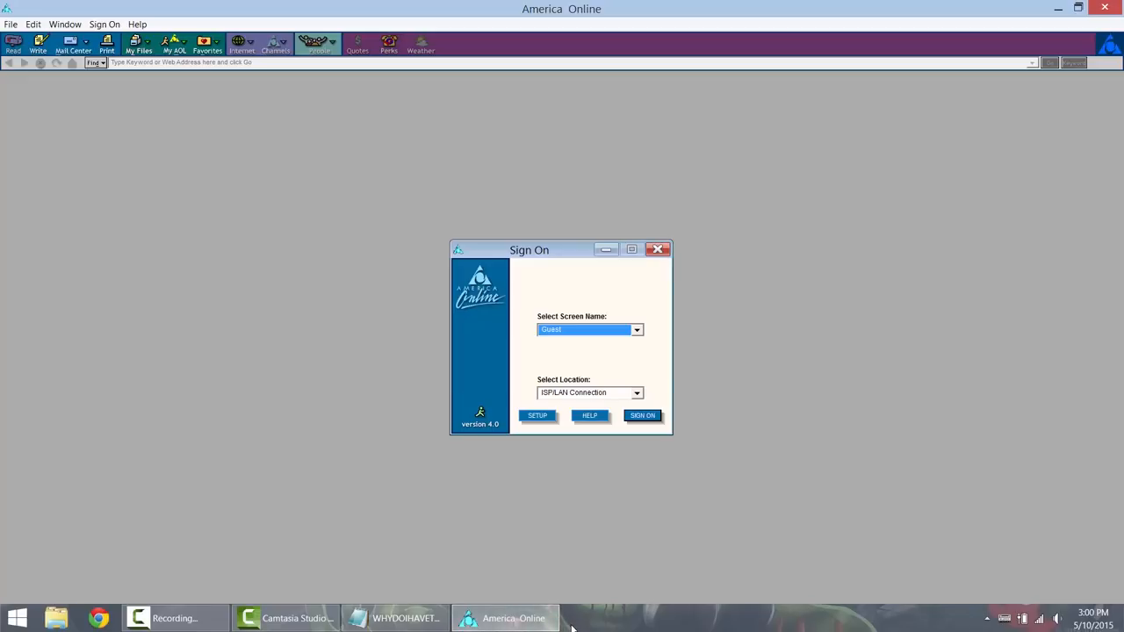